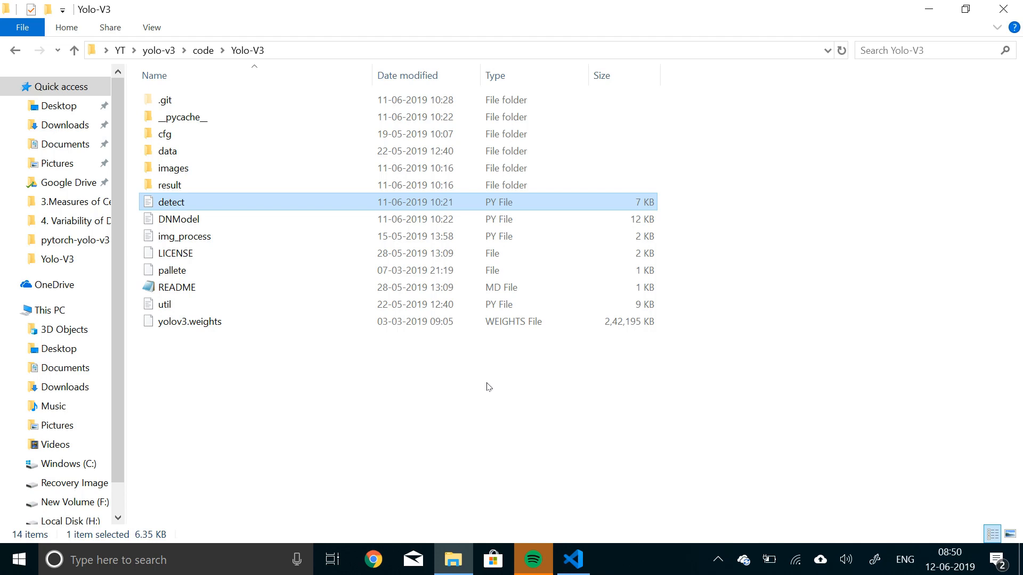
{"action": "mouse_move", "coordinate": [664, 489]}
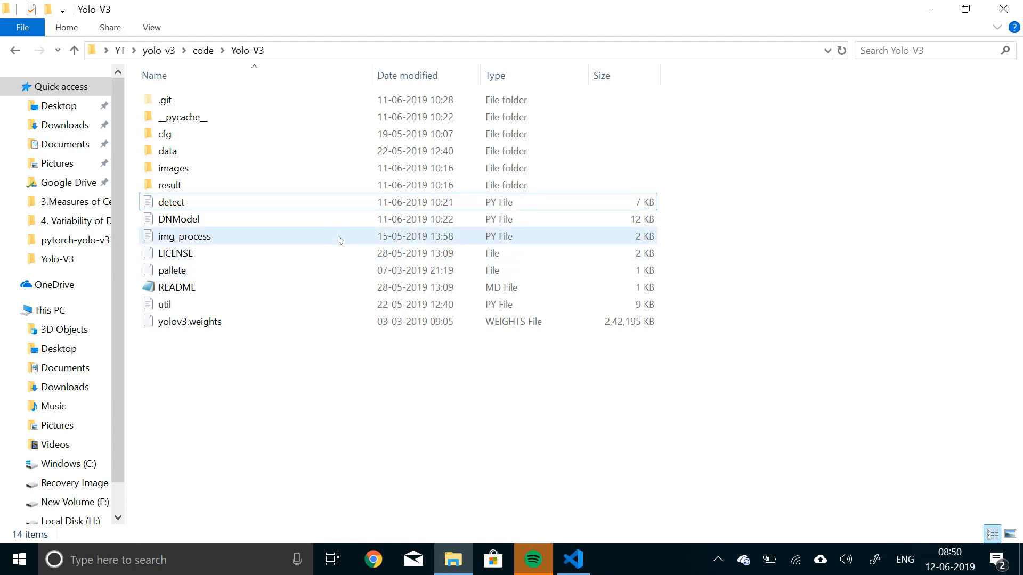
Open img_process.py from the Yolo-V3 folder so it appears in the editor.
{"action": "left_click", "coordinate": [184, 235]}
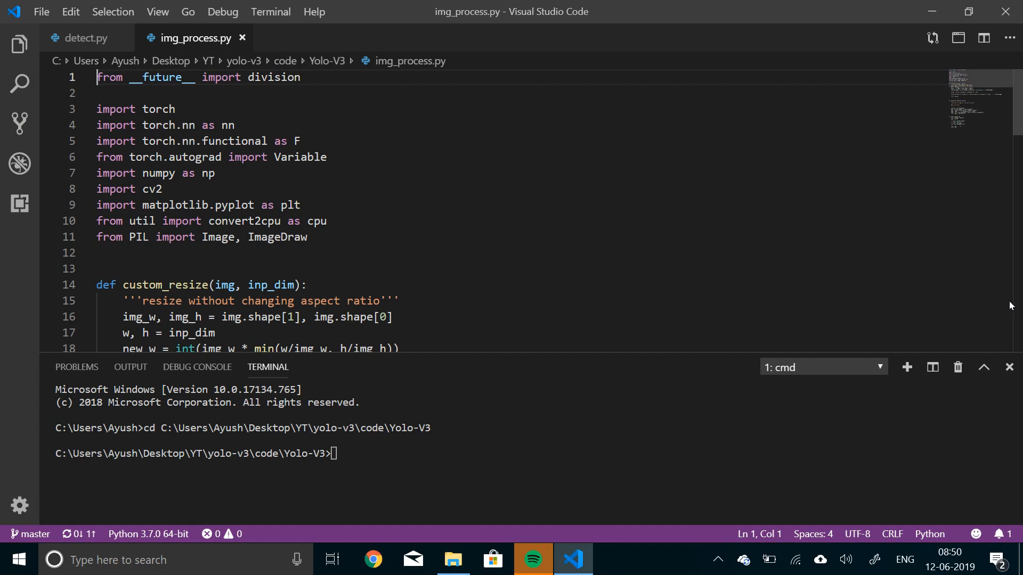
Scroll through img_process.py's preprocessing functions, then minimize the editor to reach the folder.
{"action": "scroll", "scroll_direction": "down", "scroll_amount": 3}
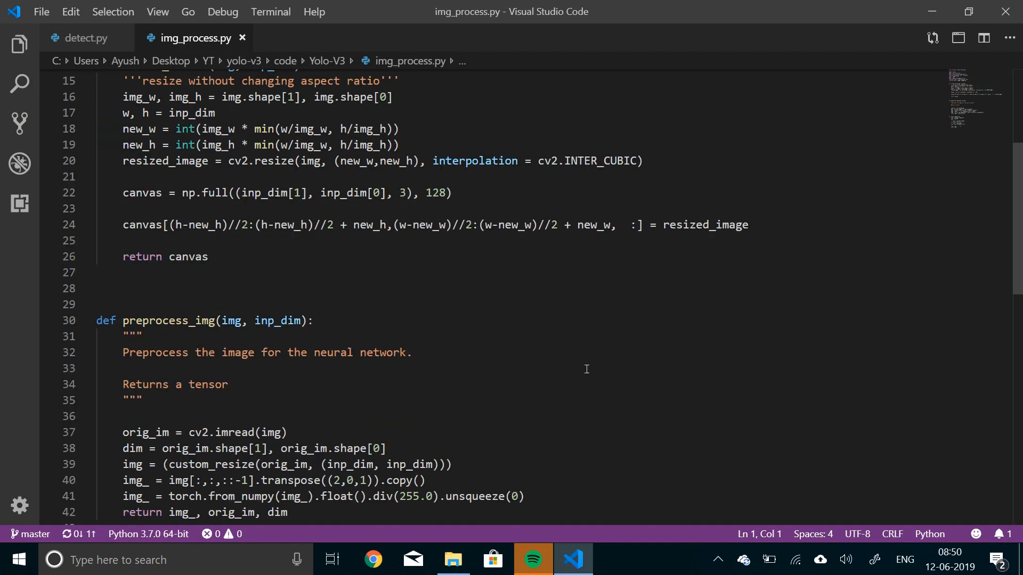
{"action": "scroll", "scroll_direction": "down", "scroll_amount": 3}
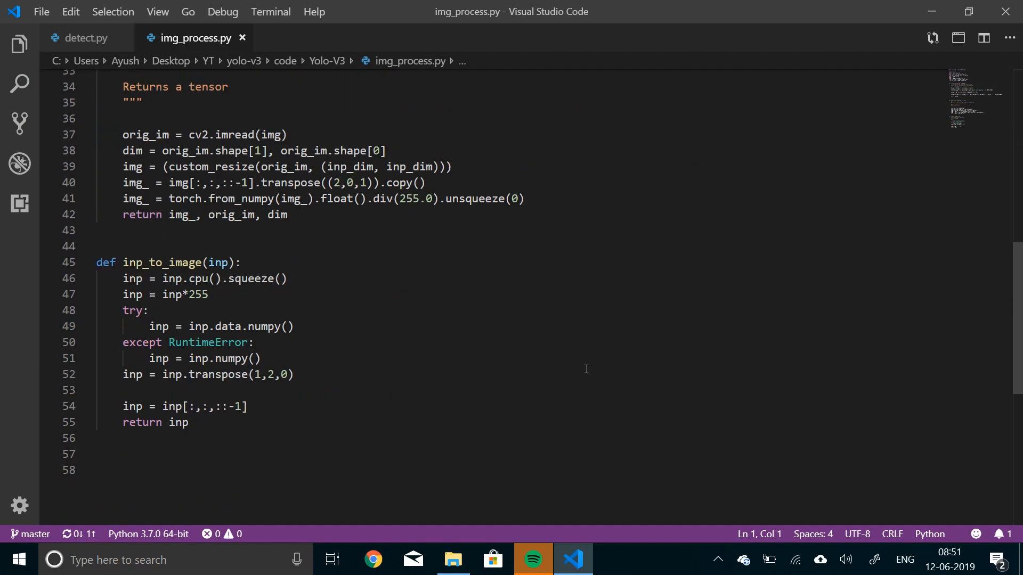
{"action": "mouse_move", "coordinate": [929, 12]}
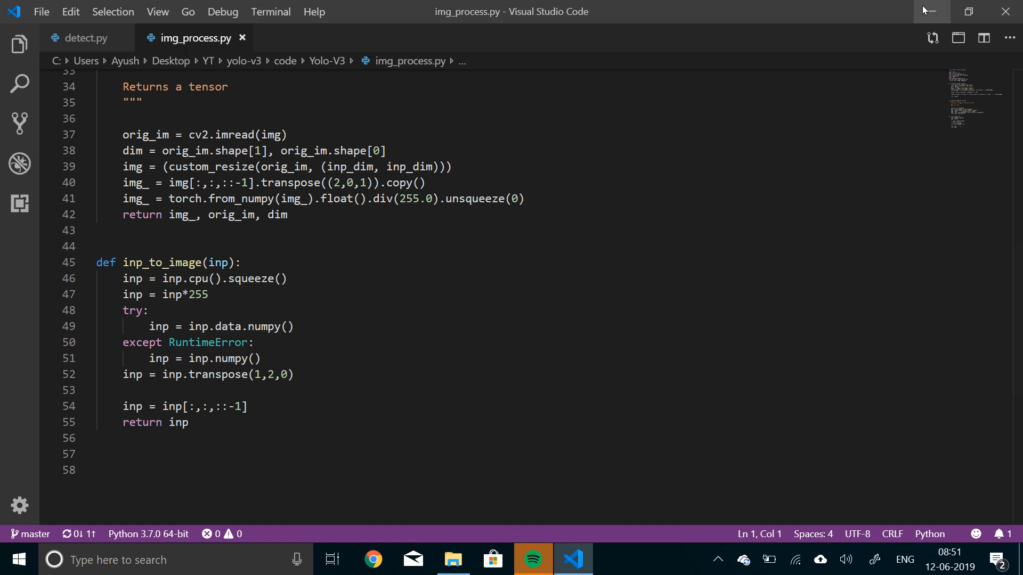
{"action": "left_click", "coordinate": [452, 559]}
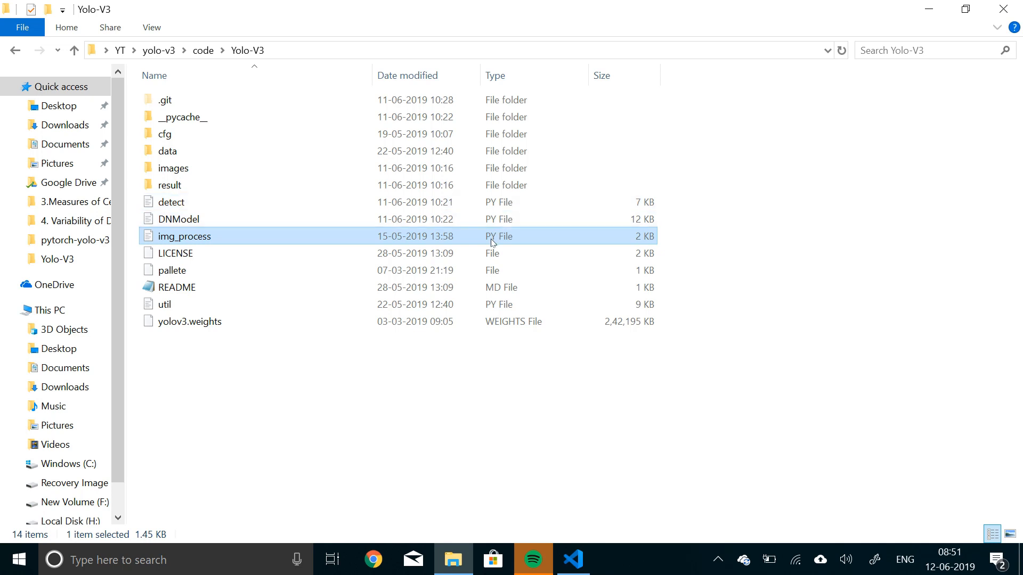
{"action": "mouse_move", "coordinate": [362, 184]}
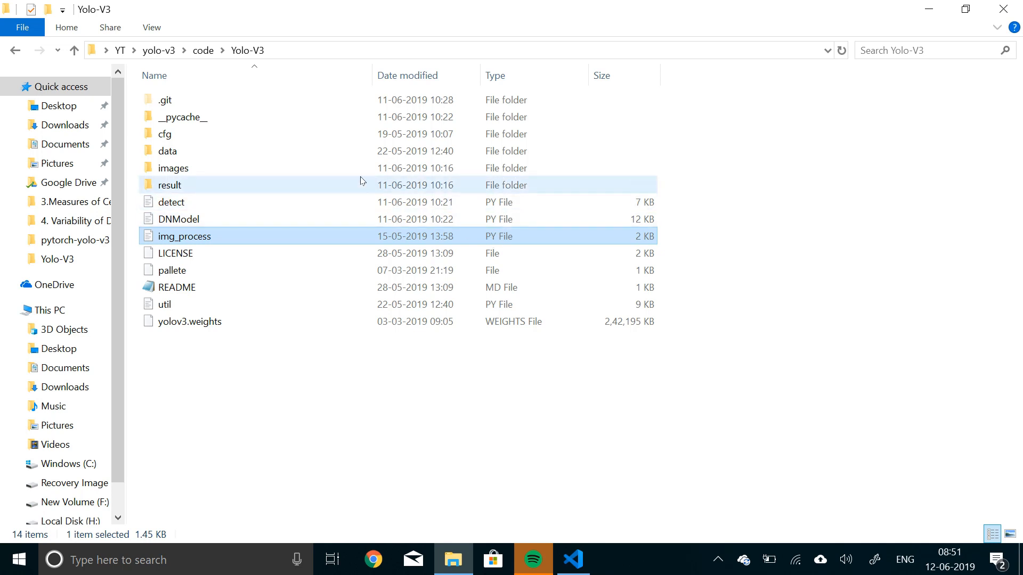
Browse the images folder, go back to Yolo-V3, and bring the editor back with detect.py.
{"action": "double_click", "coordinate": [172, 167]}
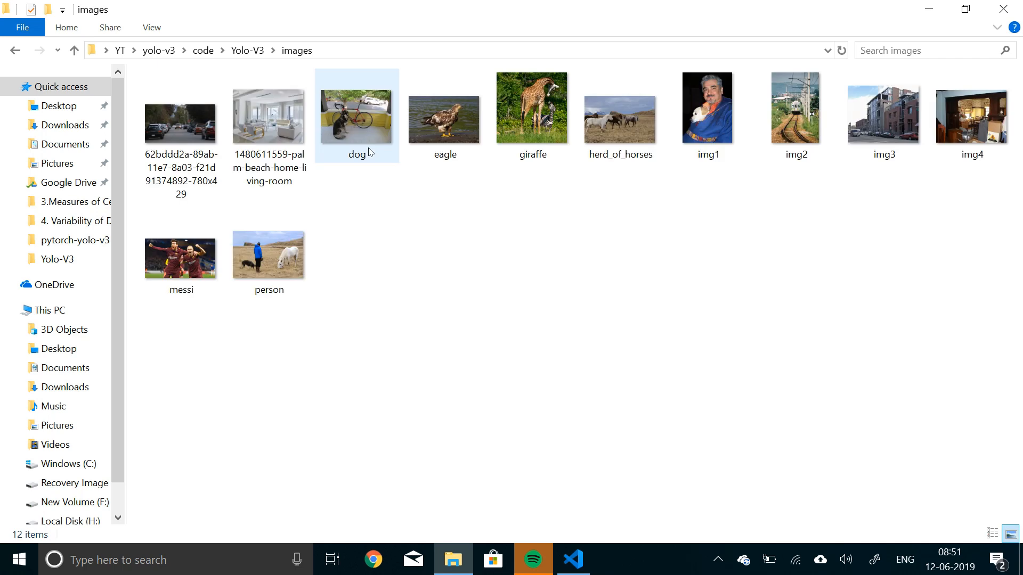
{"action": "left_click", "coordinate": [445, 108]}
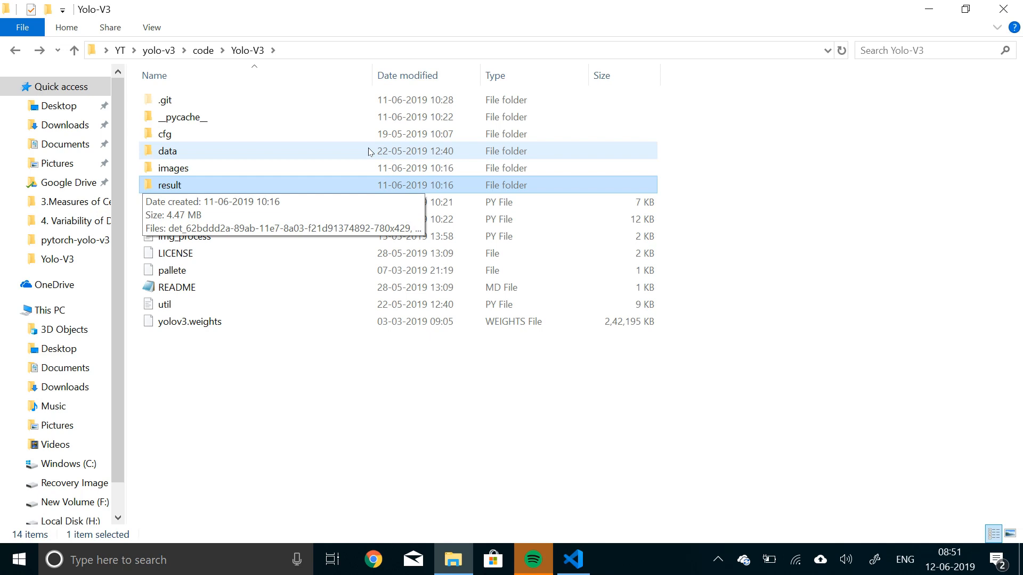
{"action": "mouse_move", "coordinate": [339, 338]}
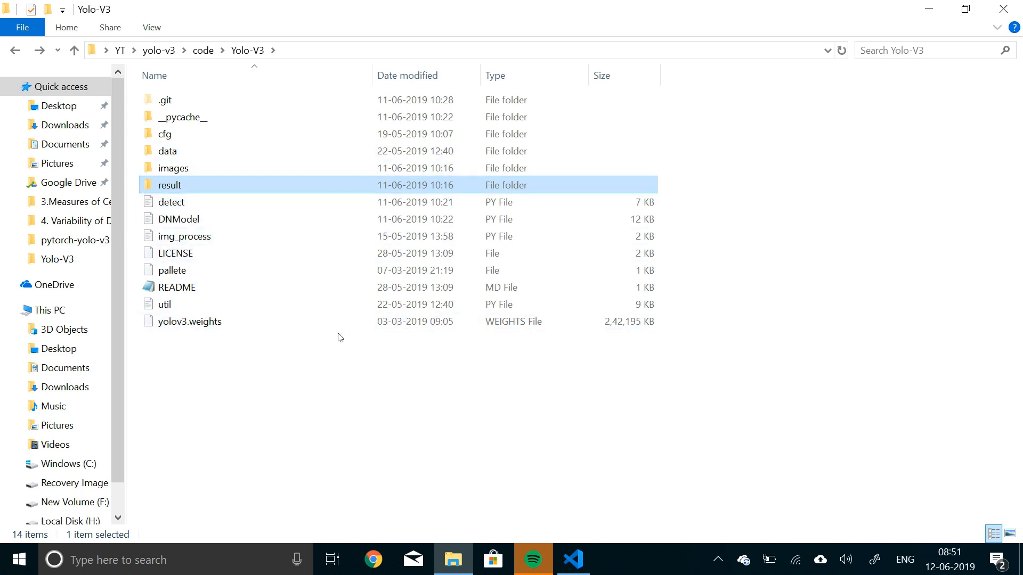
{"action": "left_click", "coordinate": [172, 201]}
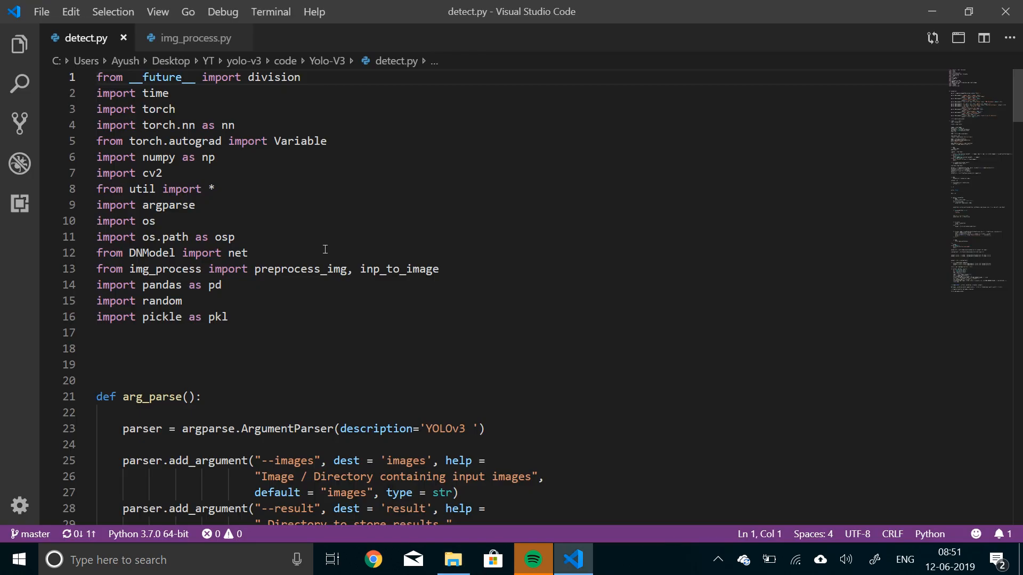
{"action": "mouse_move", "coordinate": [295, 318]}
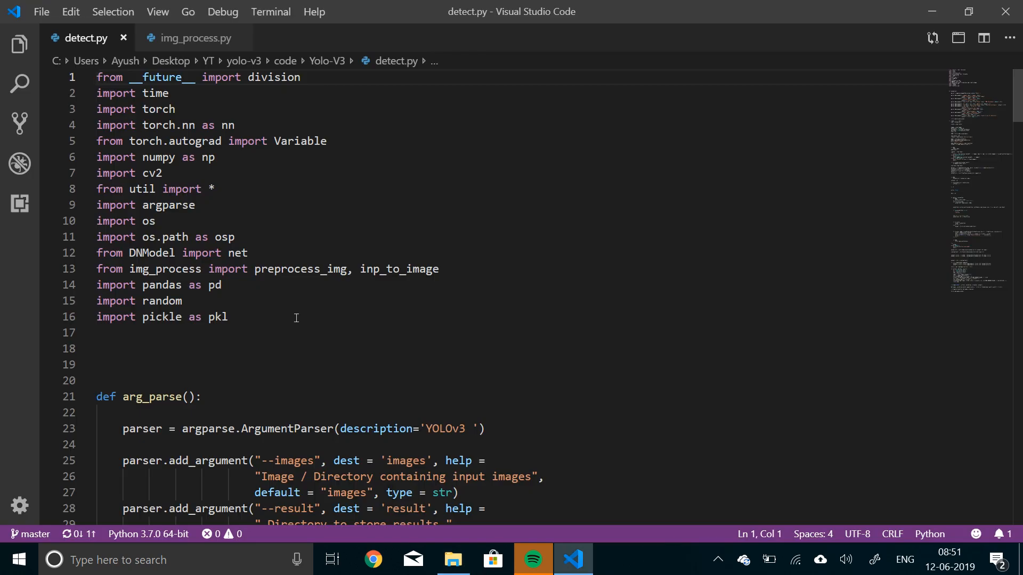
{"action": "left_click", "coordinate": [190, 300]}
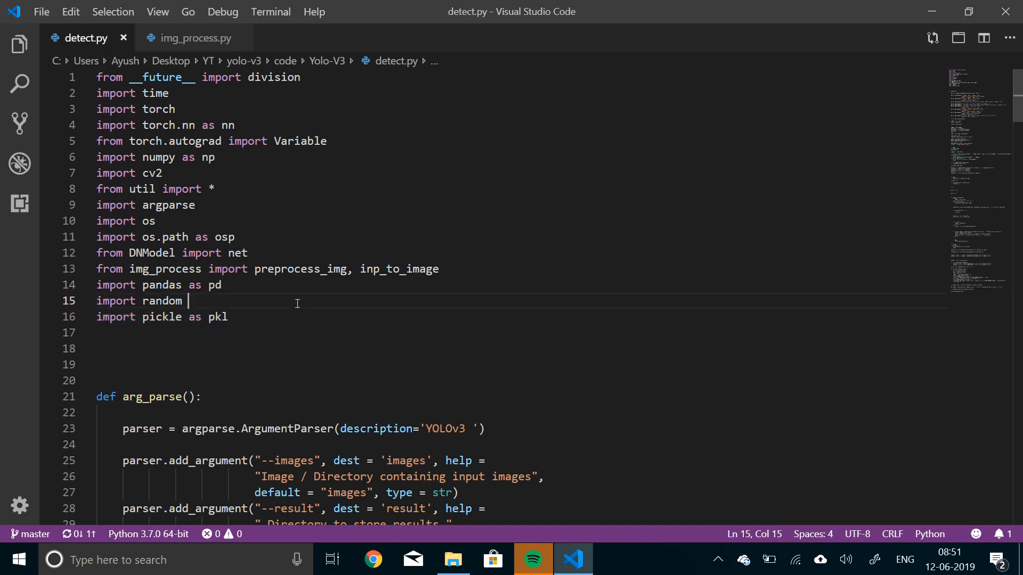
{"action": "scroll", "scroll_direction": "down", "scroll_amount": 3}
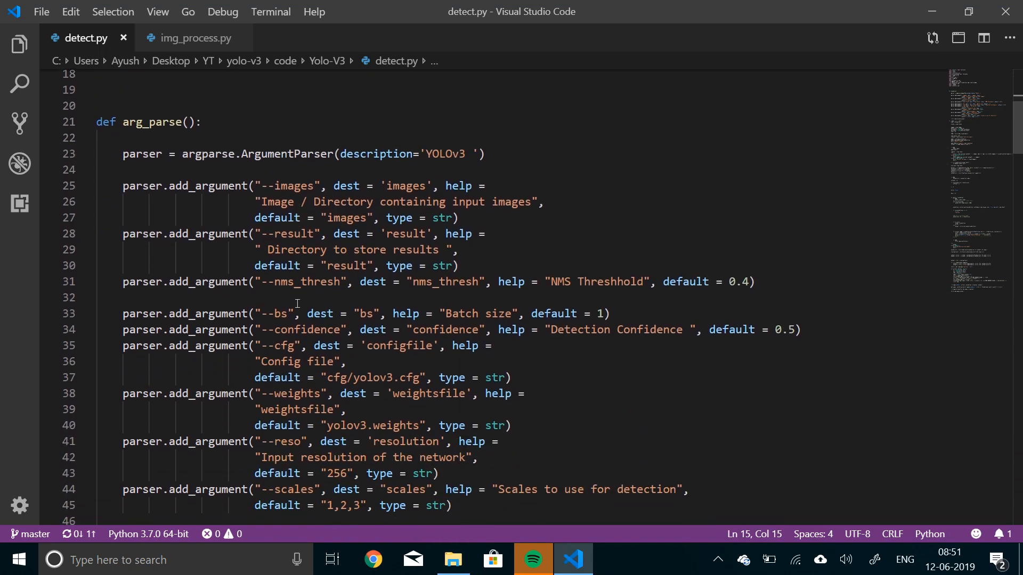
{"action": "scroll", "scroll_direction": "down", "scroll_amount": 3}
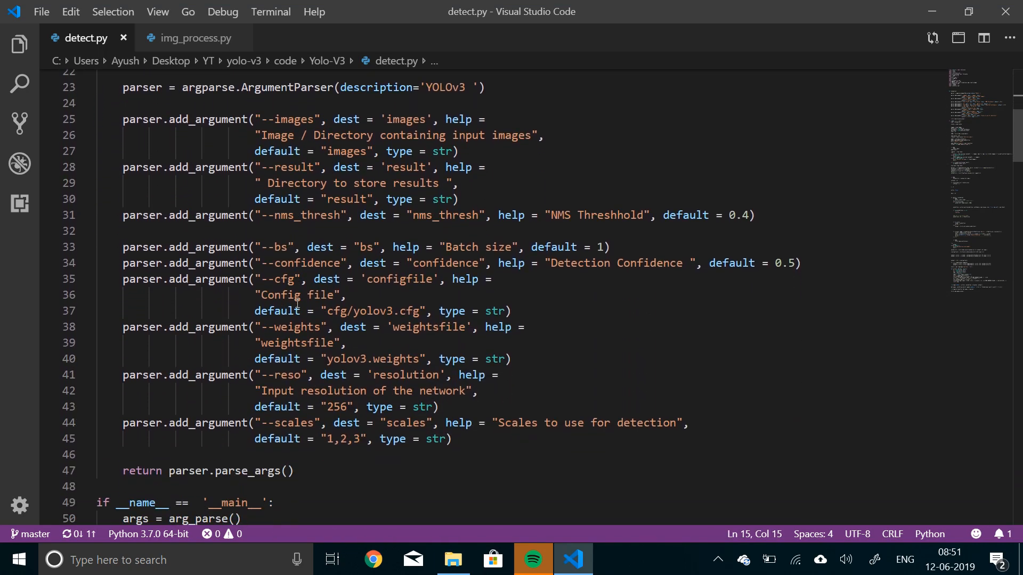
{"action": "mouse_move", "coordinate": [427, 327]}
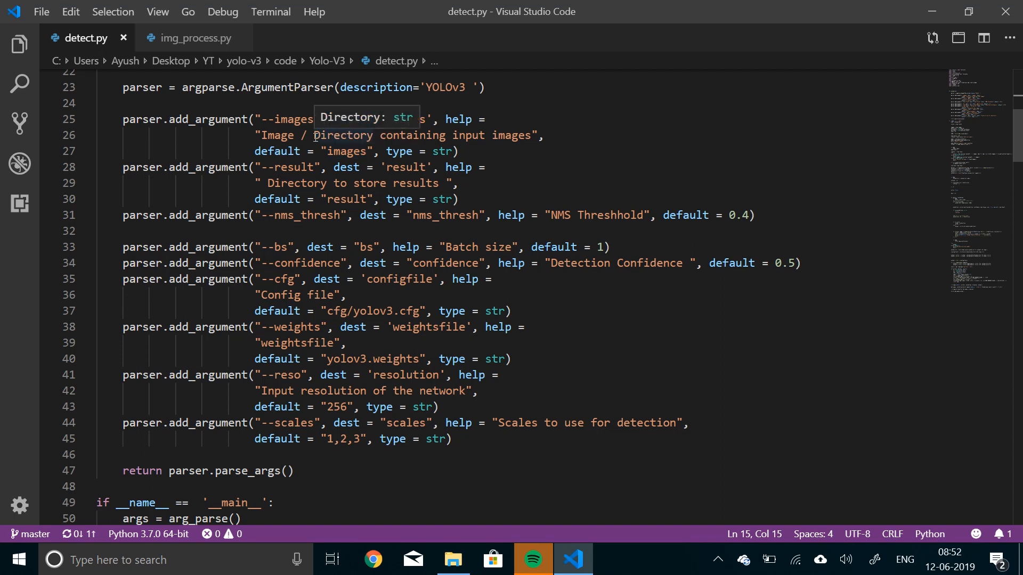
{"action": "mouse_move", "coordinate": [329, 161]}
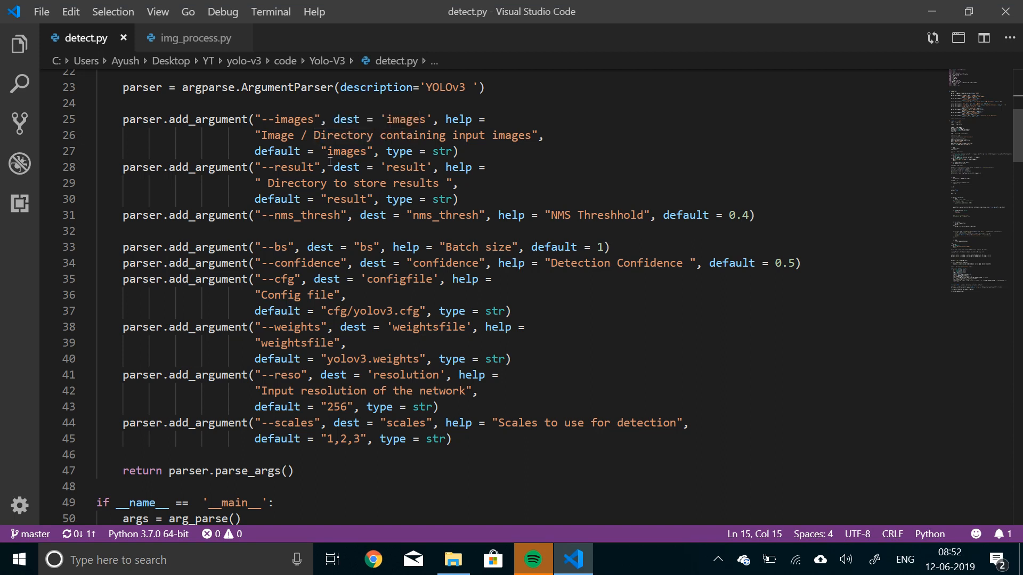
{"action": "mouse_move", "coordinate": [408, 170]}
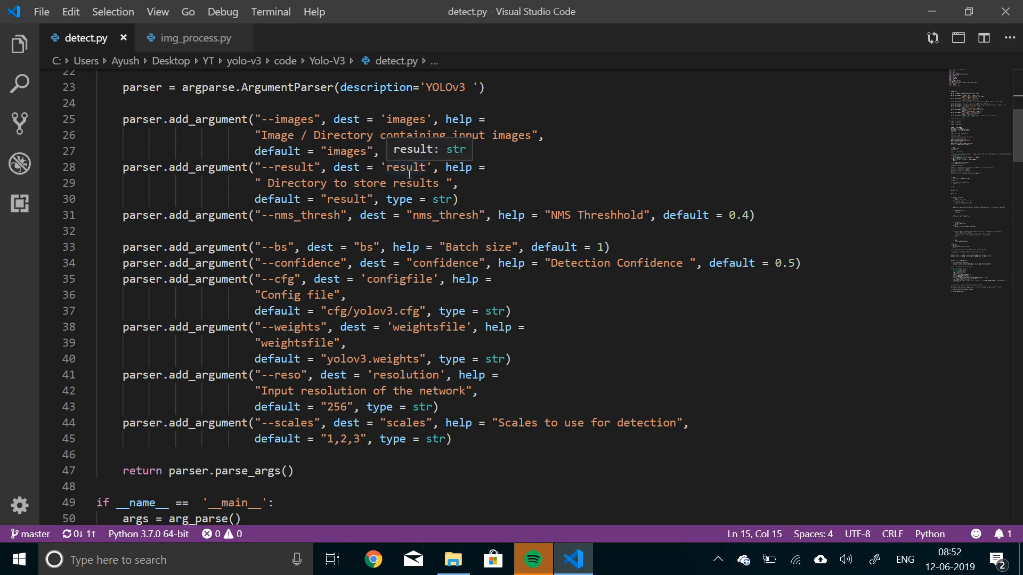
{"action": "mouse_move", "coordinate": [700, 265]}
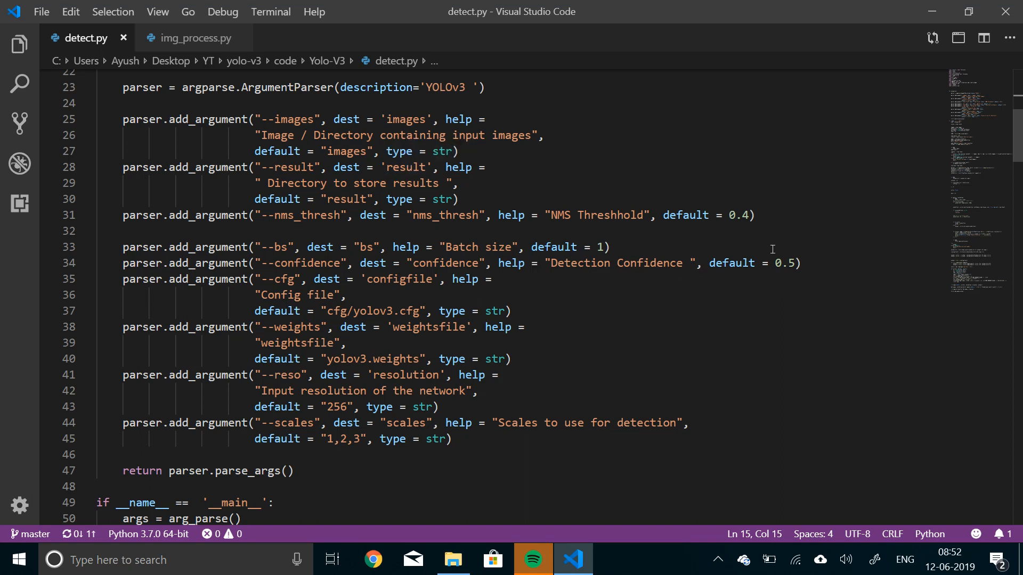
{"action": "mouse_move", "coordinate": [438, 310]}
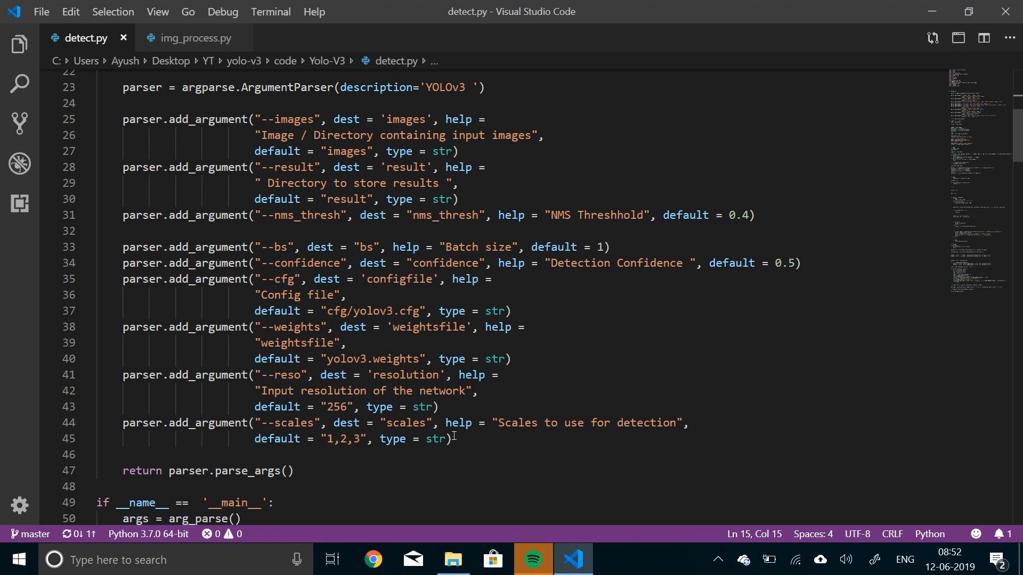
{"action": "scroll", "scroll_direction": "down", "scroll_amount": 3}
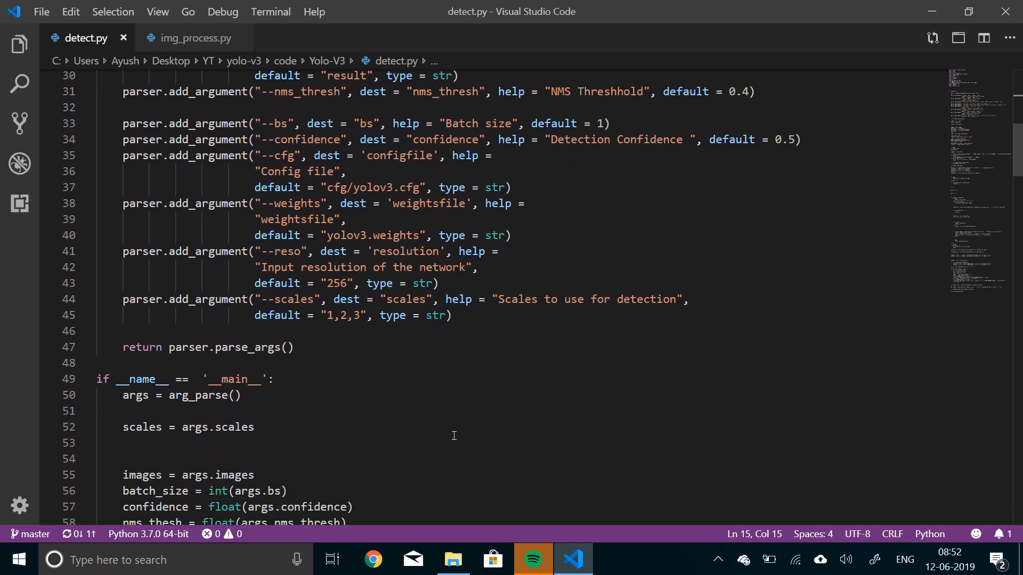
Scroll detect.py past the CUDA line to the imlist try/except and os.makedirs(args.result) check.
{"action": "scroll", "scroll_direction": "down", "scroll_amount": 3}
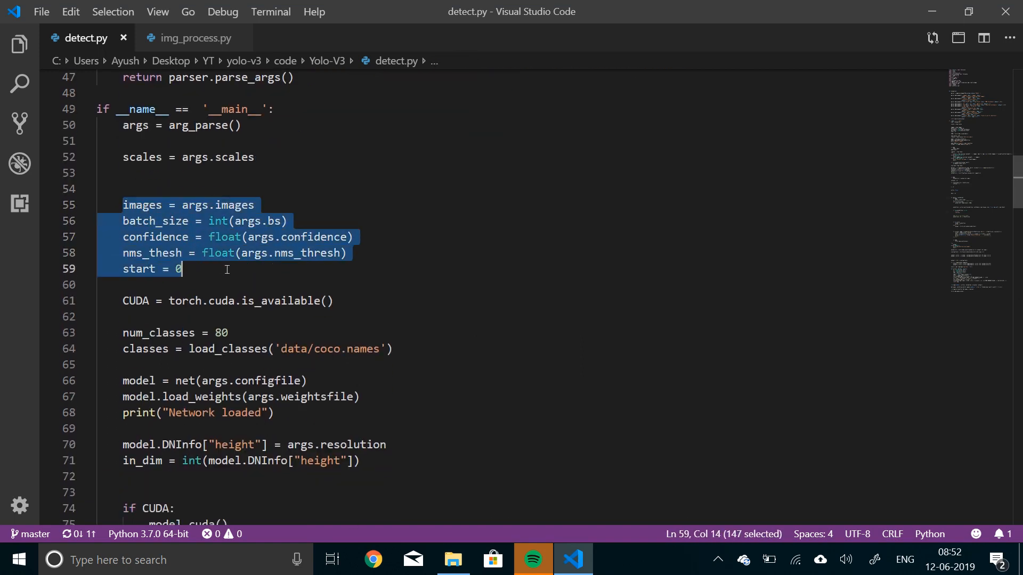
{"action": "double_click", "coordinate": [280, 300]}
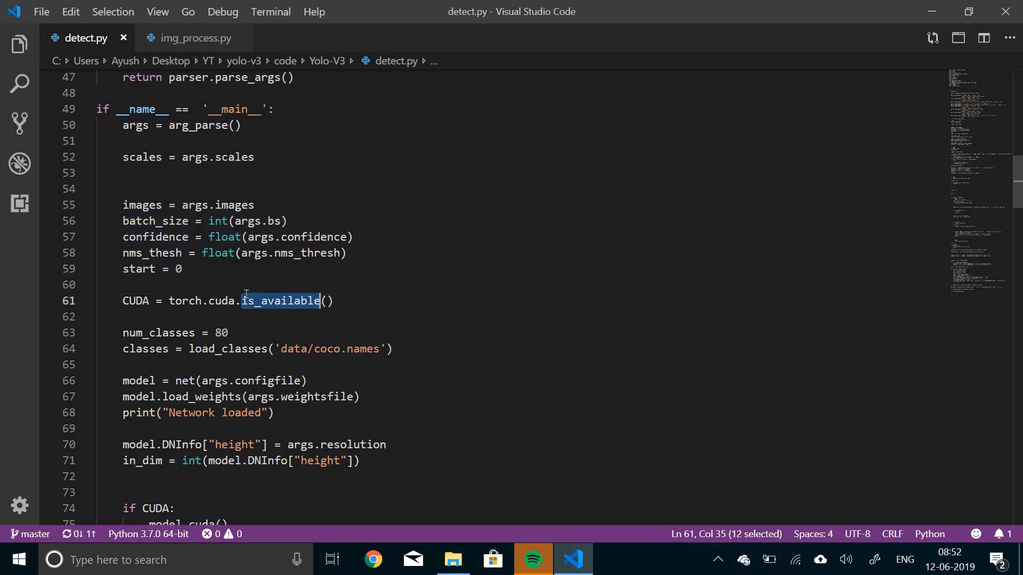
{"action": "mouse_move", "coordinate": [279, 364]}
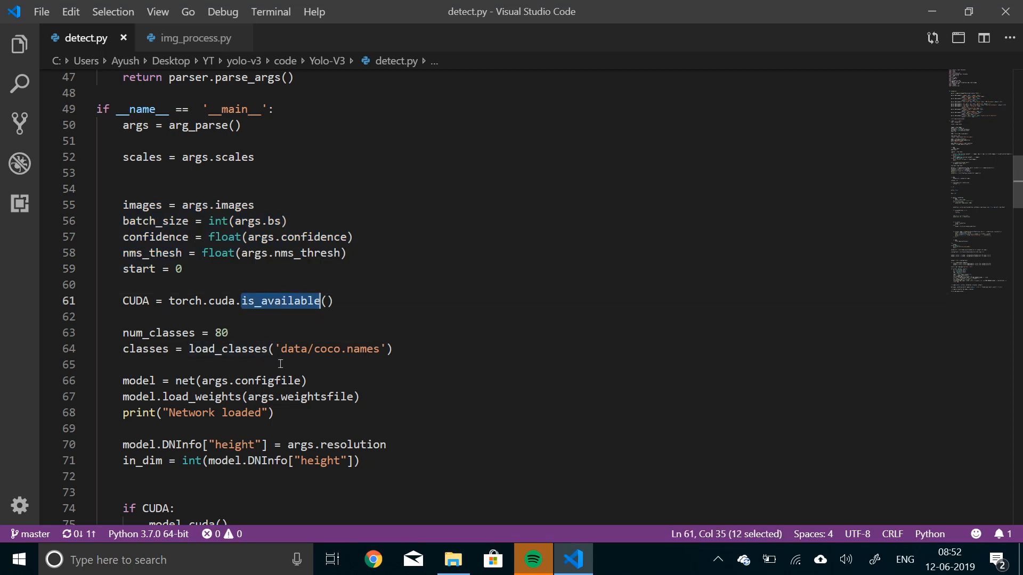
{"action": "mouse_move", "coordinate": [507, 401]}
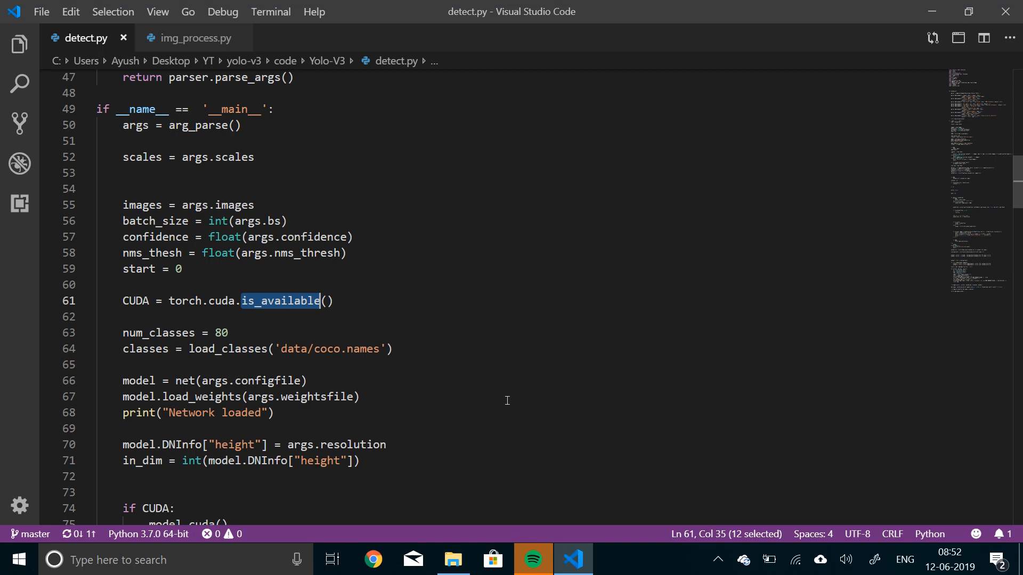
{"action": "scroll", "scroll_direction": "down", "scroll_amount": 3}
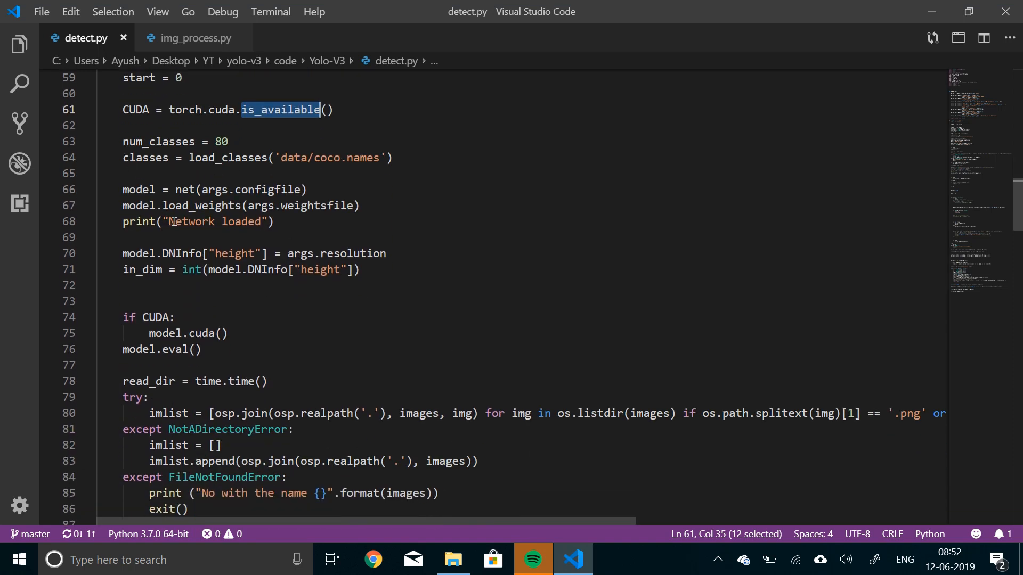
{"action": "mouse_move", "coordinate": [189, 254]}
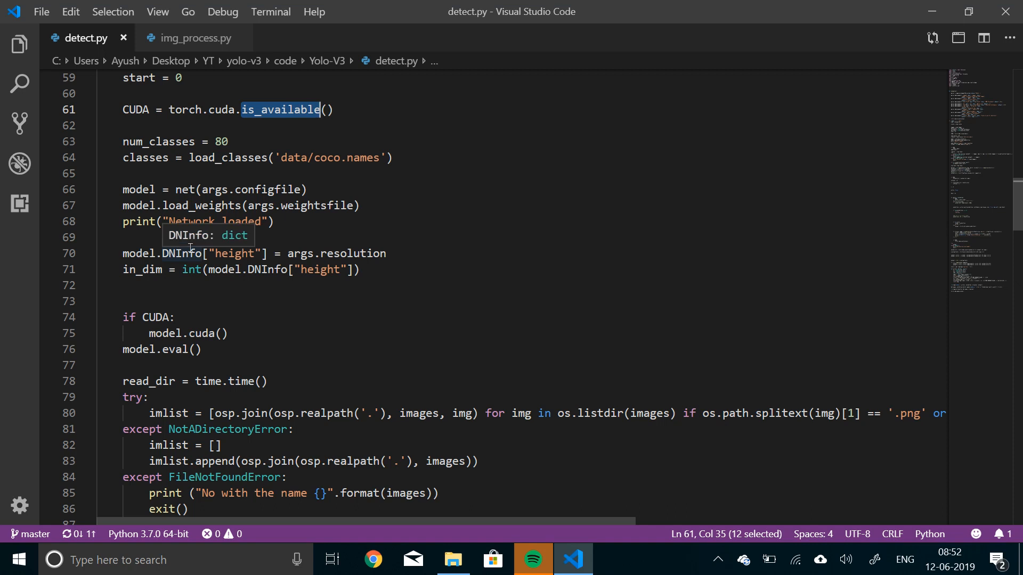
{"action": "mouse_move", "coordinate": [249, 268]}
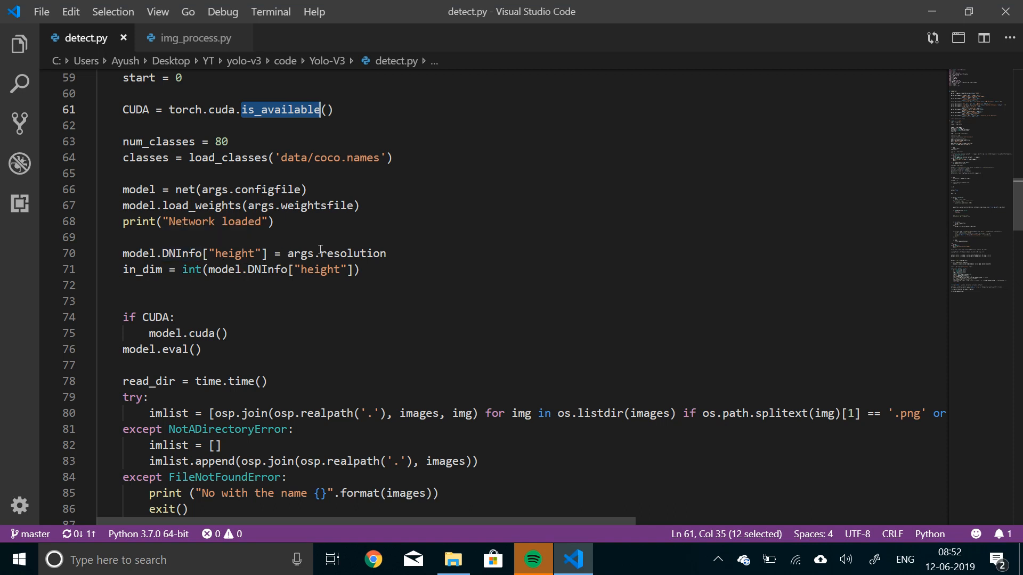
{"action": "scroll", "scroll_direction": "down", "scroll_amount": 3}
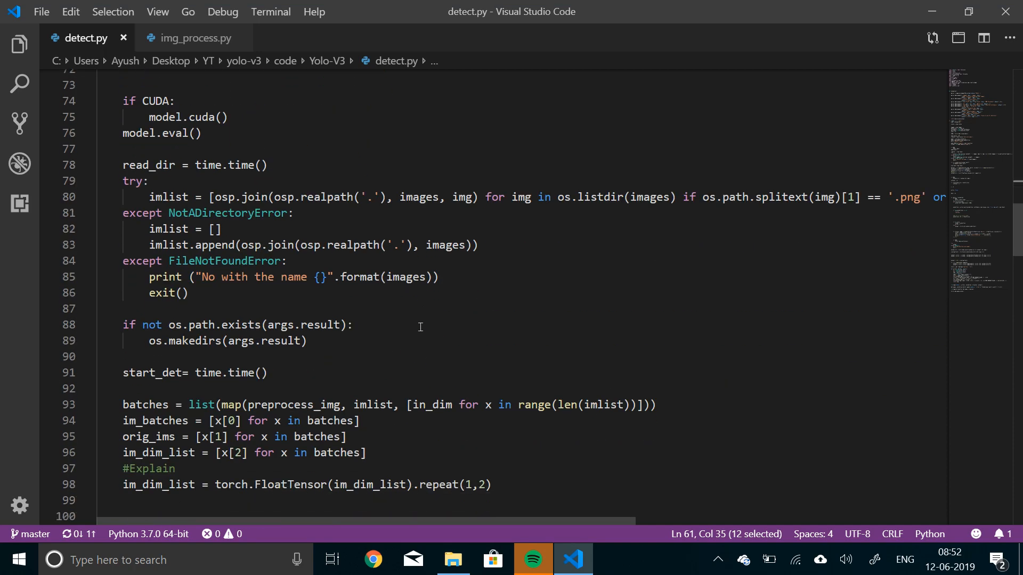
{"action": "mouse_move", "coordinate": [144, 193]}
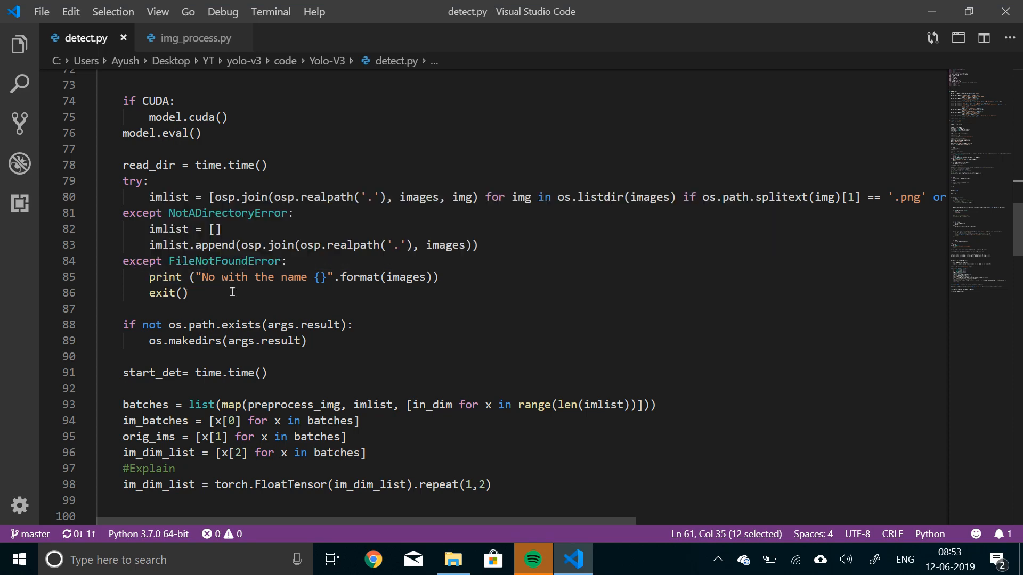
Select the result-folder creation block around lines 88–89 for explanation.
{"action": "scroll", "scroll_direction": "down", "scroll_amount": 3}
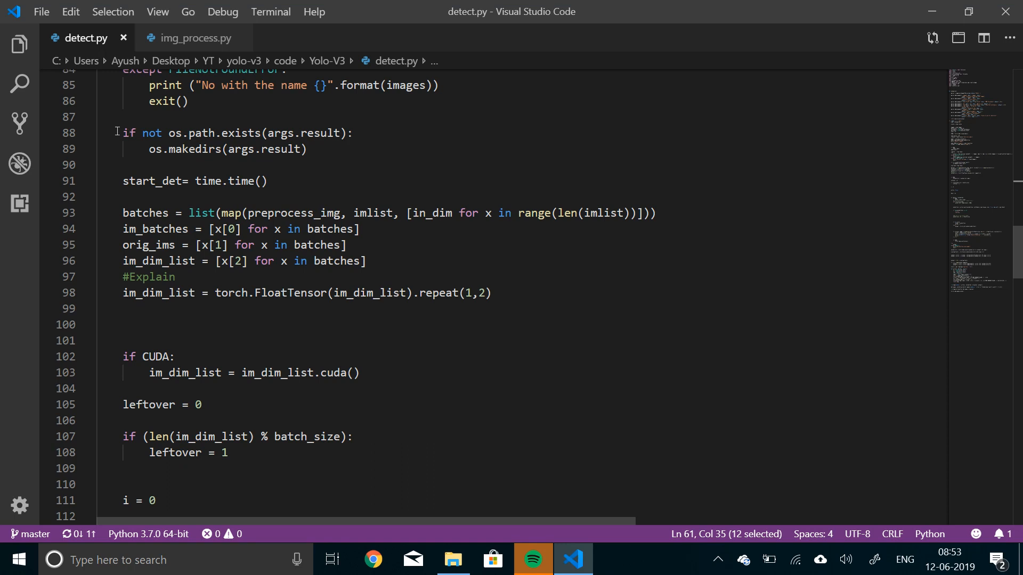
{"action": "left_click_drag", "start_coordinate": [122, 132], "coordinate": [307, 149]}
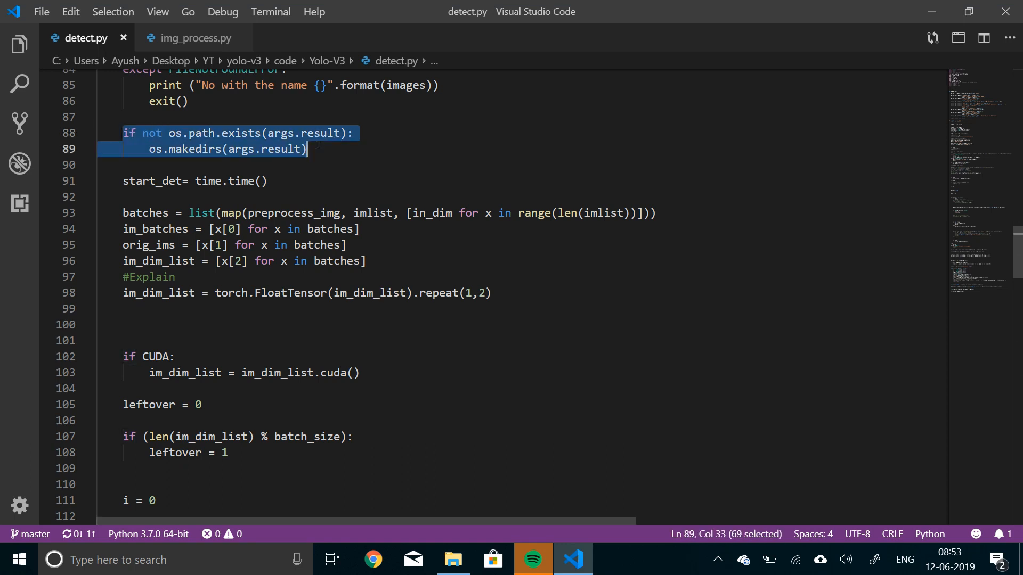
{"action": "mouse_move", "coordinate": [291, 177]}
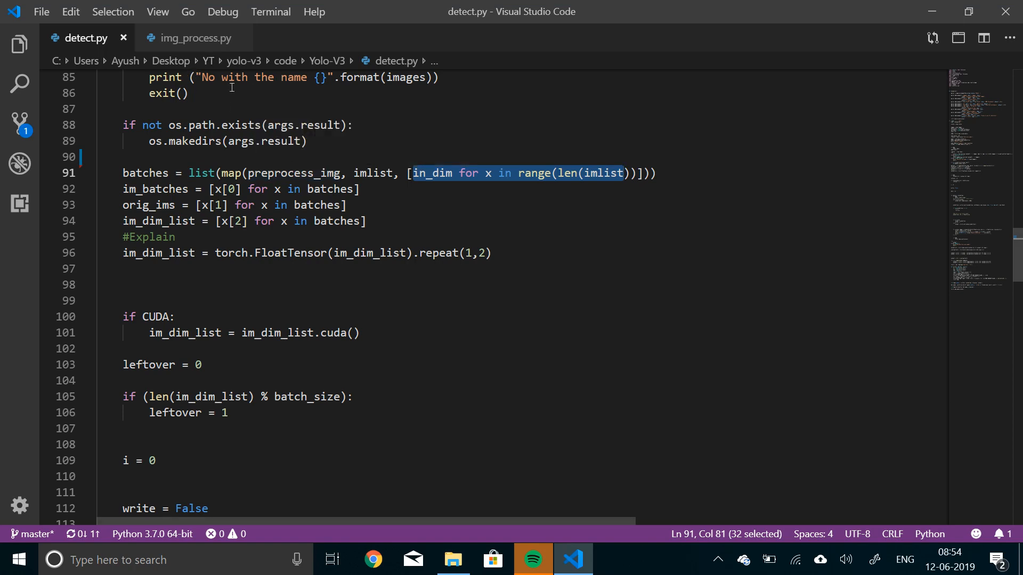
{"action": "left_click", "coordinate": [194, 39]}
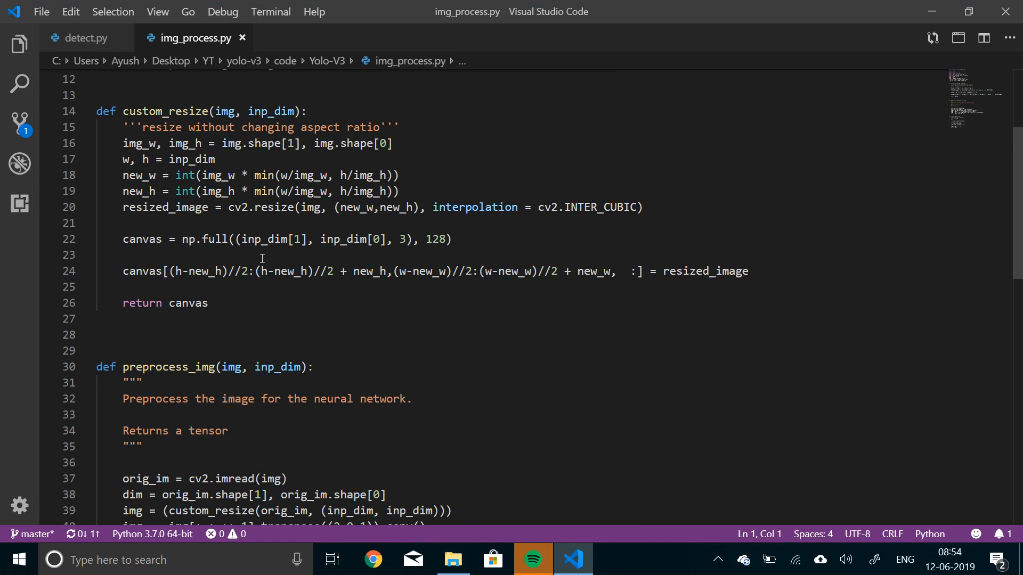
{"action": "scroll", "scroll_direction": "down", "scroll_amount": 3}
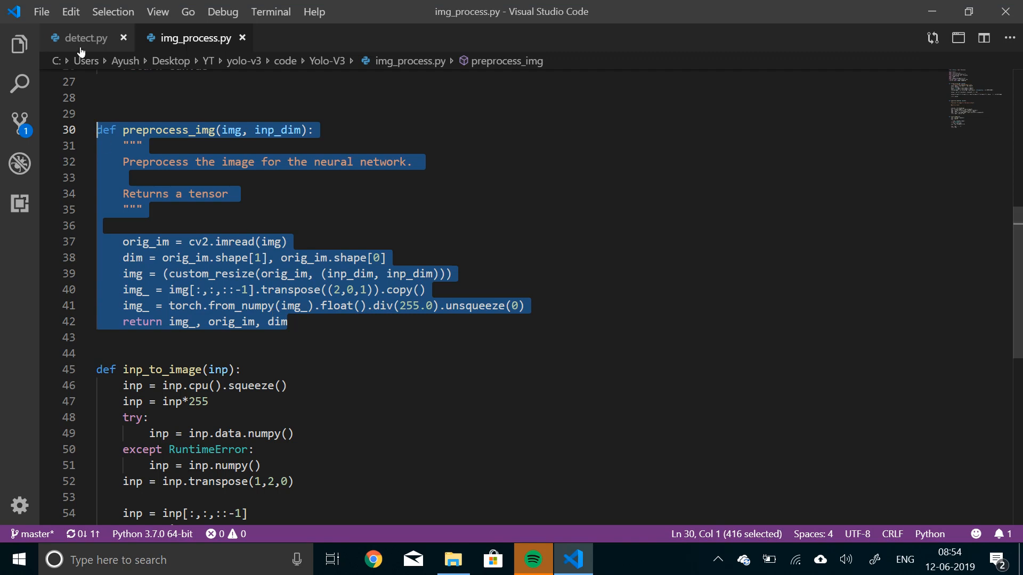
{"action": "left_click", "coordinate": [81, 38]}
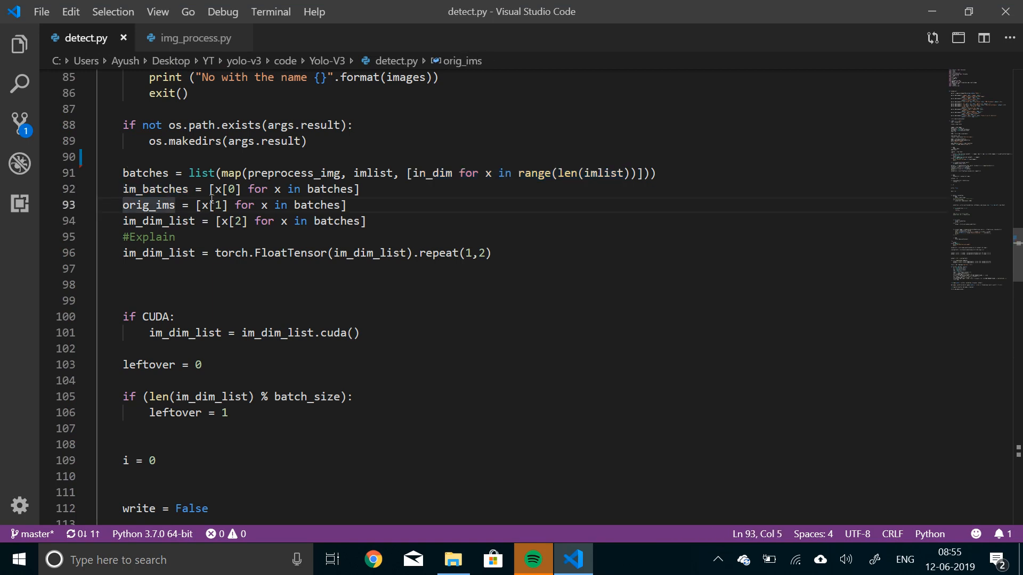
{"action": "left_click", "coordinate": [171, 190]}
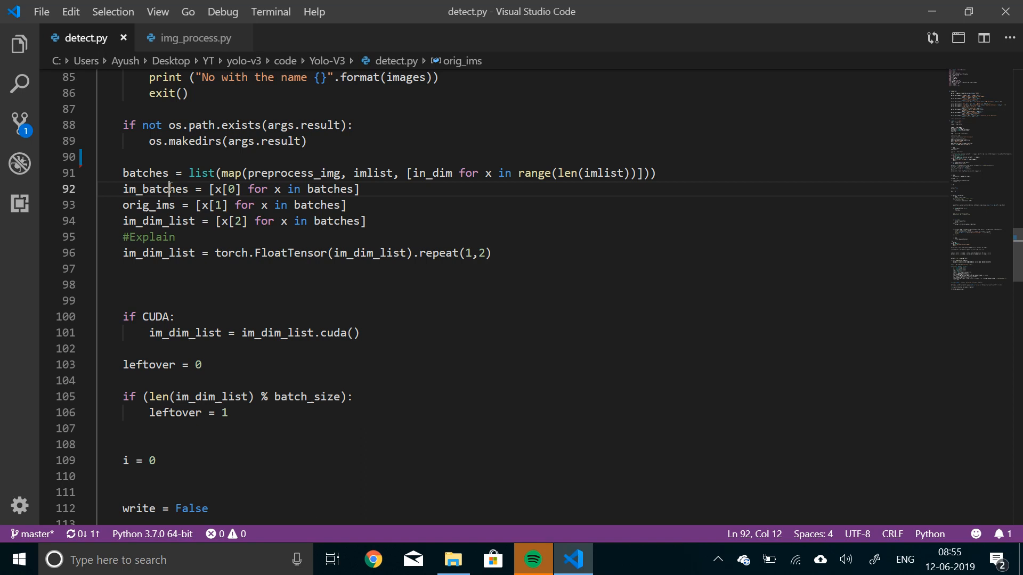
{"action": "double_click", "coordinate": [157, 190]}
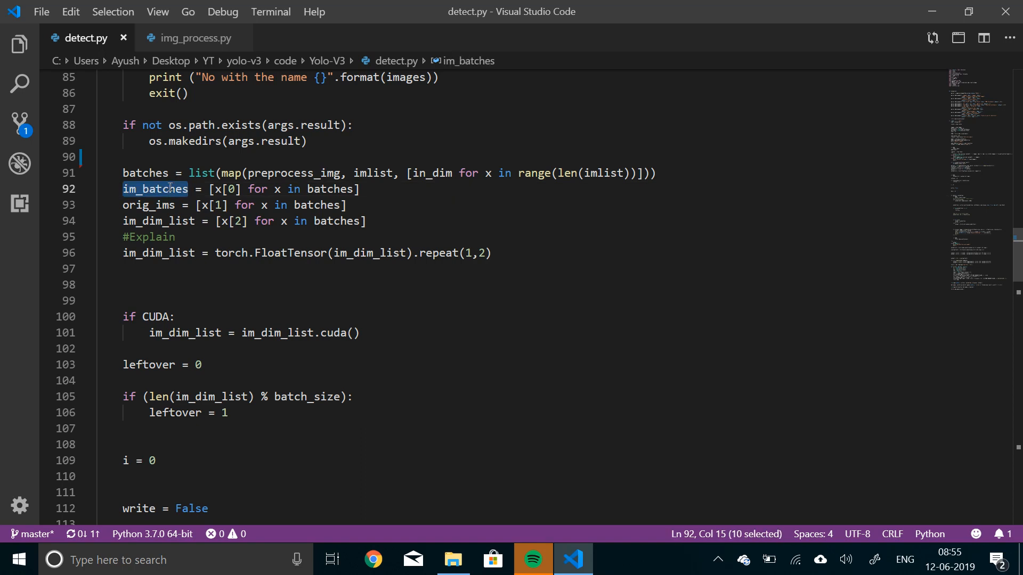
{"action": "mouse_move", "coordinate": [155, 189]}
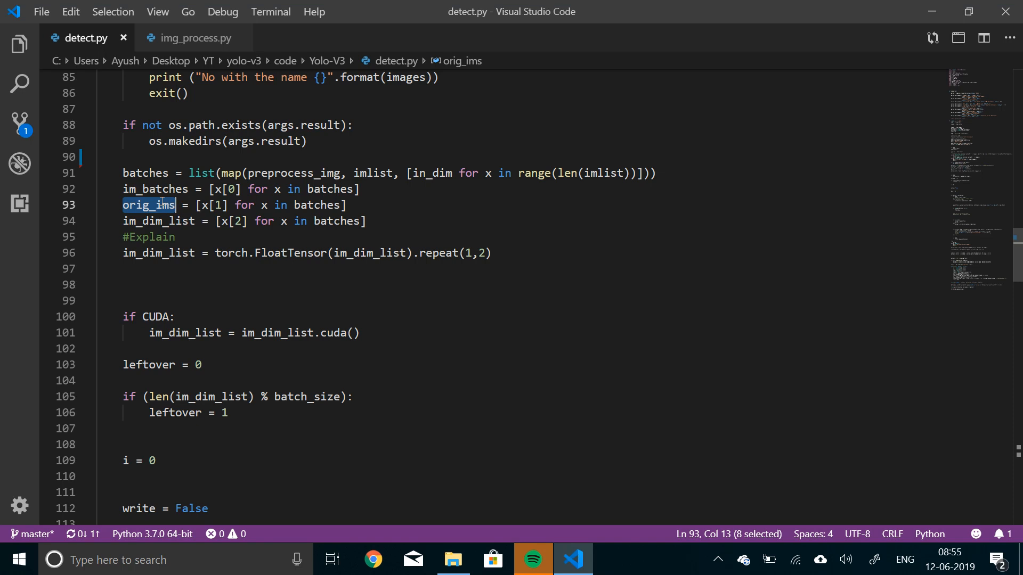
{"action": "mouse_move", "coordinate": [158, 221]}
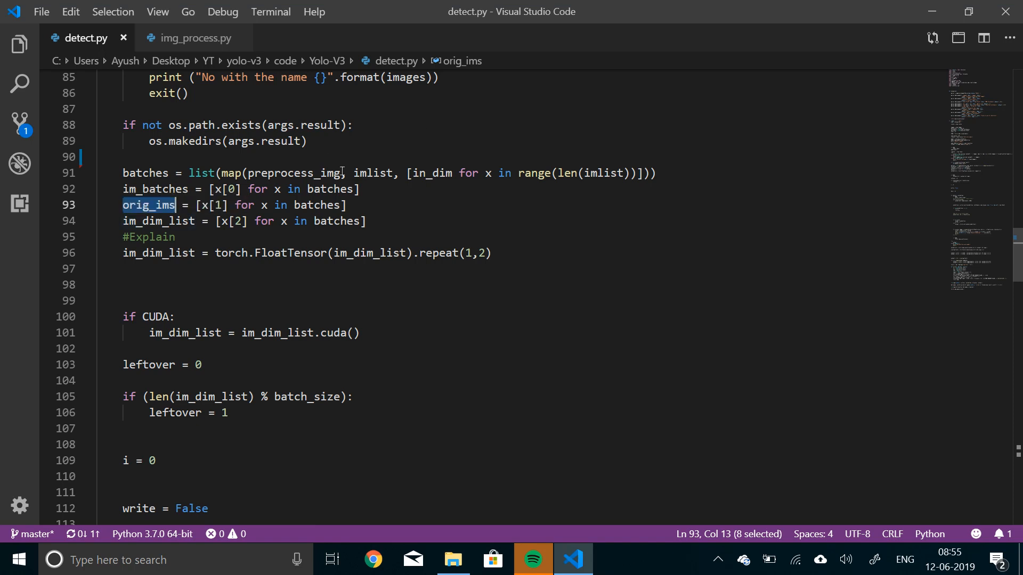
{"action": "double_click", "coordinate": [294, 172]}
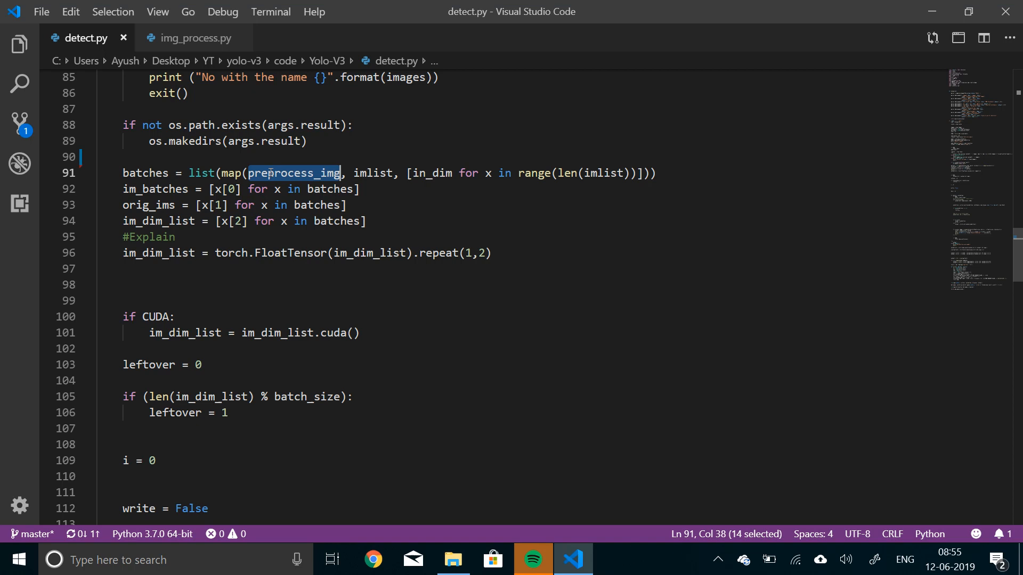
{"action": "left_click", "coordinate": [501, 173]}
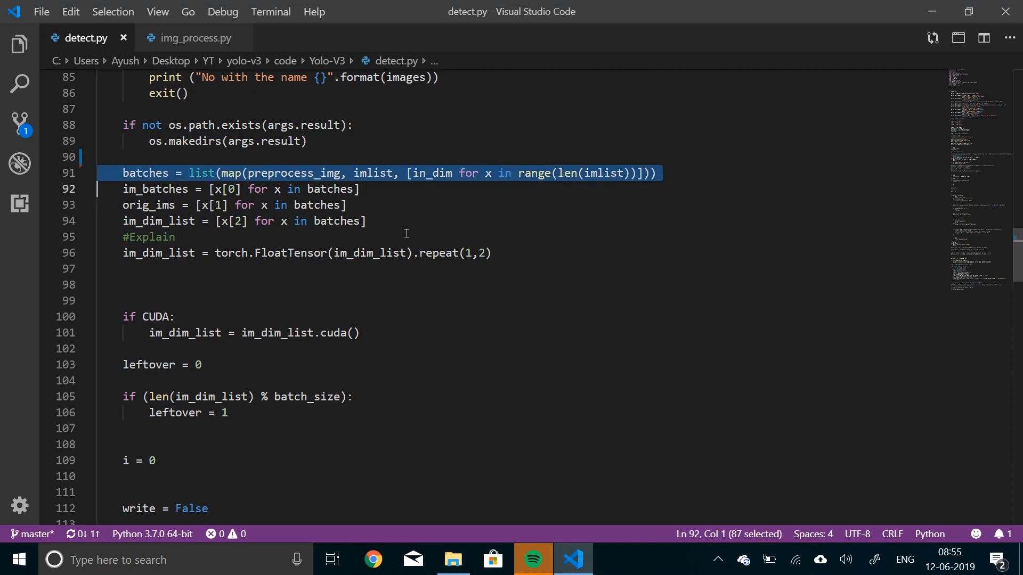
{"action": "double_click", "coordinate": [159, 222]}
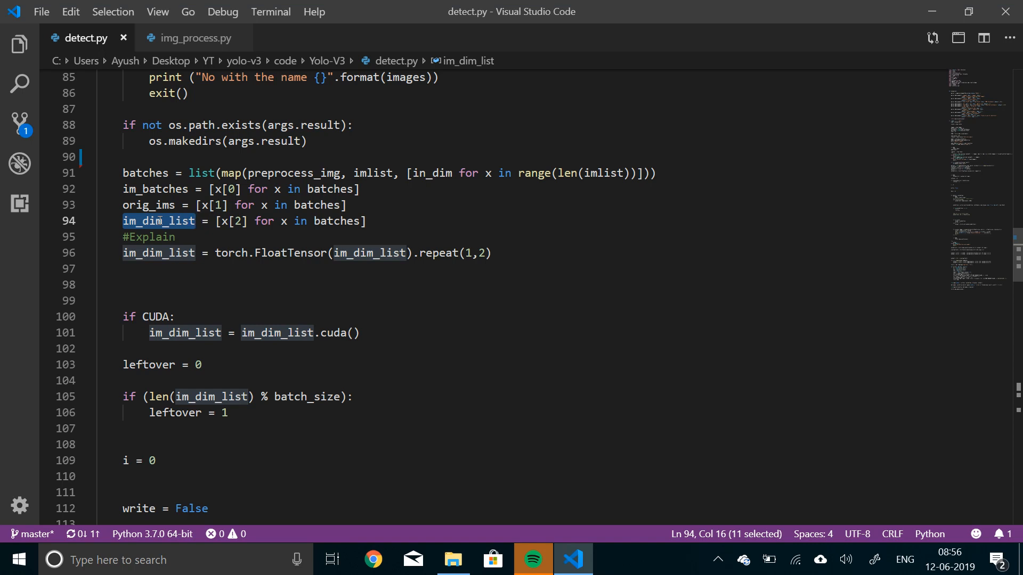
{"action": "mouse_move", "coordinate": [234, 226]}
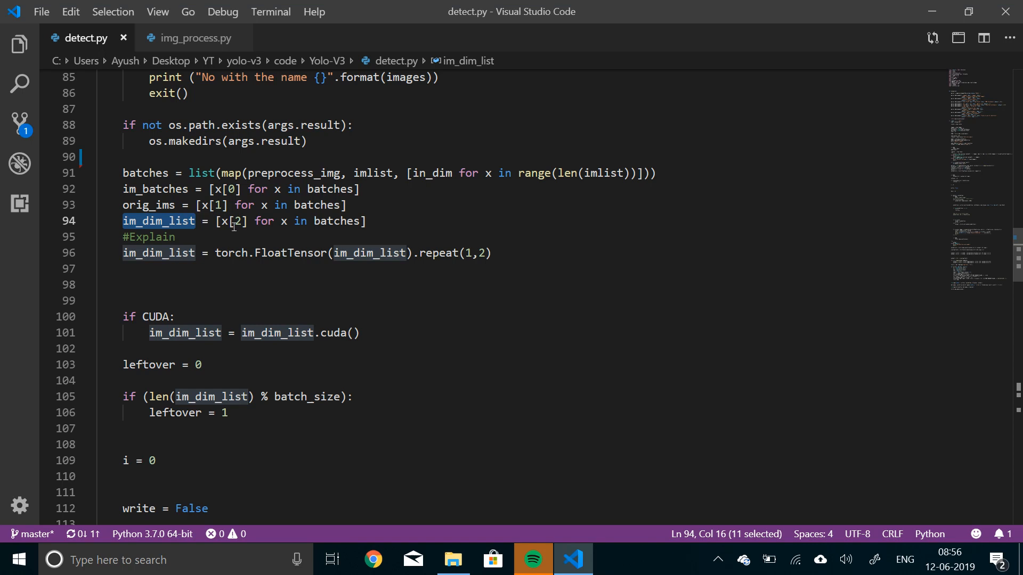
{"action": "left_click", "coordinate": [417, 253]}
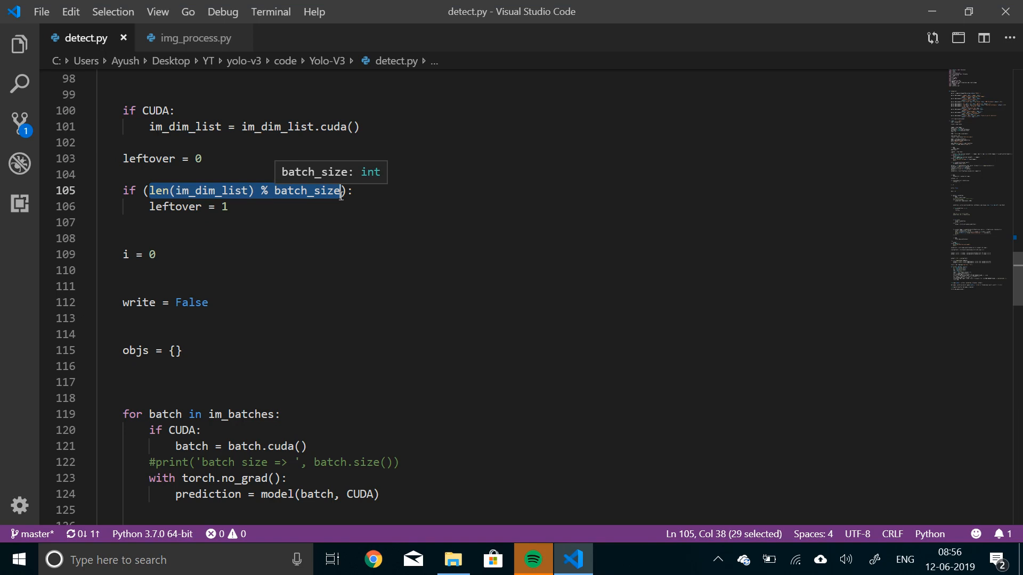
Read through the write flag and objs dictionary lines down to the batch loop.
{"action": "left_click", "coordinate": [239, 237]}
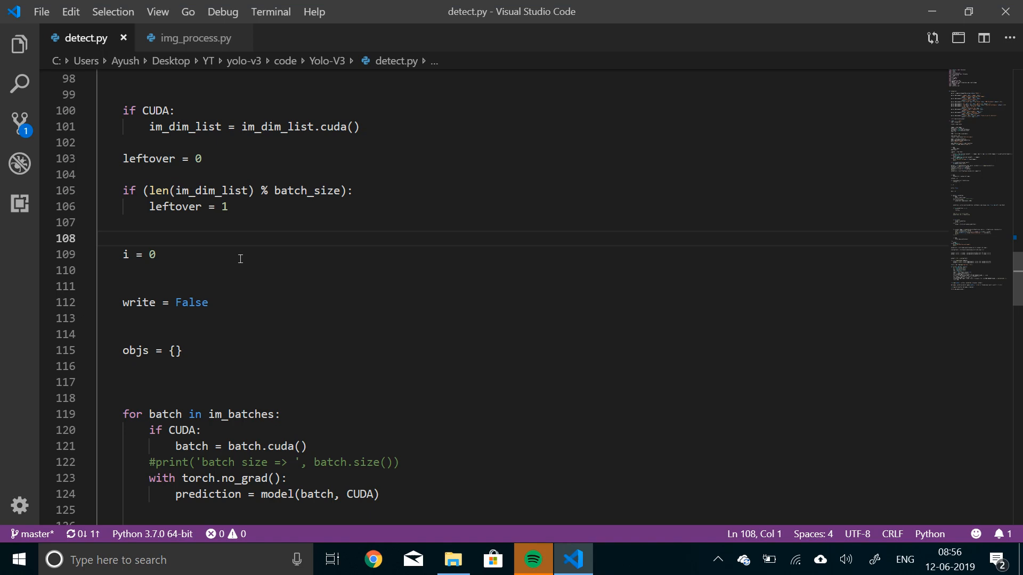
{"action": "double_click", "coordinate": [191, 302]}
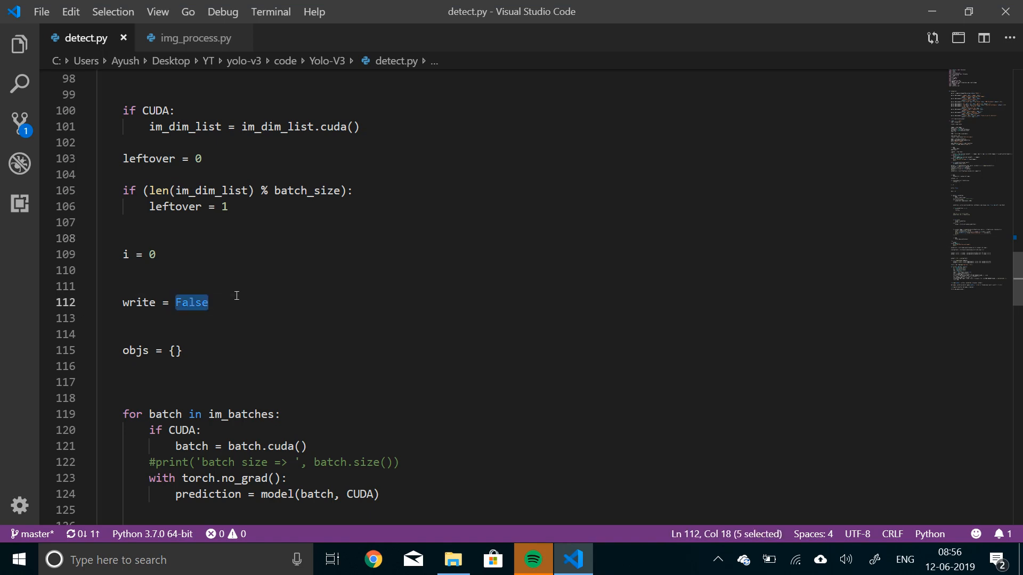
{"action": "mouse_move", "coordinate": [235, 341]}
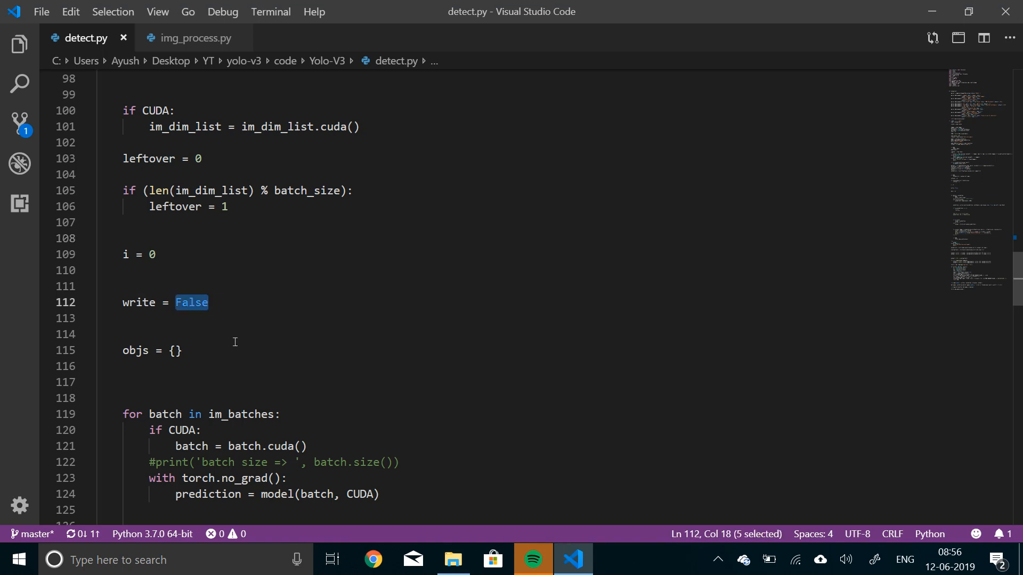
{"action": "left_click", "coordinate": [175, 351]}
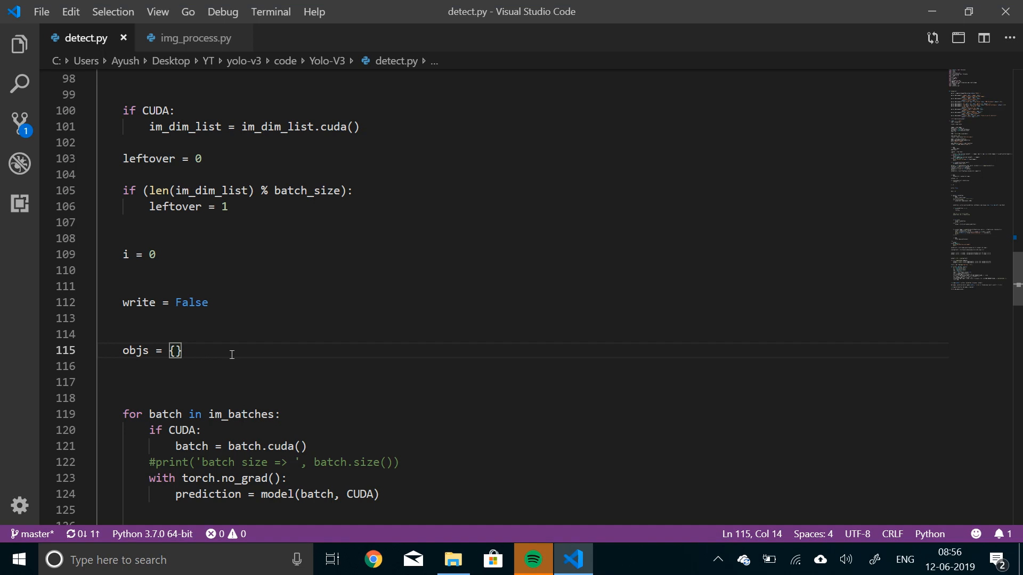
{"action": "scroll", "scroll_direction": "down", "scroll_amount": 3}
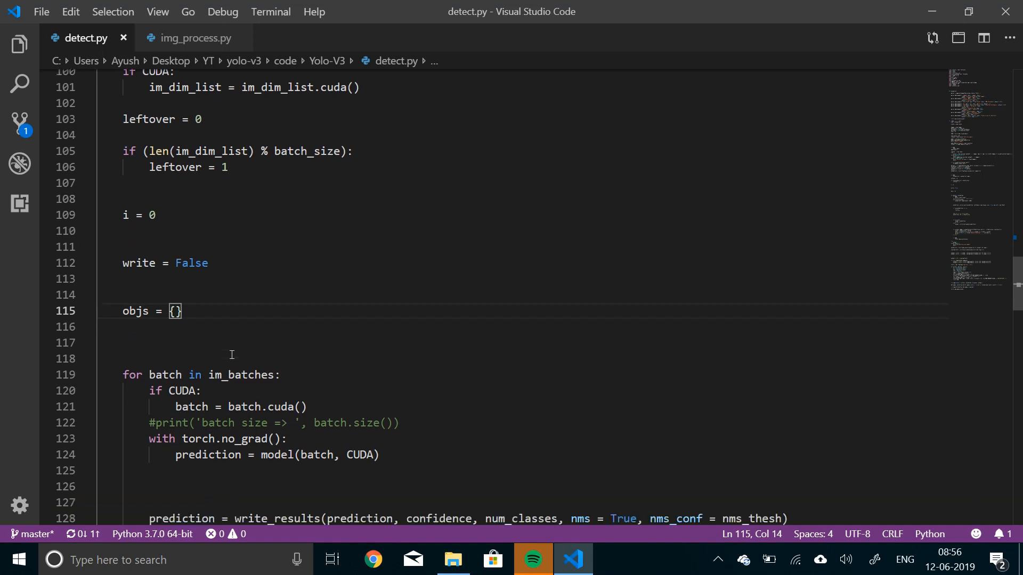
{"action": "scroll", "scroll_direction": "down", "scroll_amount": 3}
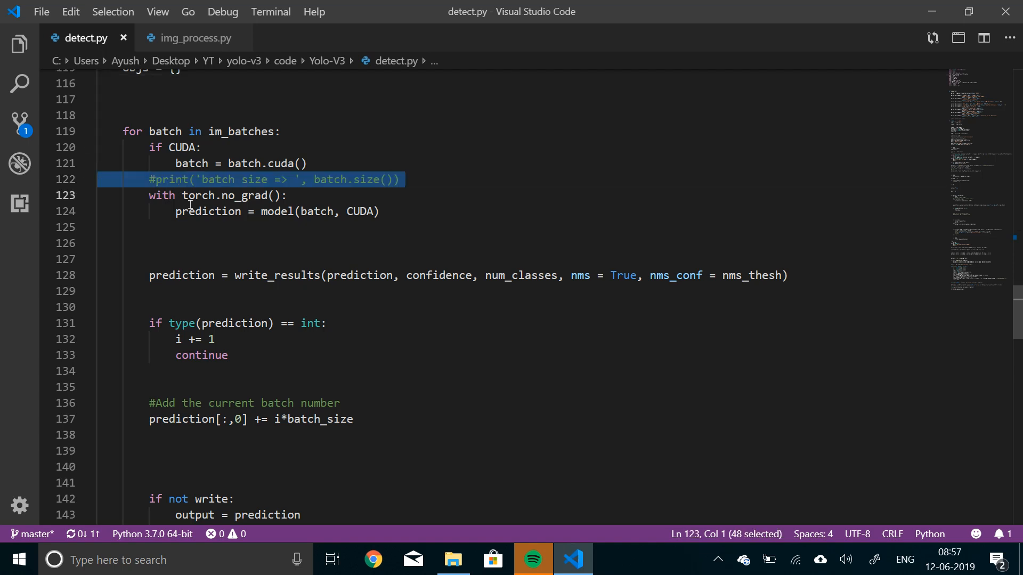
Mark the commented batch-size print, then bring up actions on the write_results call.
{"action": "left_click", "coordinate": [208, 211]}
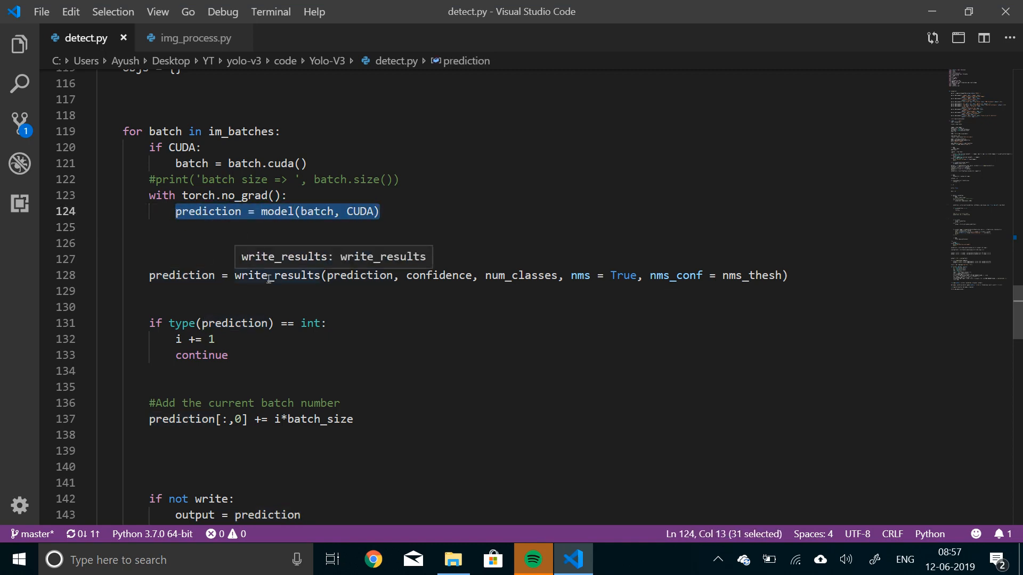
{"action": "right_click", "coordinate": [267, 275]}
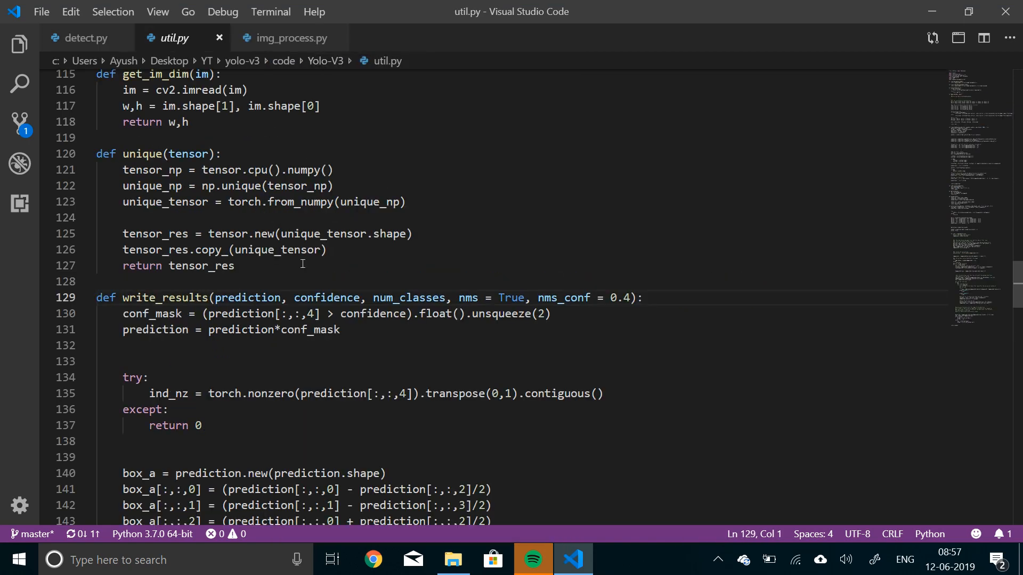
{"action": "scroll", "scroll_direction": "down", "scroll_amount": 3}
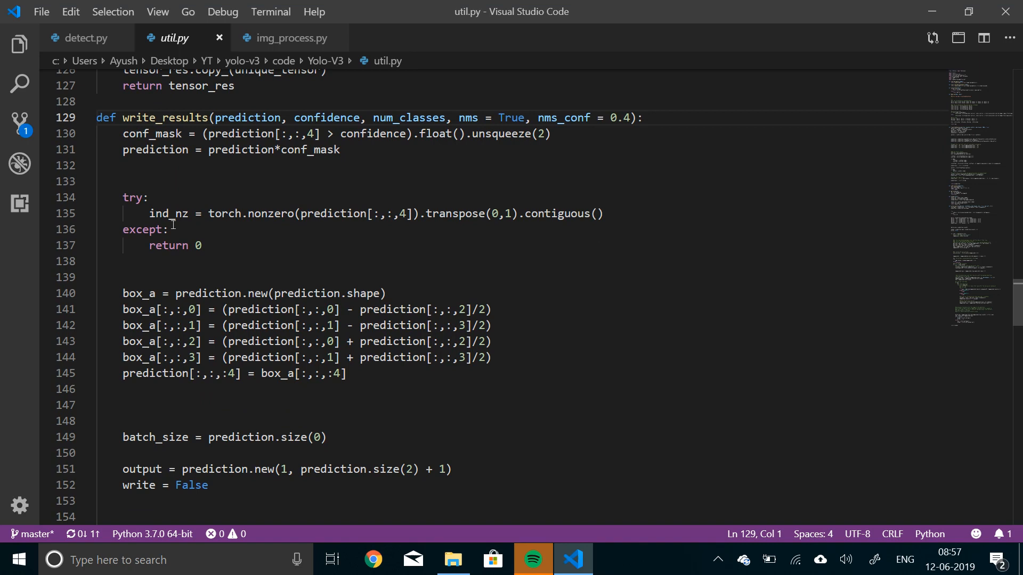
{"action": "left_click", "coordinate": [83, 38]}
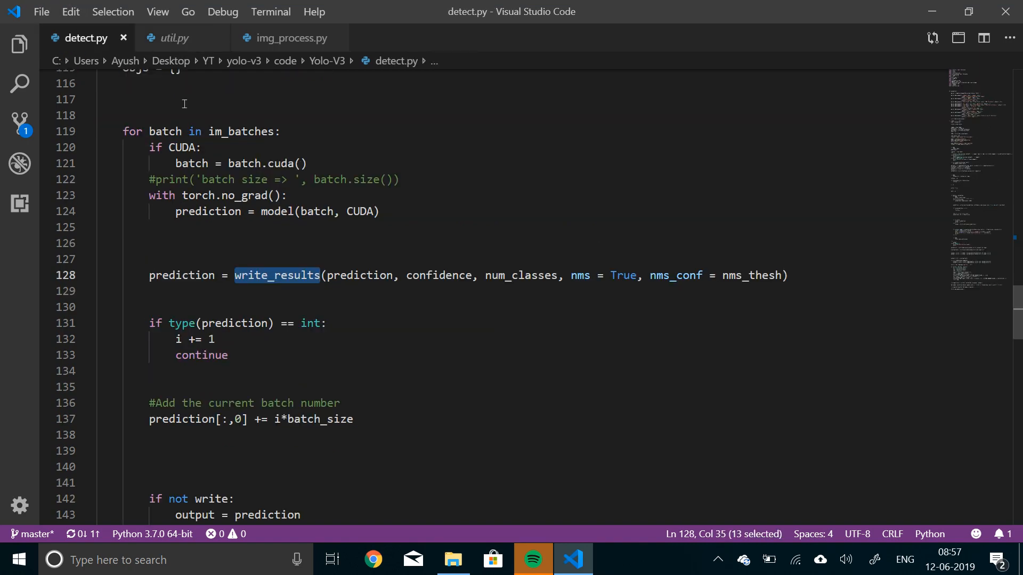
{"action": "mouse_move", "coordinate": [176, 38]}
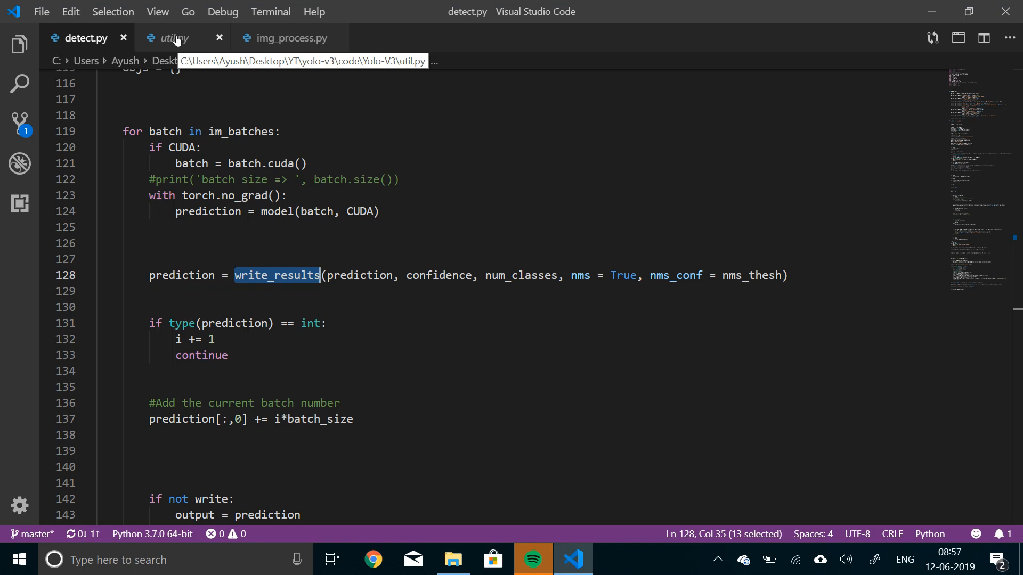
{"action": "left_click", "coordinate": [172, 37]}
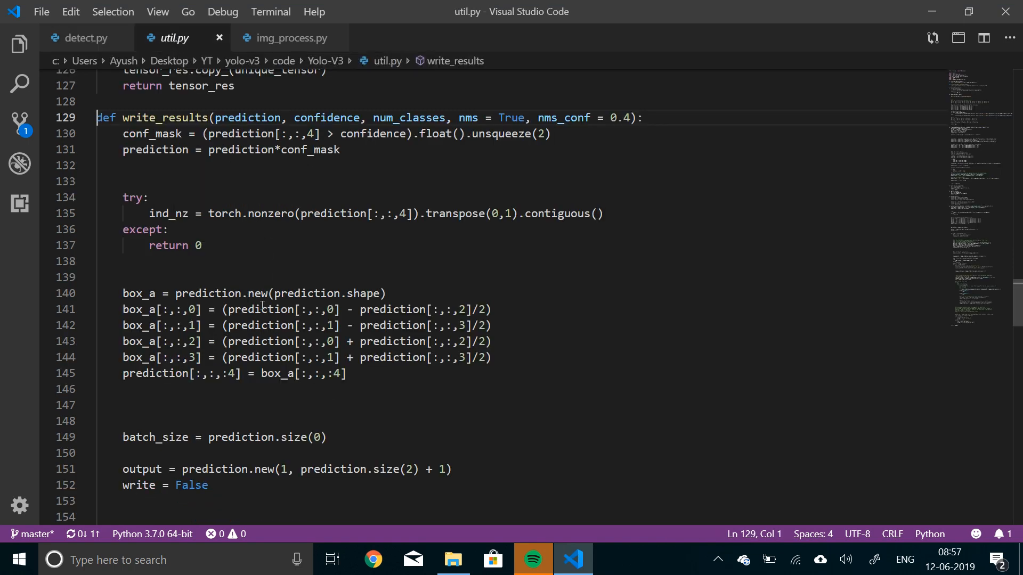
{"action": "double_click", "coordinate": [151, 135]}
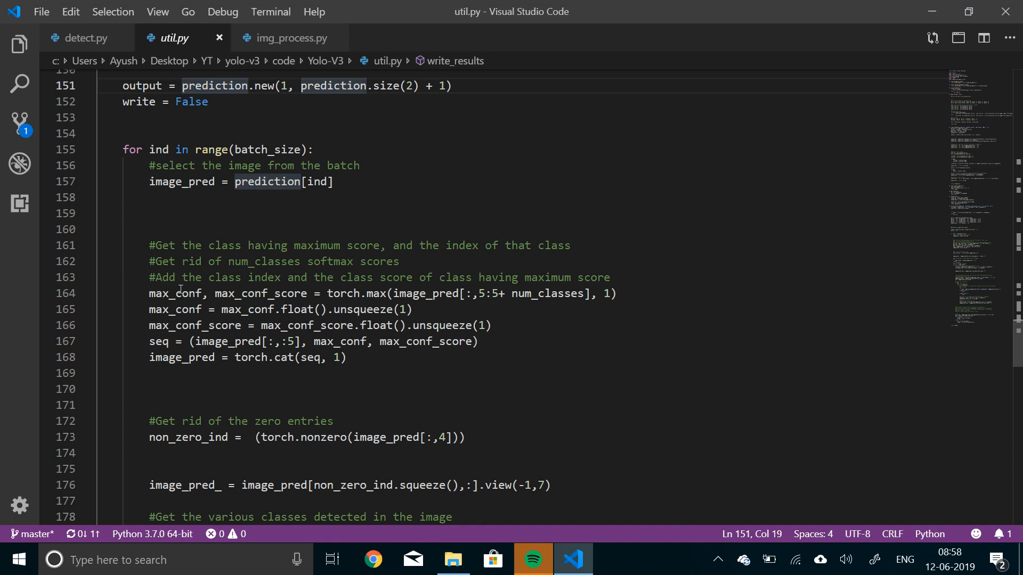
{"action": "scroll", "scroll_direction": "down", "scroll_amount": 3}
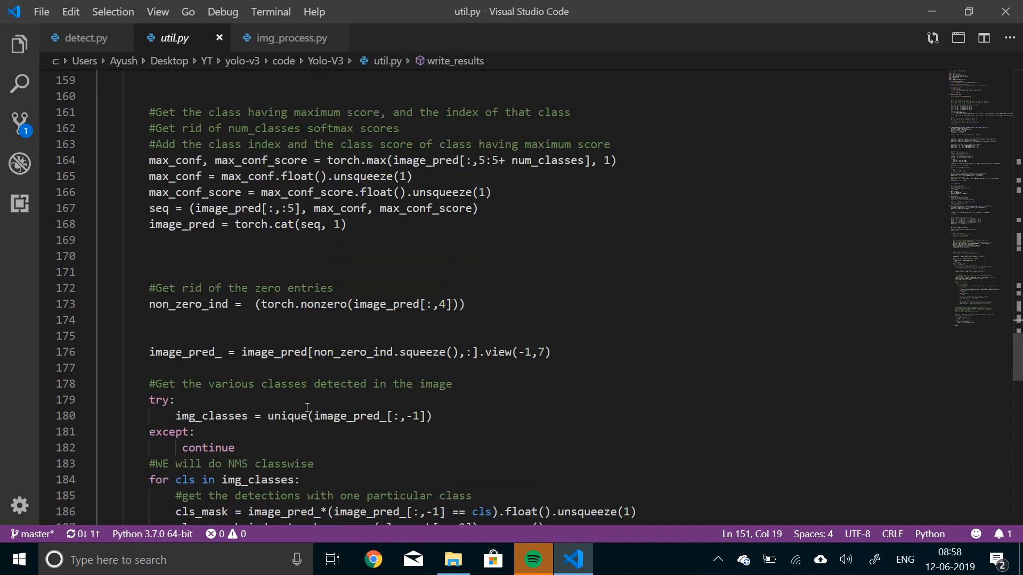
{"action": "scroll", "scroll_direction": "down", "scroll_amount": 3}
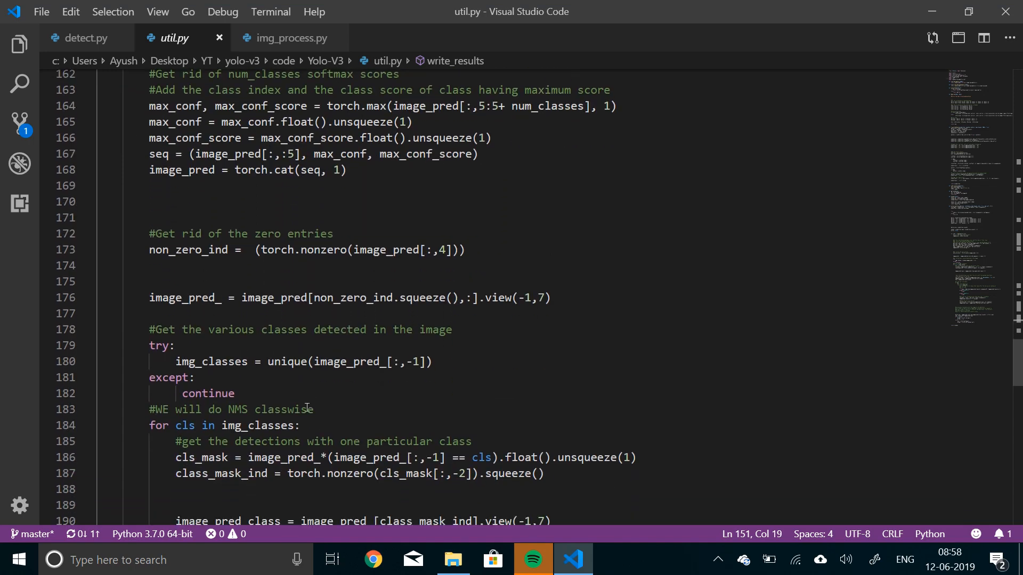
{"action": "scroll", "scroll_direction": "down", "scroll_amount": 3}
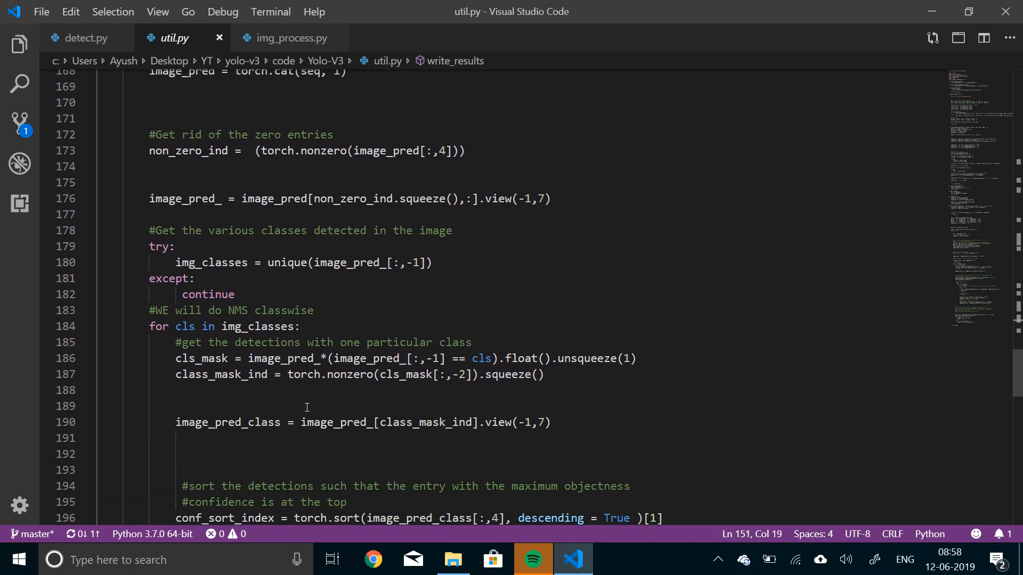
{"action": "scroll", "scroll_direction": "up", "scroll_amount": 3}
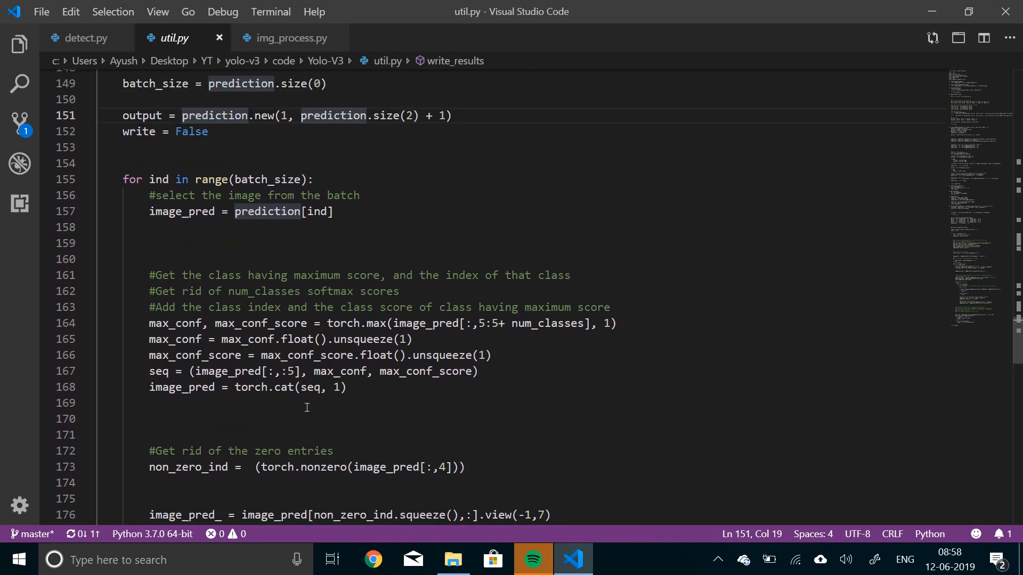
{"action": "scroll", "scroll_direction": "up", "scroll_amount": 3}
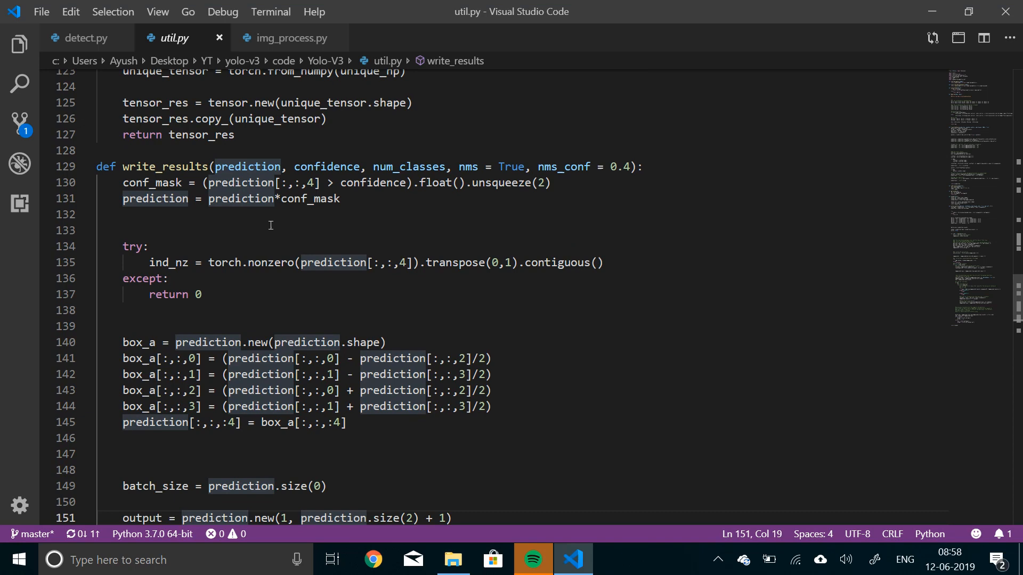
{"action": "mouse_move", "coordinate": [317, 202]}
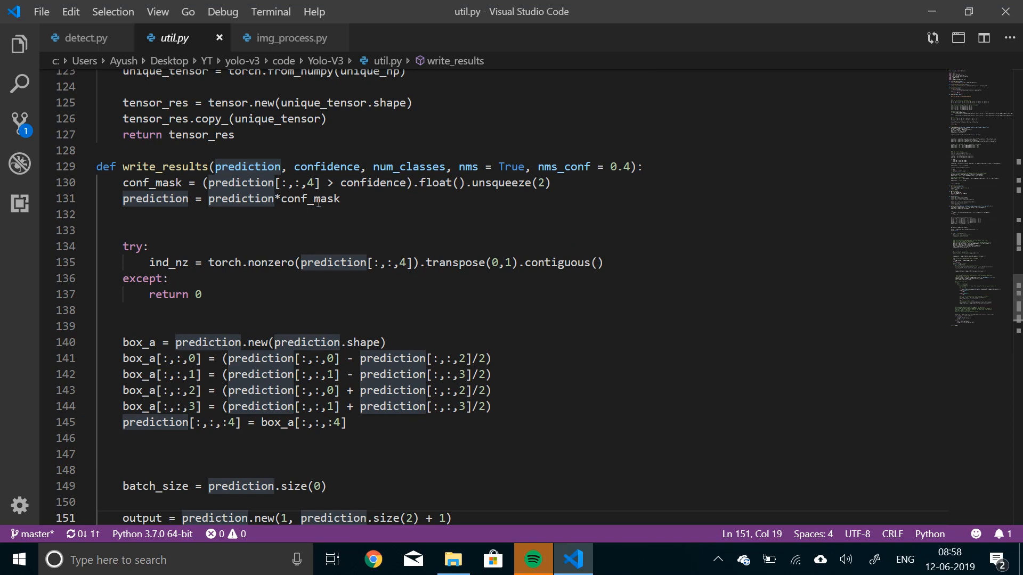
{"action": "scroll", "scroll_direction": "down", "scroll_amount": 3}
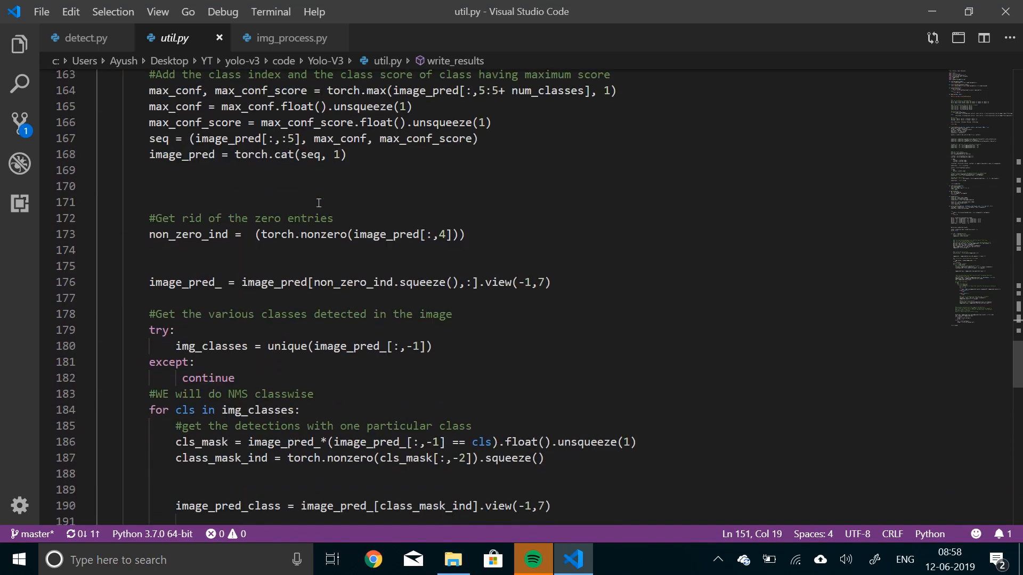
{"action": "scroll", "scroll_direction": "down", "scroll_amount": 3}
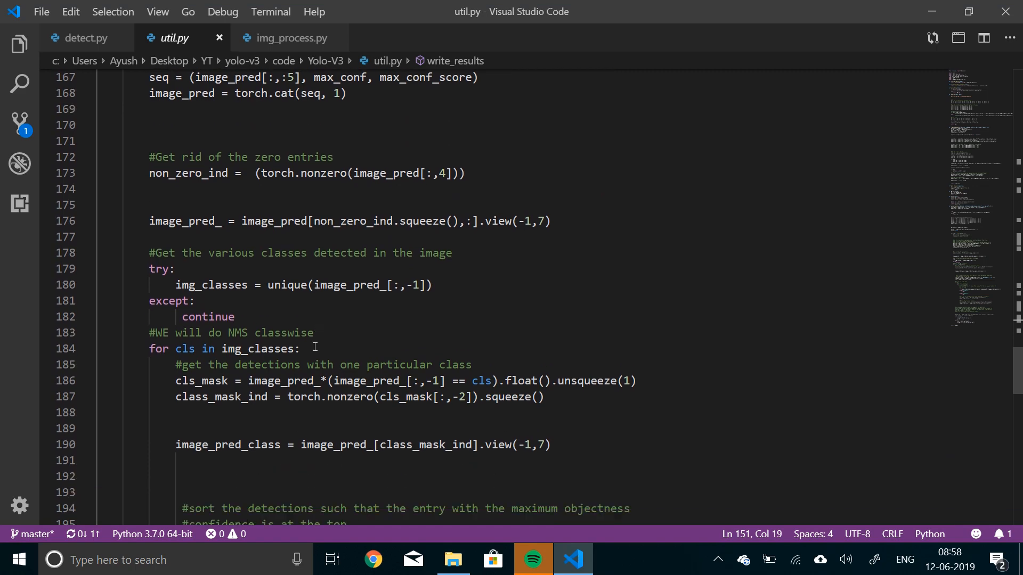
{"action": "scroll", "scroll_direction": "down", "scroll_amount": 3}
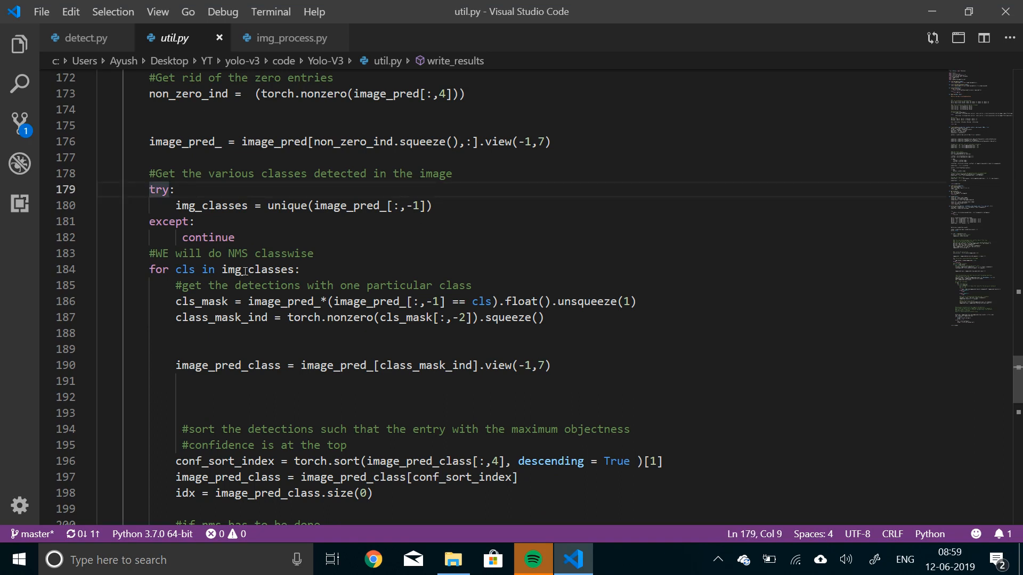
{"action": "mouse_move", "coordinate": [318, 373]}
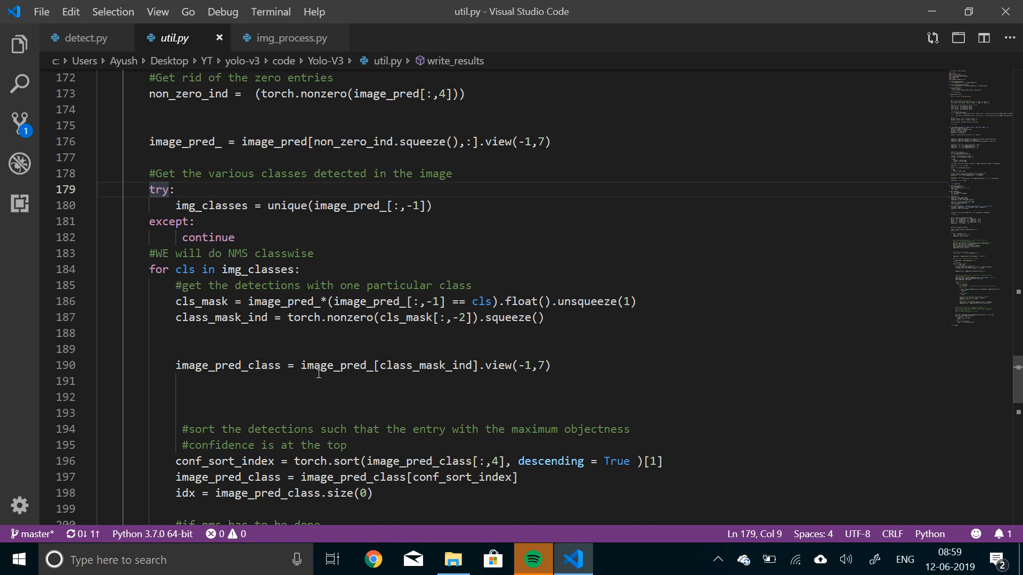
{"action": "mouse_move", "coordinate": [322, 385]}
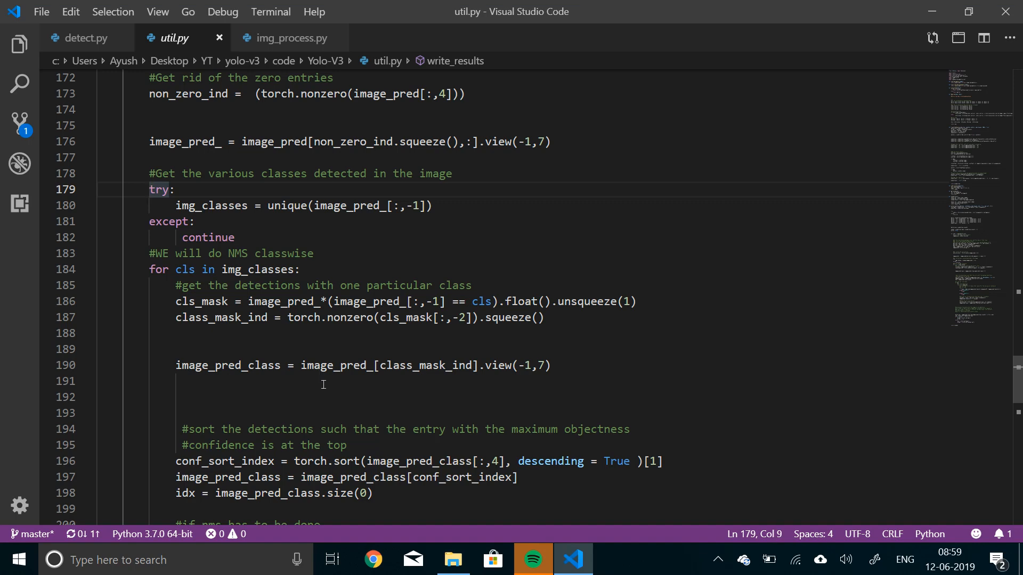
Read write_results in util.py to its return, then switch back to detect.py.
{"action": "scroll", "scroll_direction": "down", "scroll_amount": 3}
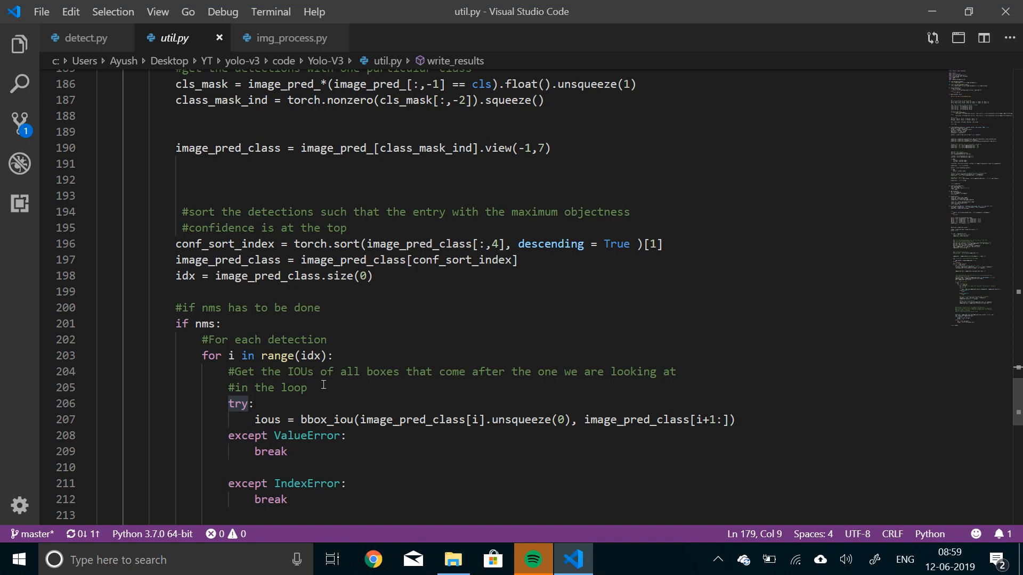
{"action": "scroll", "scroll_direction": "down", "scroll_amount": 3}
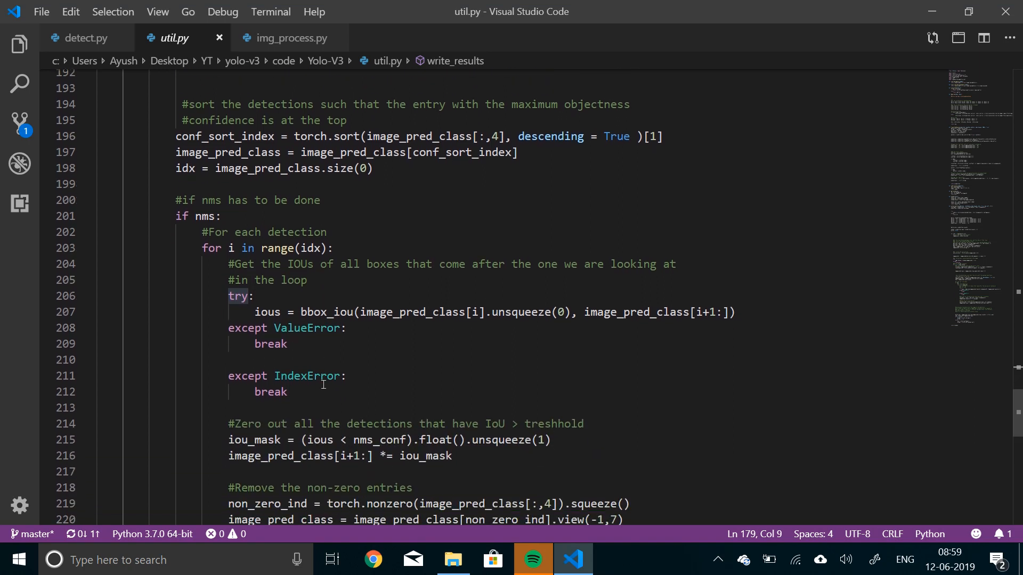
{"action": "scroll", "scroll_direction": "down", "scroll_amount": 3}
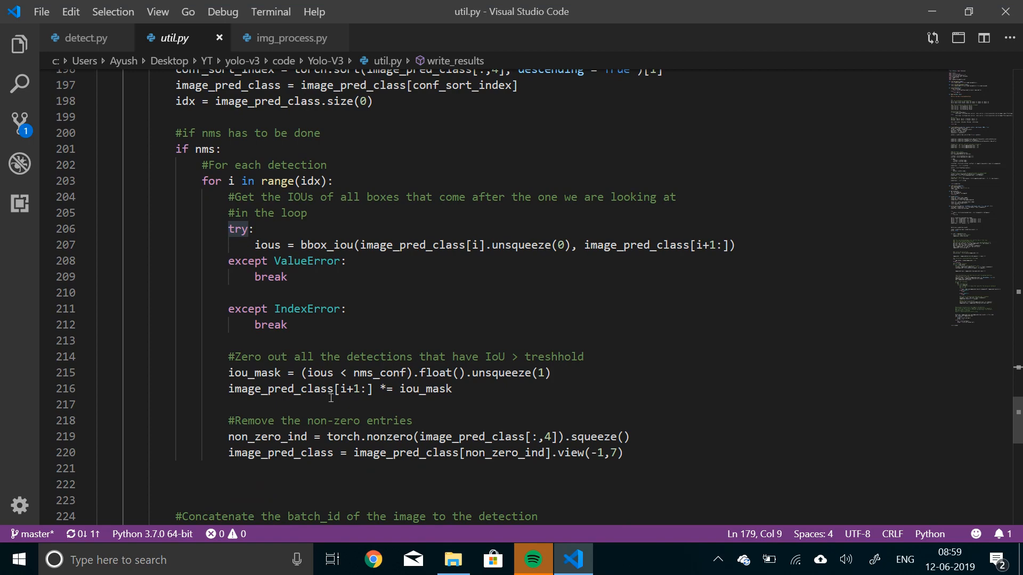
{"action": "mouse_move", "coordinate": [405, 486]}
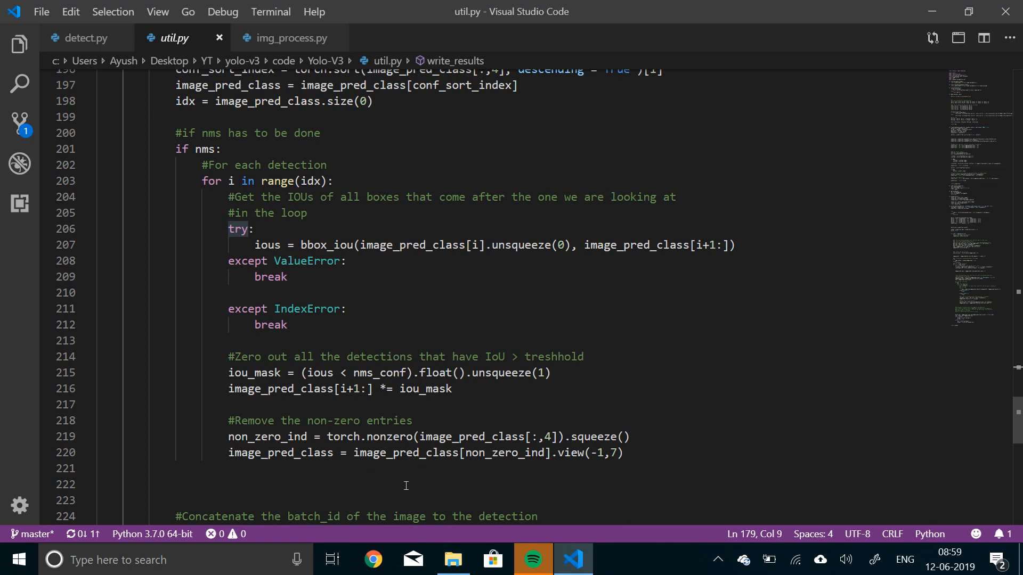
{"action": "scroll", "scroll_direction": "down", "scroll_amount": 3}
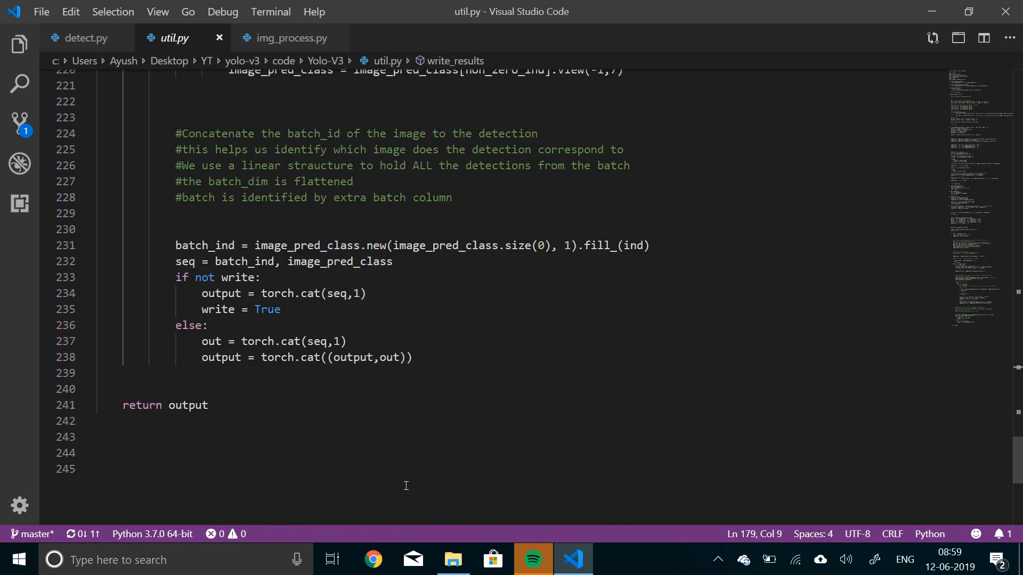
{"action": "mouse_move", "coordinate": [280, 396]}
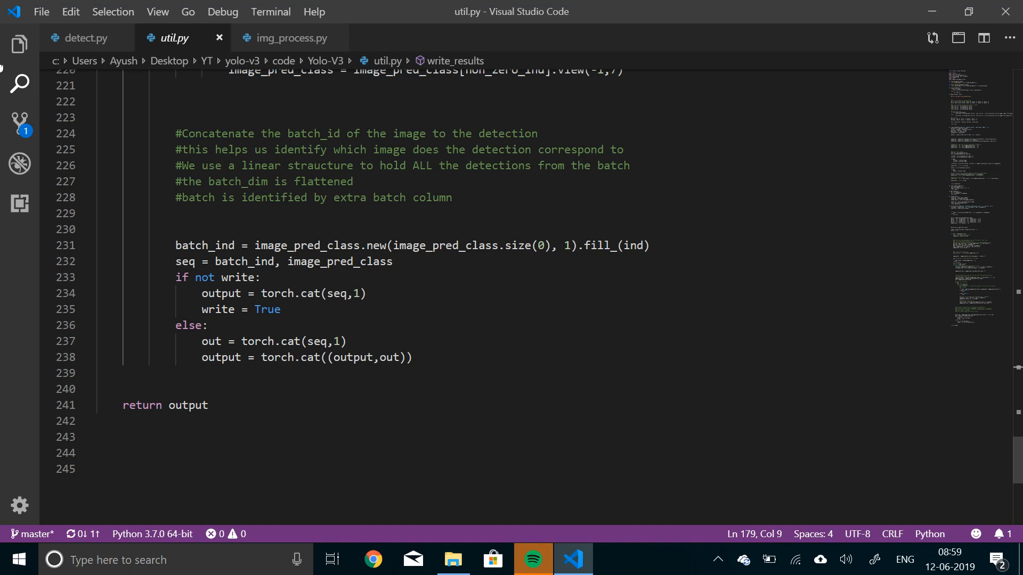
{"action": "left_click", "coordinate": [86, 38]}
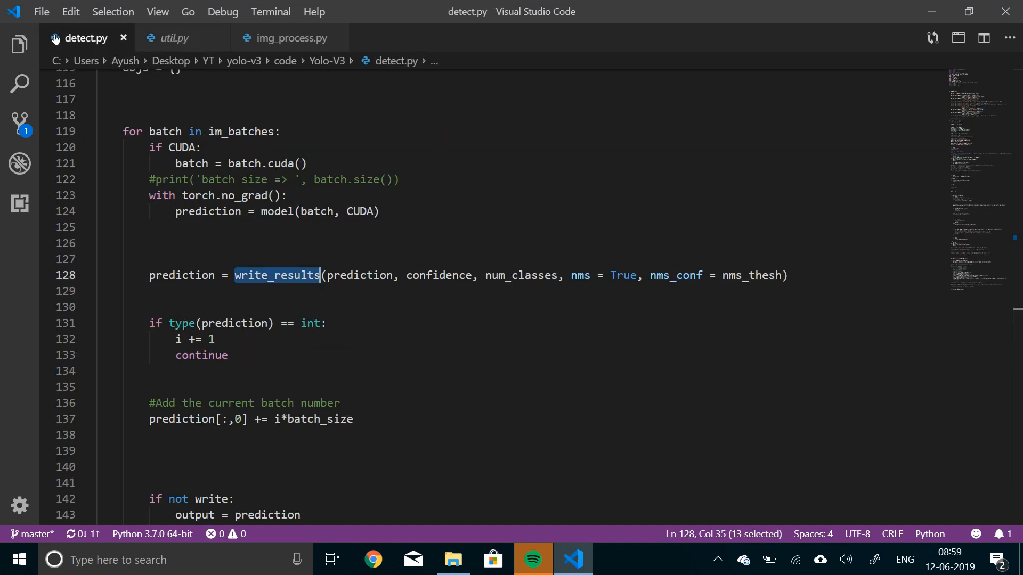
{"action": "mouse_move", "coordinate": [193, 331]}
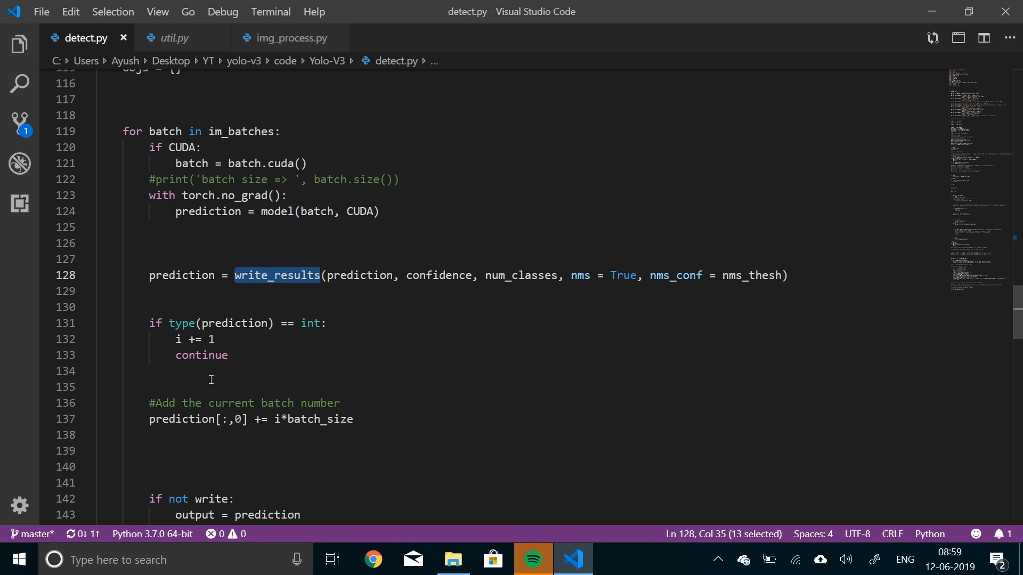
{"action": "scroll", "scroll_direction": "down", "scroll_amount": 3}
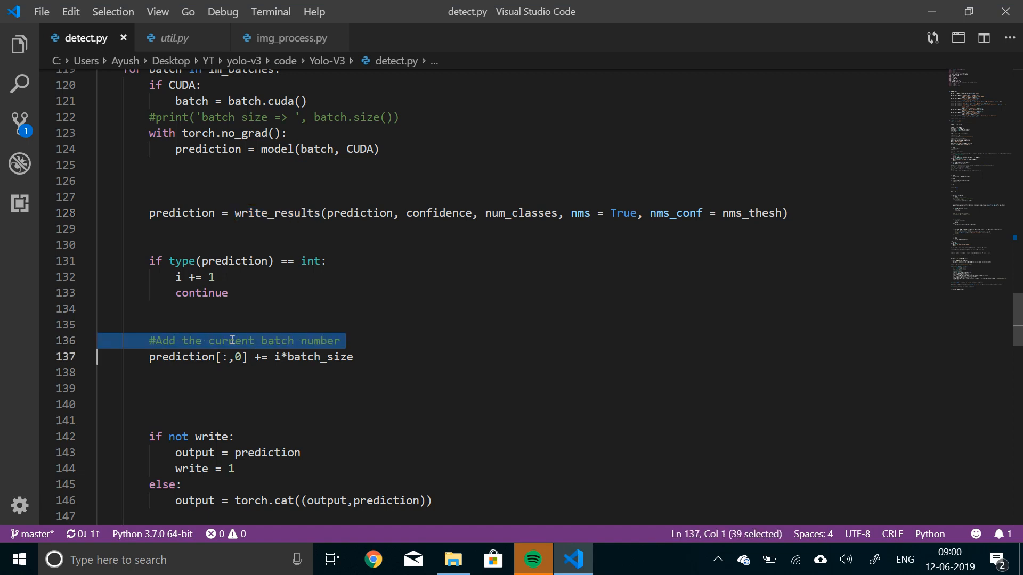
{"action": "left_click", "coordinate": [291, 357]}
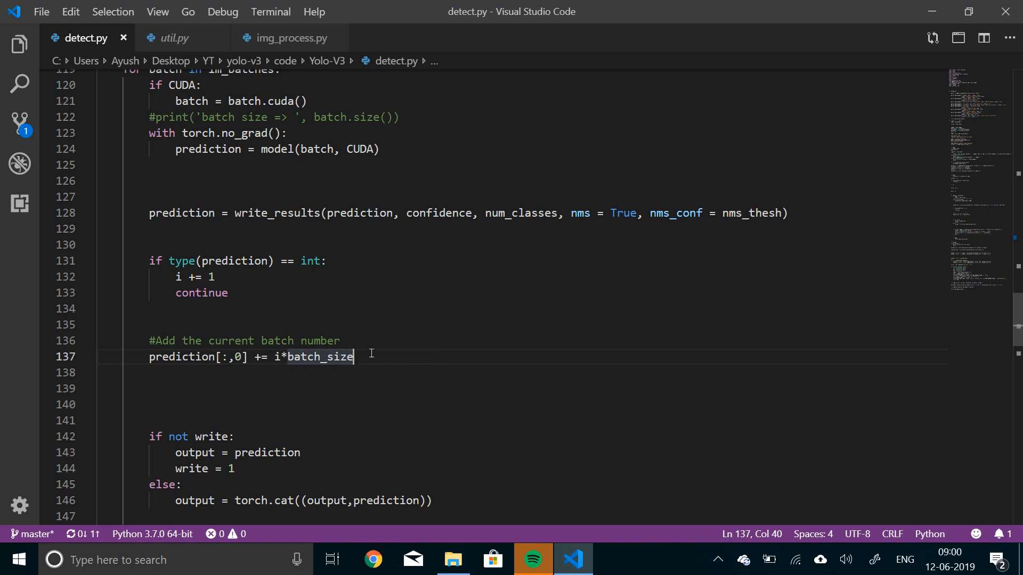
{"action": "double_click", "coordinate": [318, 357]}
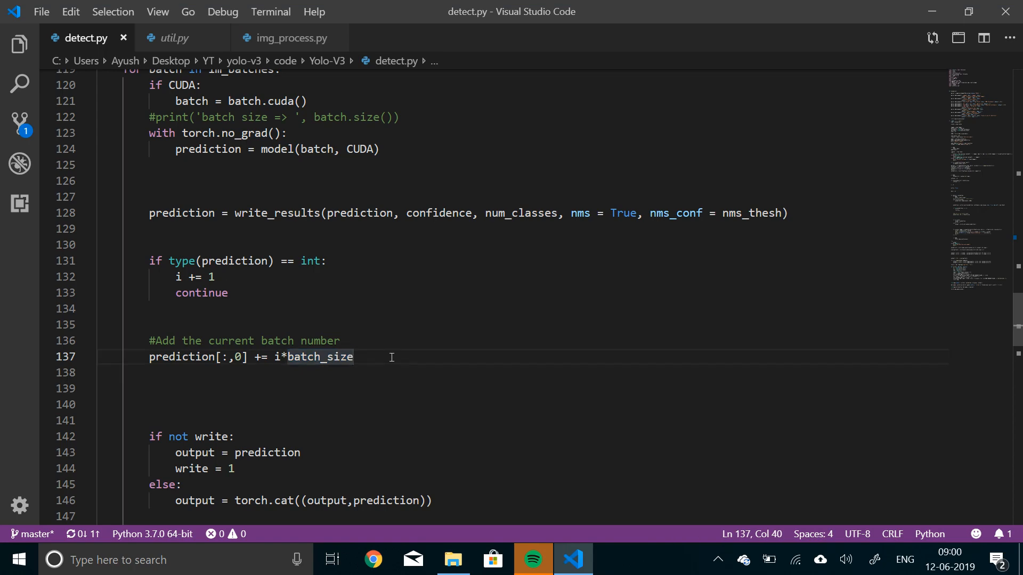
{"action": "scroll", "scroll_direction": "down", "scroll_amount": 3}
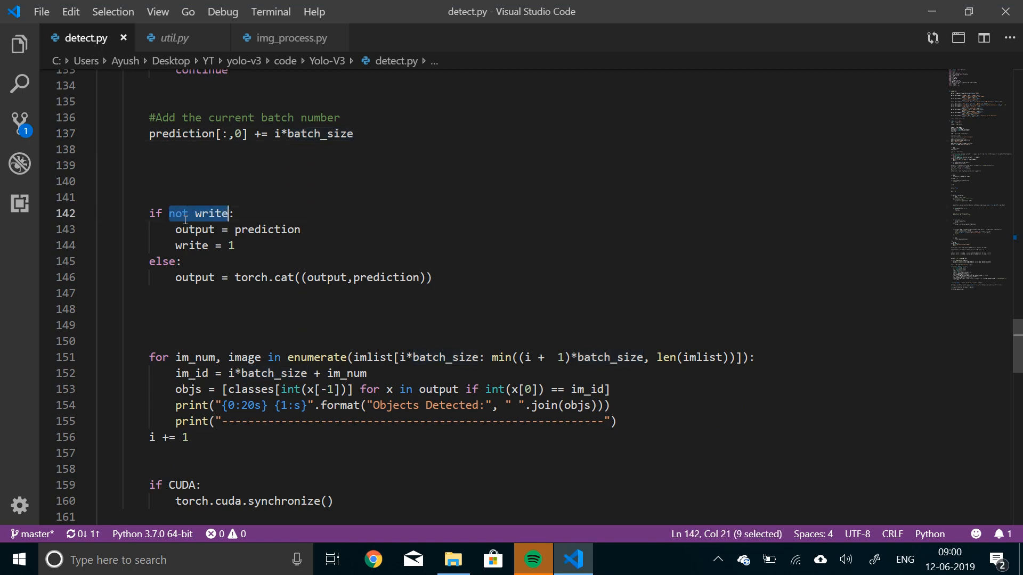
{"action": "mouse_move", "coordinate": [209, 213]}
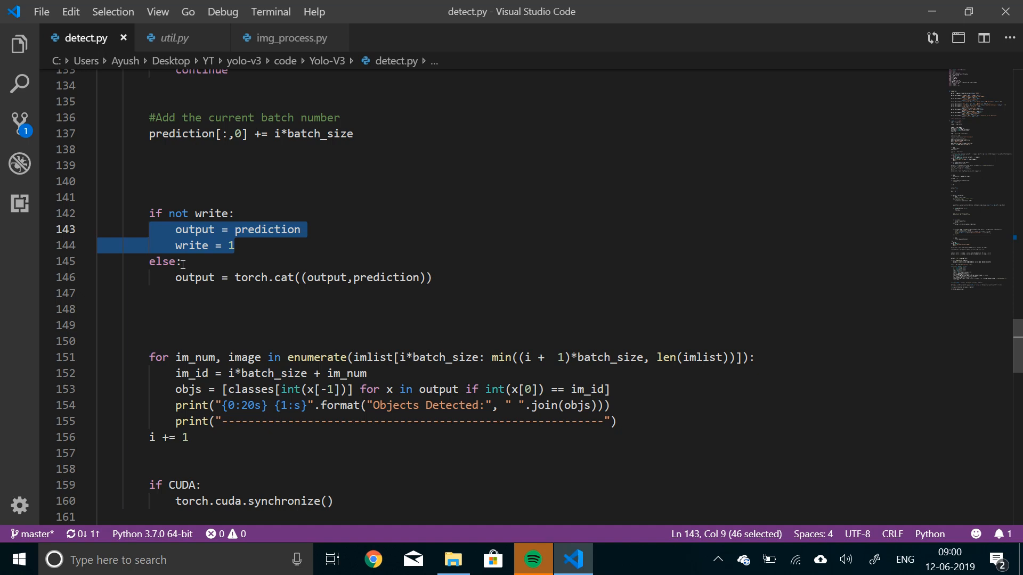
{"action": "mouse_move", "coordinate": [235, 277]}
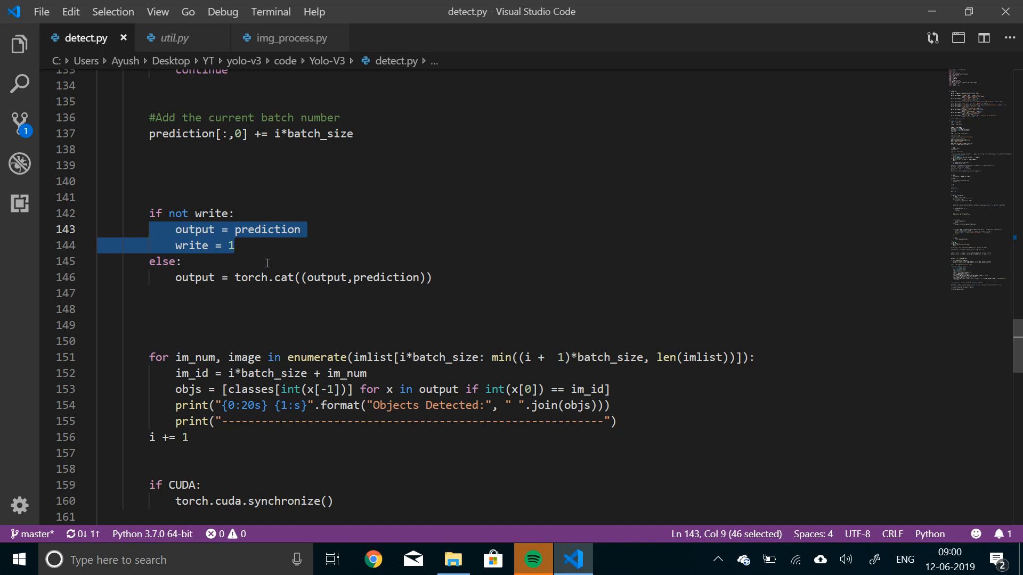
{"action": "mouse_move", "coordinate": [324, 277]}
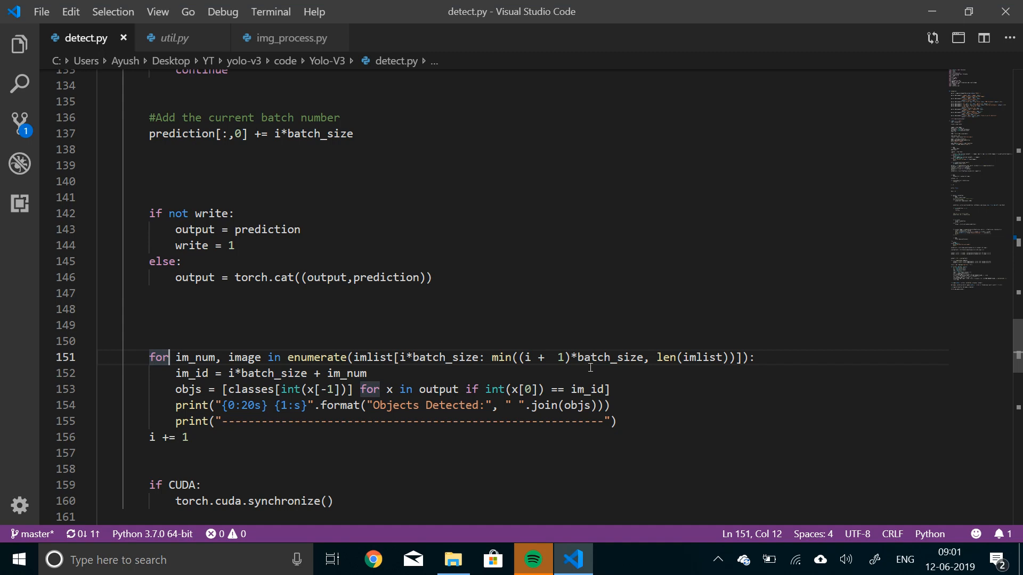
{"action": "mouse_move", "coordinate": [550, 373]}
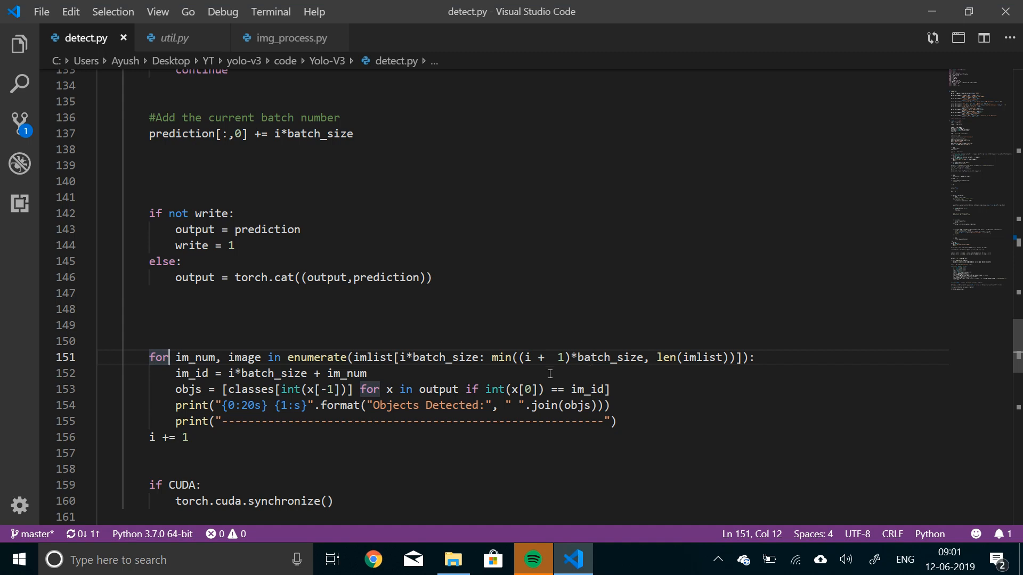
{"action": "mouse_move", "coordinate": [342, 383]}
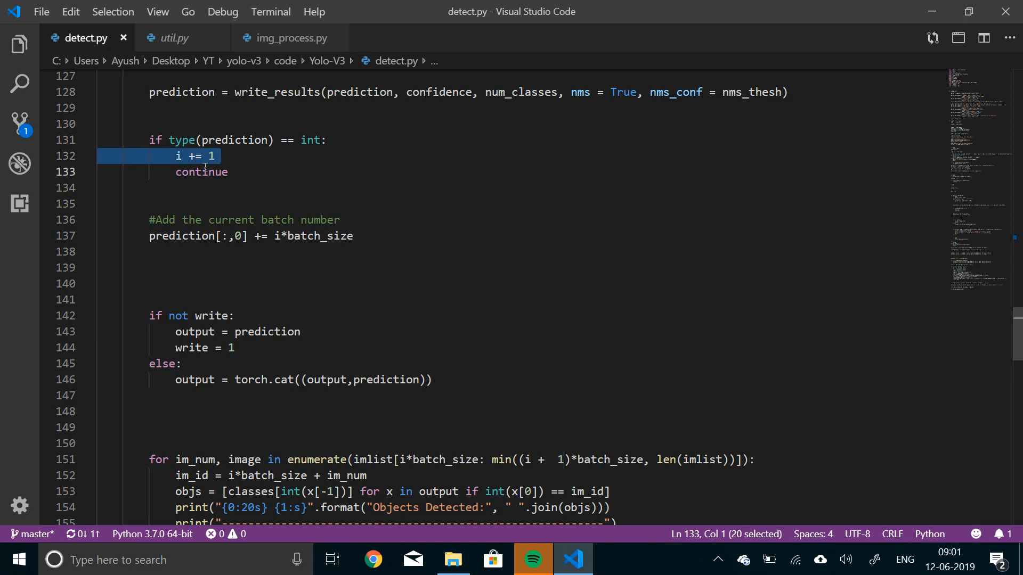
{"action": "left_click", "coordinate": [228, 171]}
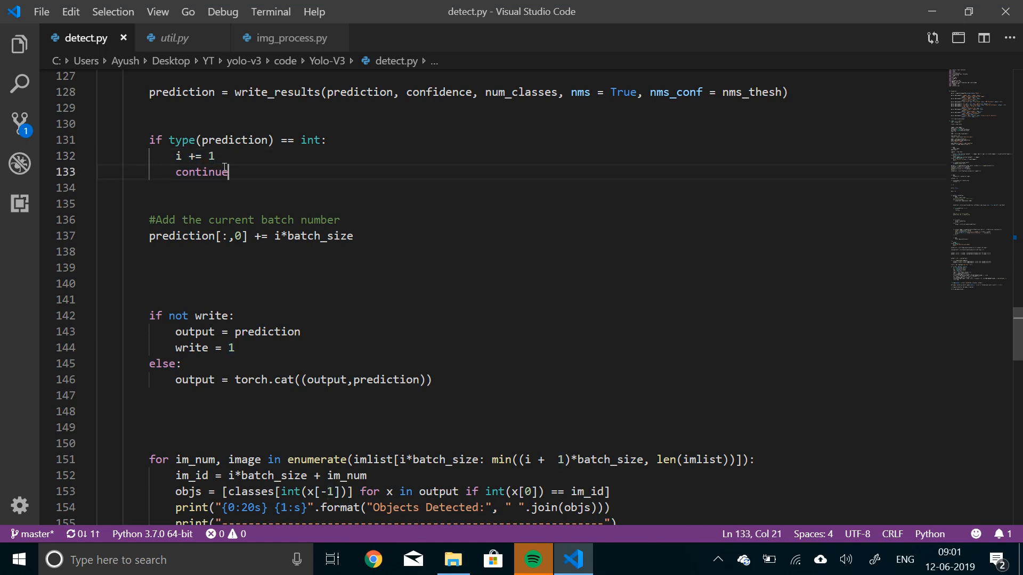
Read detect.py's box-rescaling and clamping code, then switch to util.py.
{"action": "scroll", "scroll_direction": "down", "scroll_amount": 3}
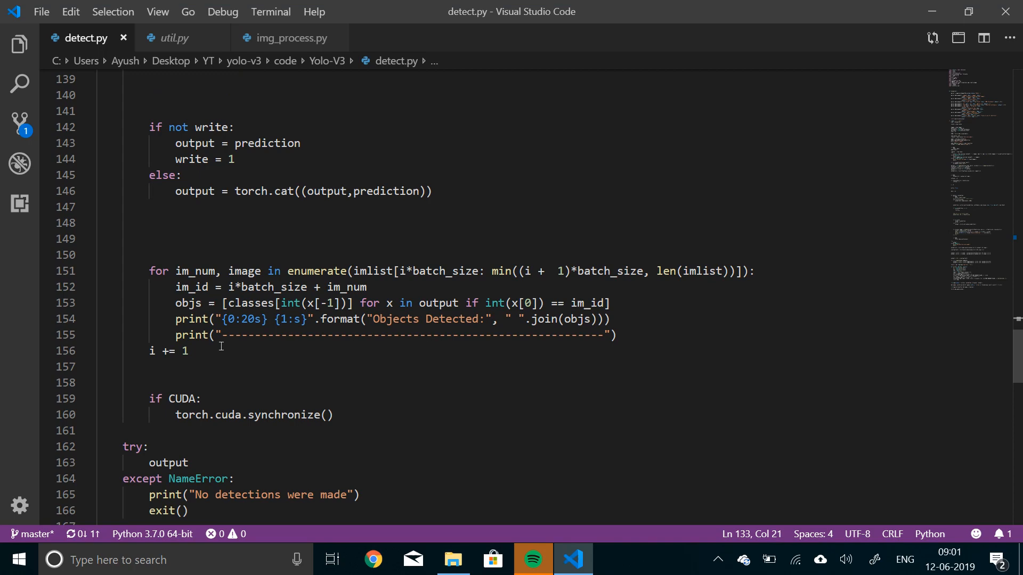
{"action": "double_click", "coordinate": [166, 351]}
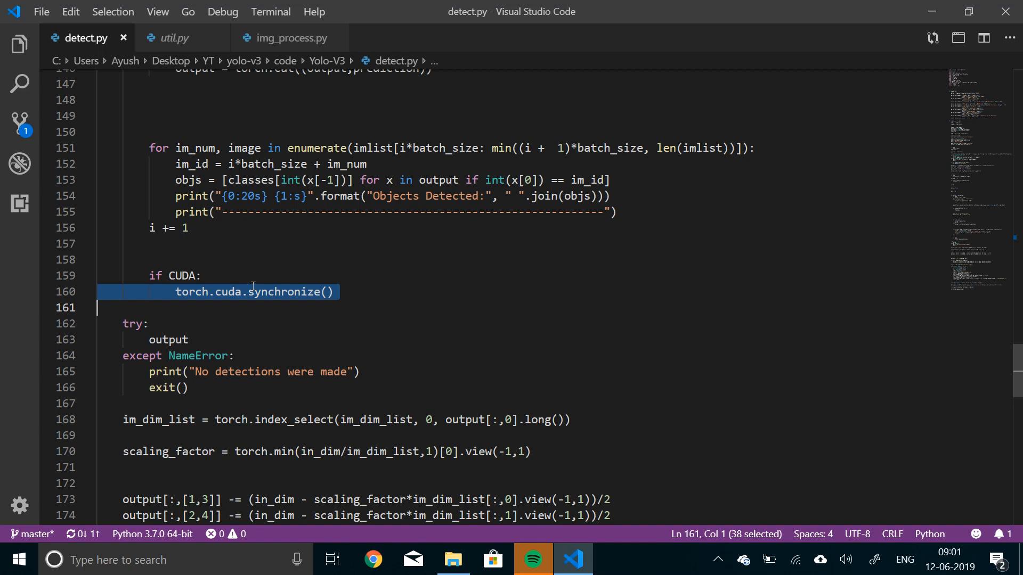
{"action": "mouse_move", "coordinate": [243, 333]}
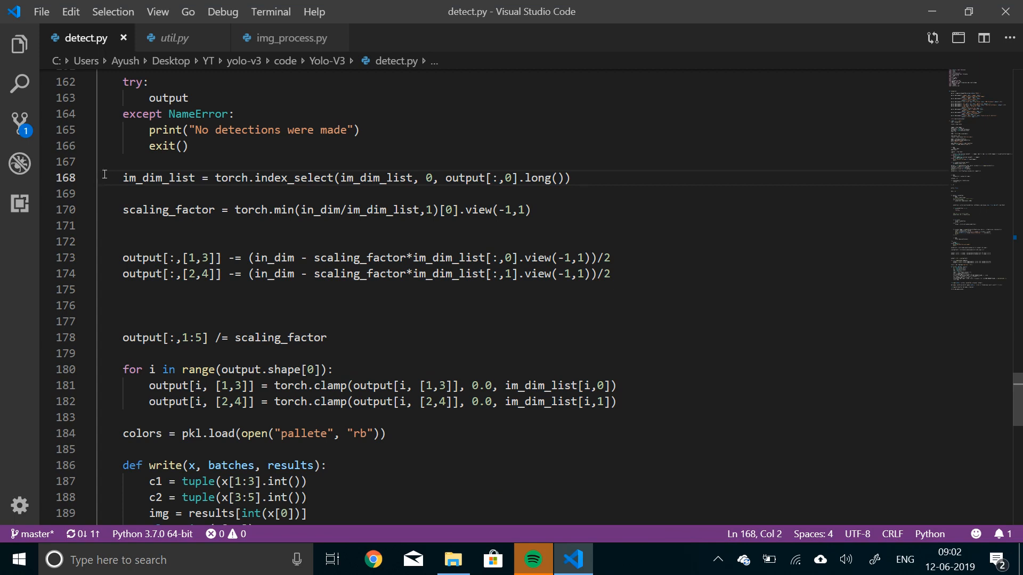
{"action": "mouse_move", "coordinate": [118, 82]}
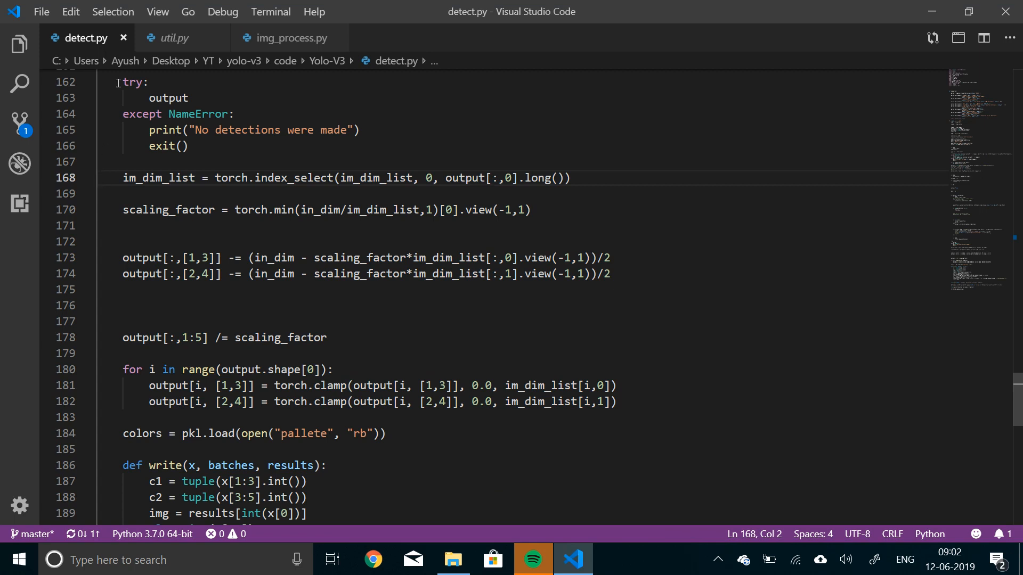
{"action": "left_click", "coordinate": [173, 38]}
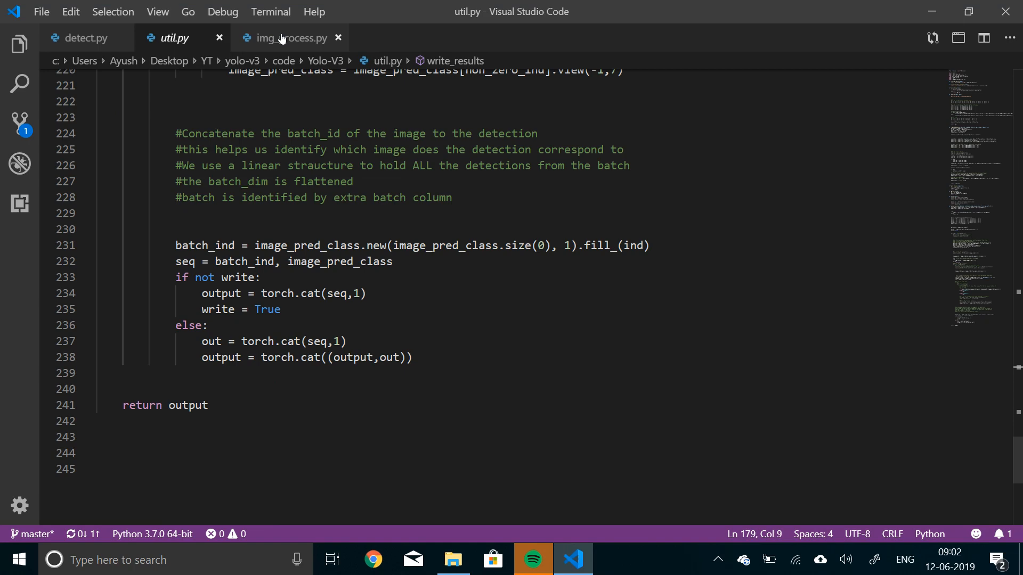
Revisit img_process.py's custom_resize and the top of util.py, then return to detect.py.
{"action": "left_click", "coordinate": [290, 37]}
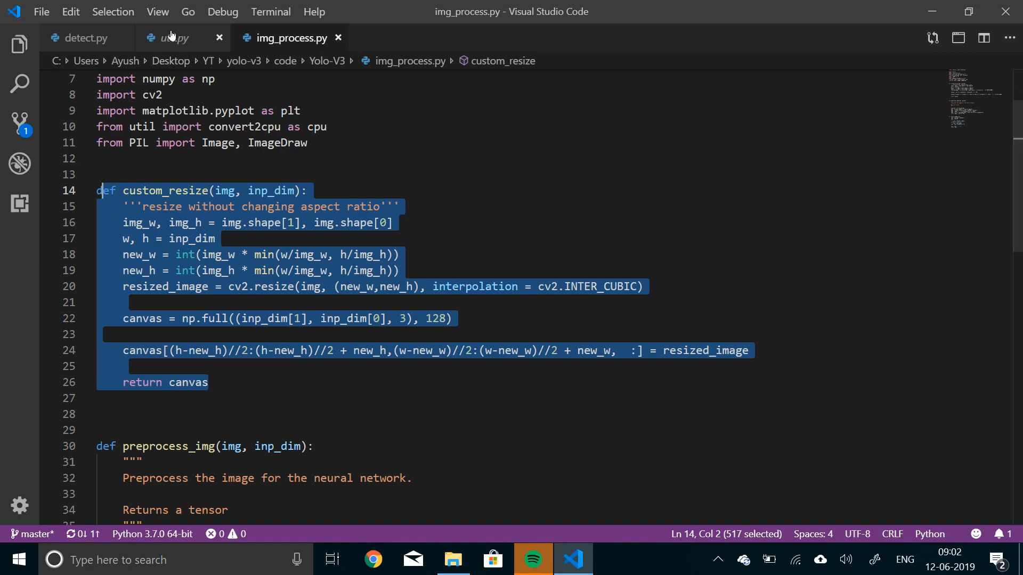
{"action": "left_click", "coordinate": [174, 37]}
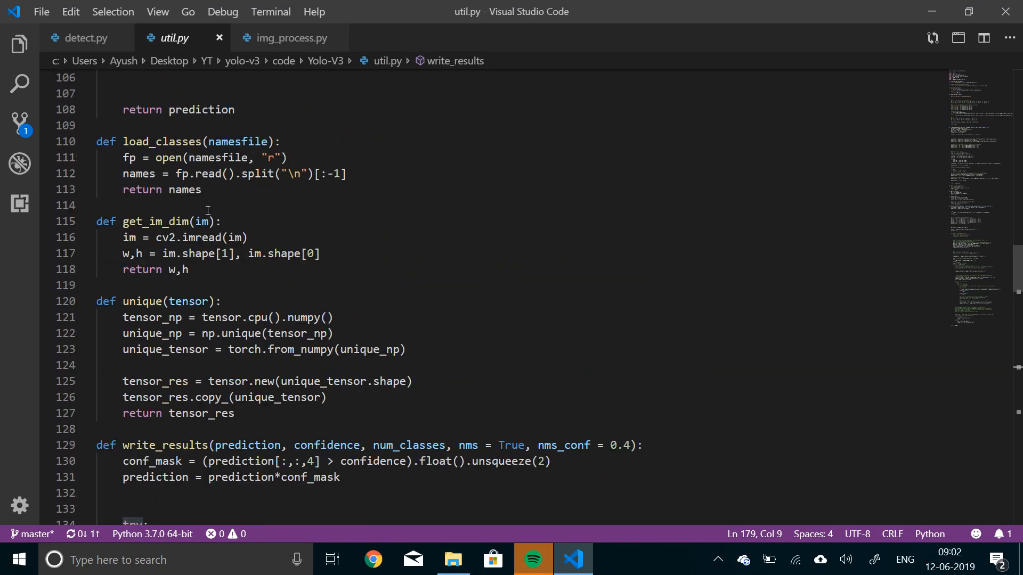
{"action": "scroll", "scroll_direction": "up", "scroll_amount": 3}
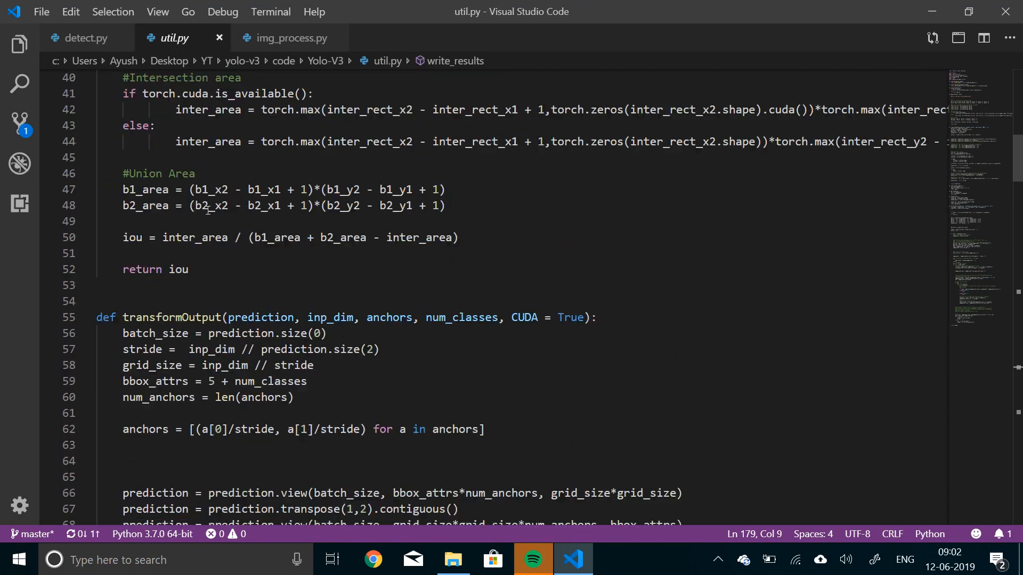
{"action": "scroll", "scroll_direction": "up", "scroll_amount": 3}
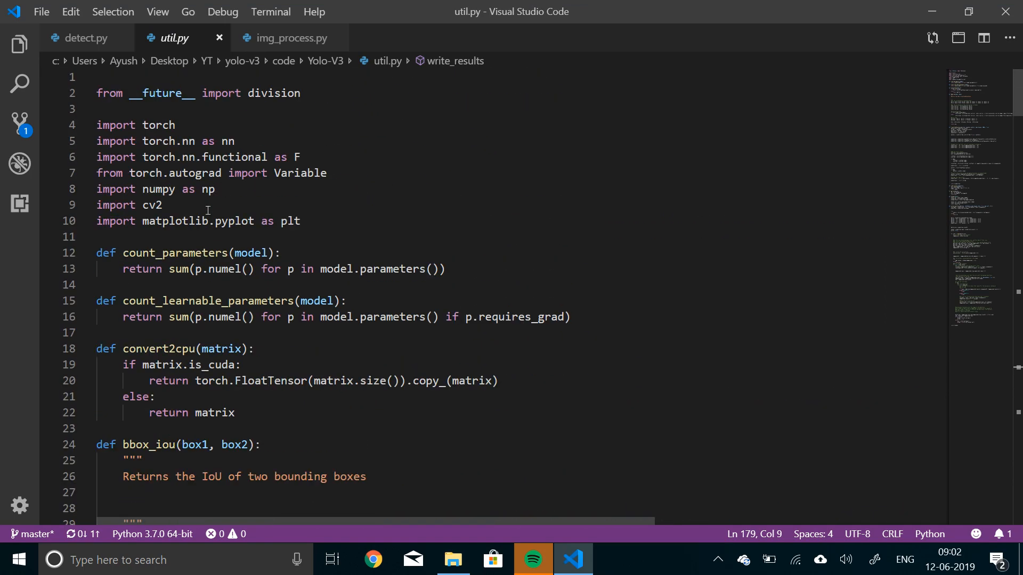
{"action": "left_click", "coordinate": [82, 37]}
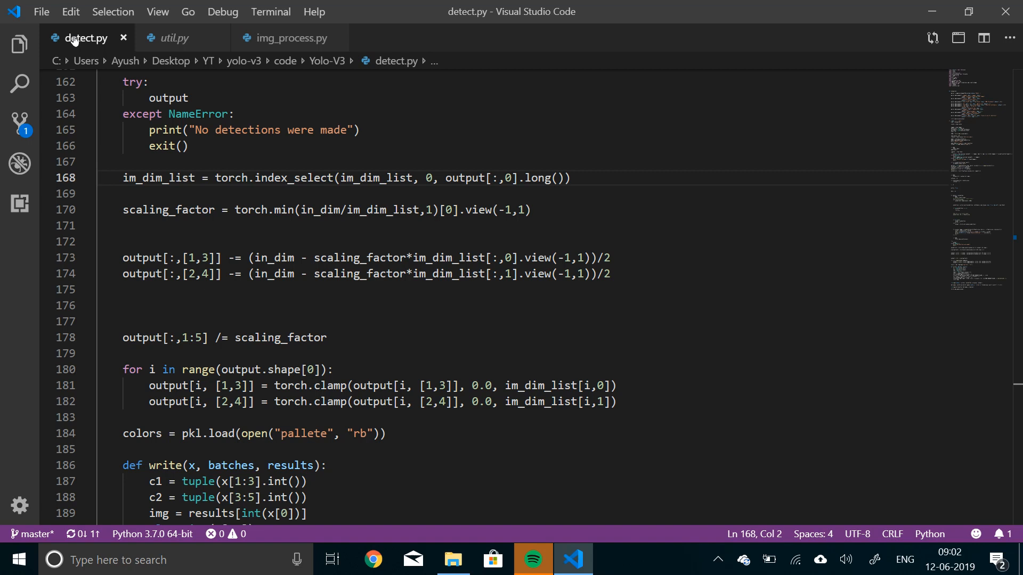
{"action": "mouse_move", "coordinate": [129, 178]}
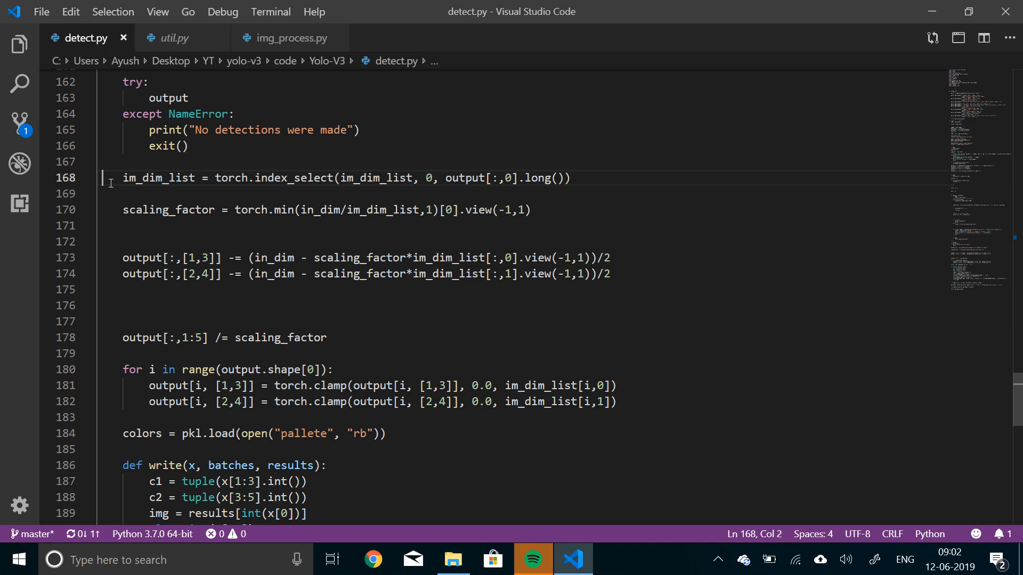
{"action": "mouse_move", "coordinate": [207, 294]}
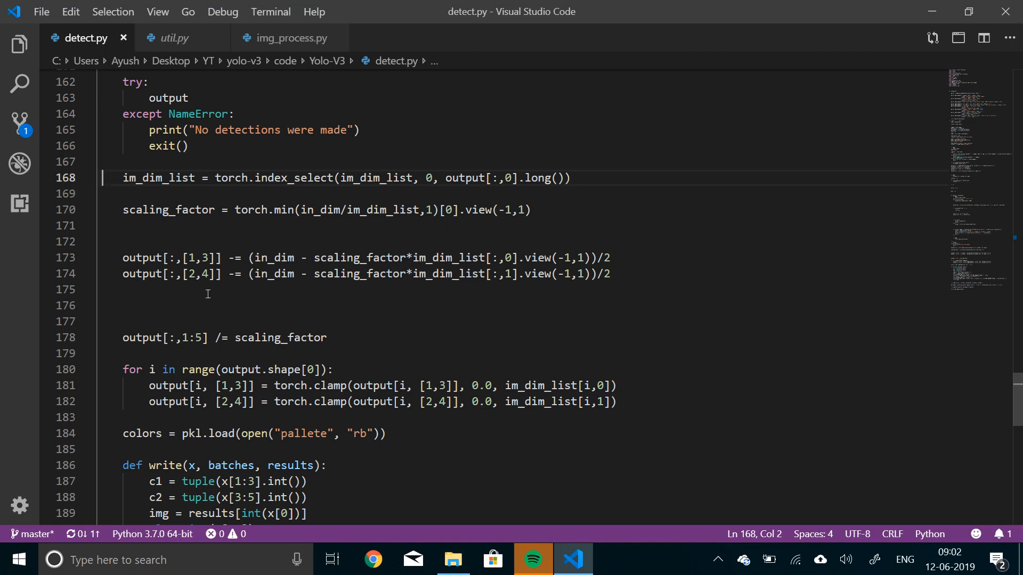
{"action": "mouse_move", "coordinate": [643, 423]}
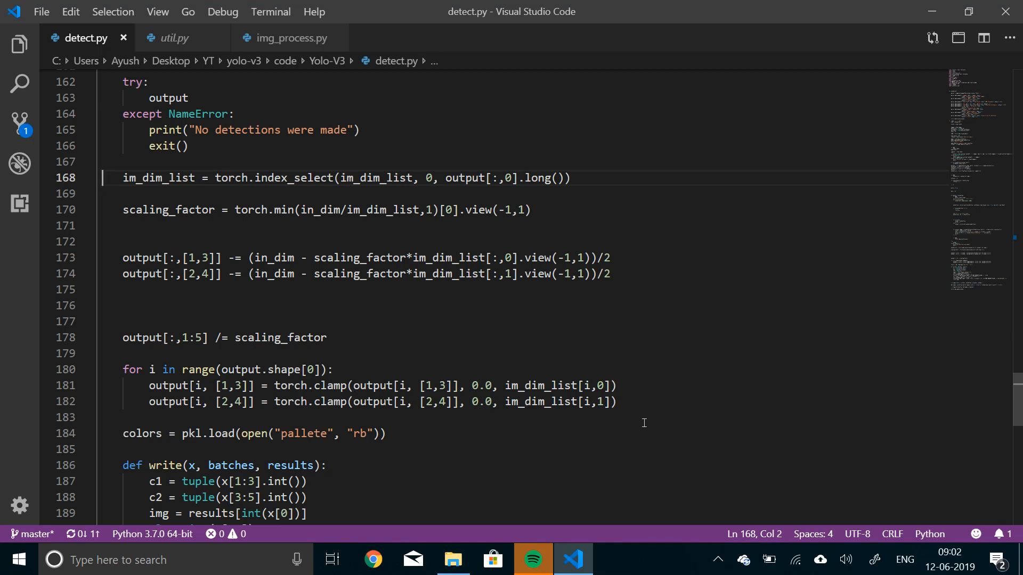
{"action": "scroll", "scroll_direction": "down", "scroll_amount": 3}
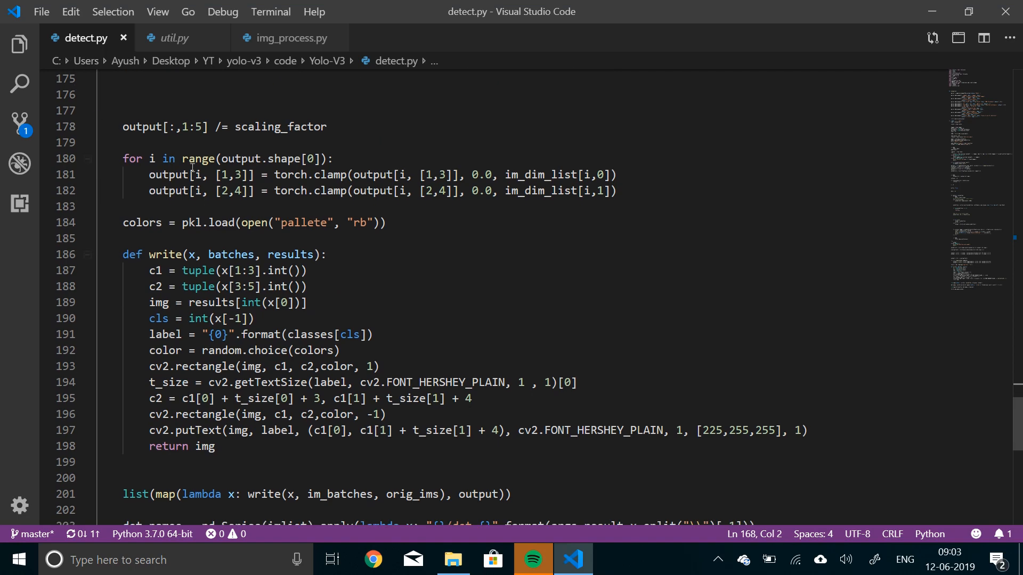
{"action": "mouse_move", "coordinate": [306, 223]}
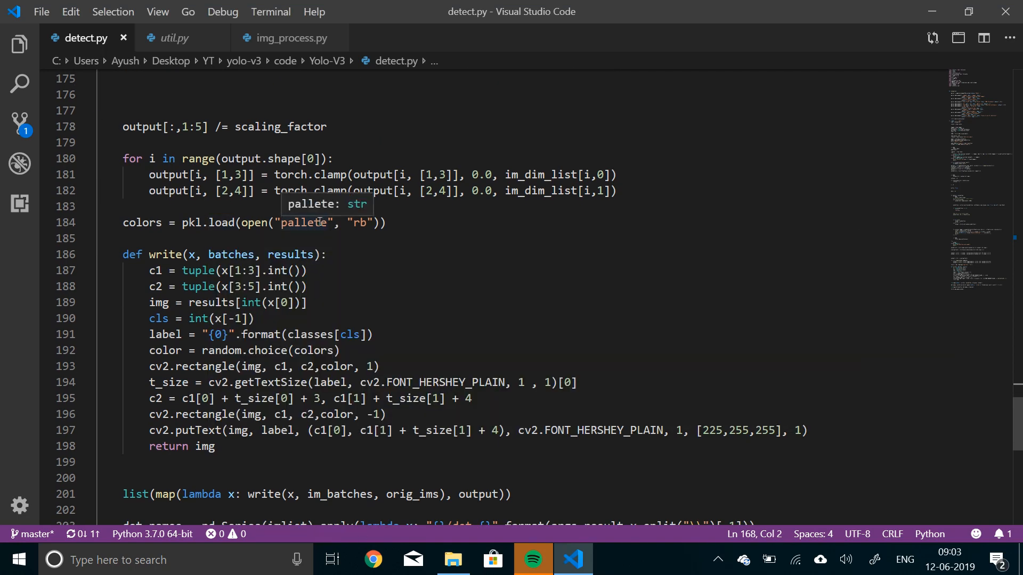
{"action": "mouse_move", "coordinate": [181, 226]}
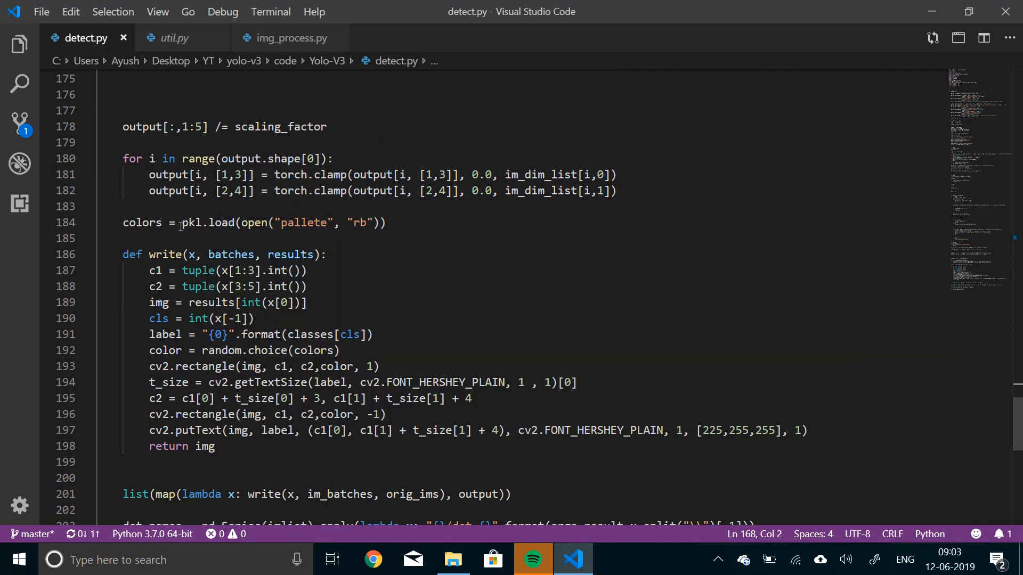
{"action": "mouse_move", "coordinate": [191, 223]}
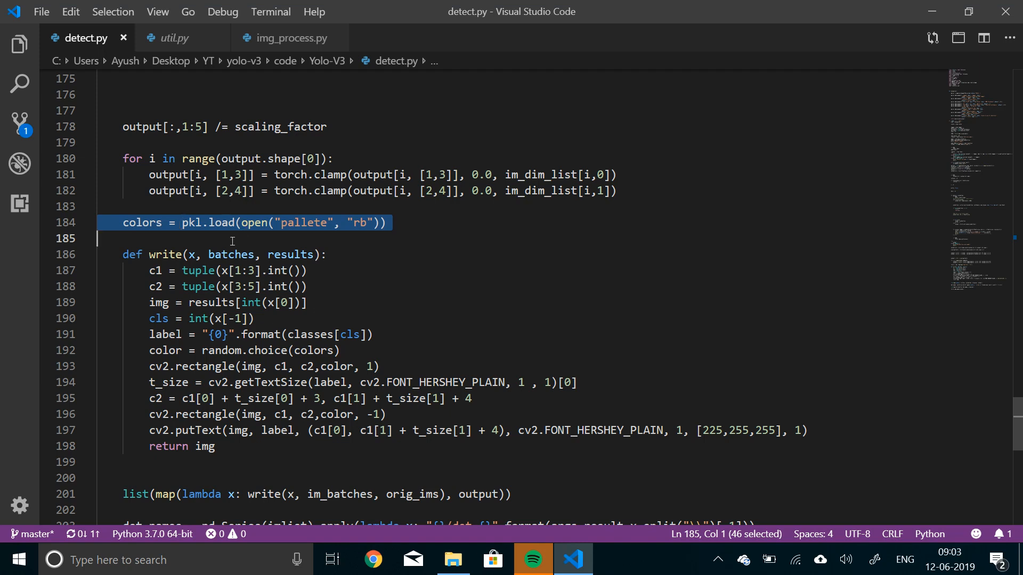
{"action": "double_click", "coordinate": [142, 222]}
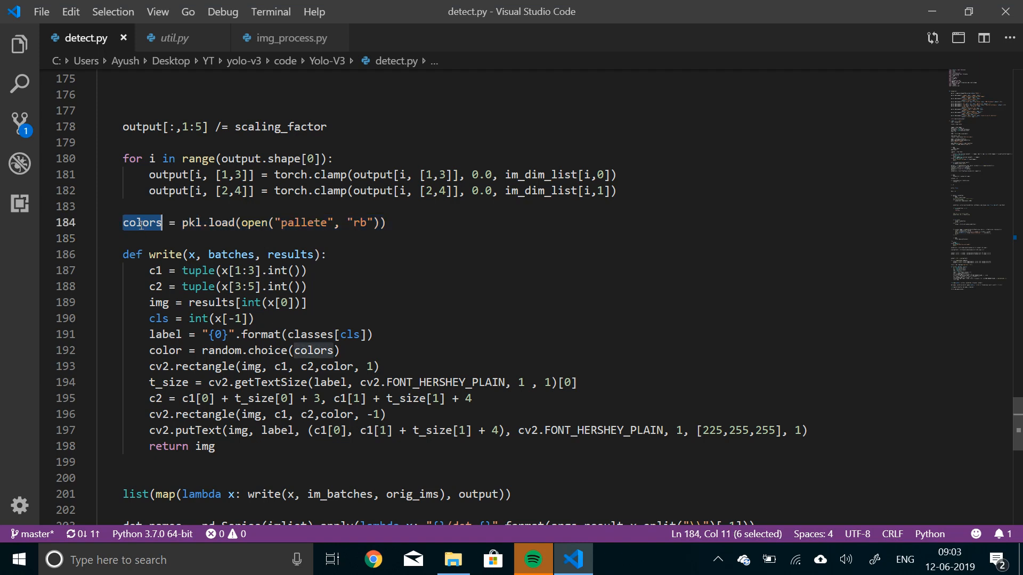
{"action": "left_click", "coordinate": [142, 222]}
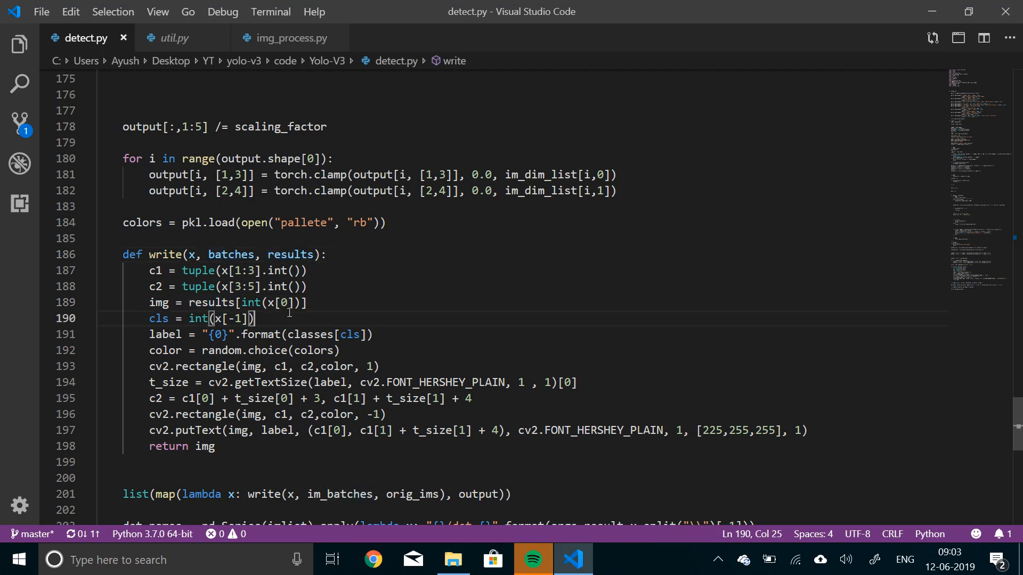
{"action": "scroll", "scroll_direction": "down", "scroll_amount": 3}
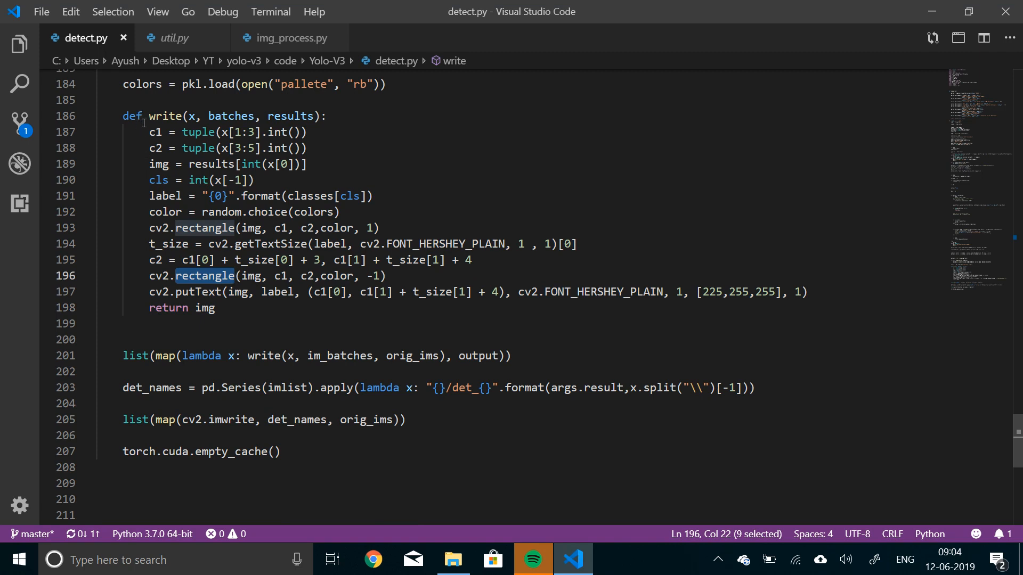
{"action": "left_click", "coordinate": [149, 132]}
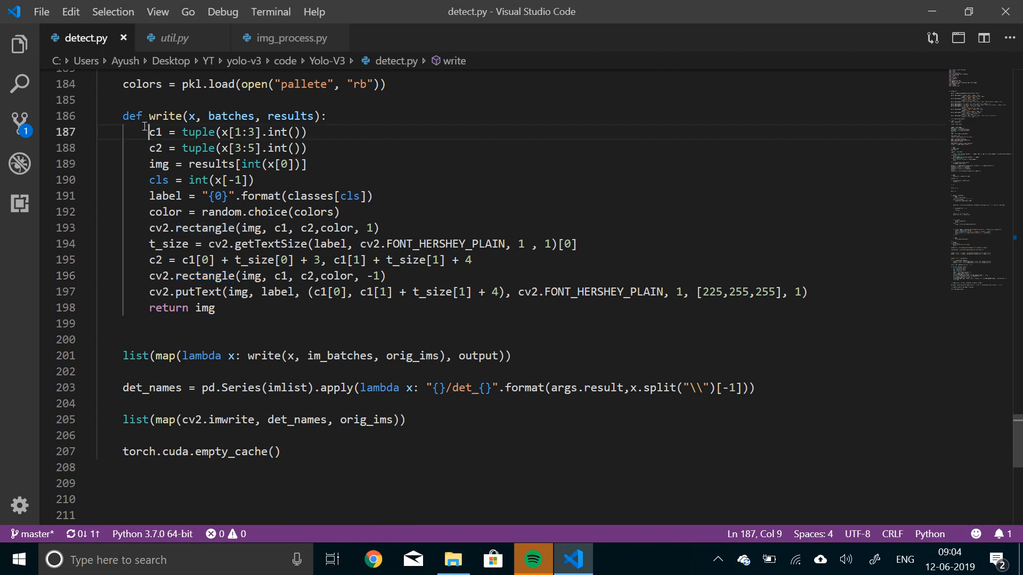
{"action": "left_click", "coordinate": [307, 147]}
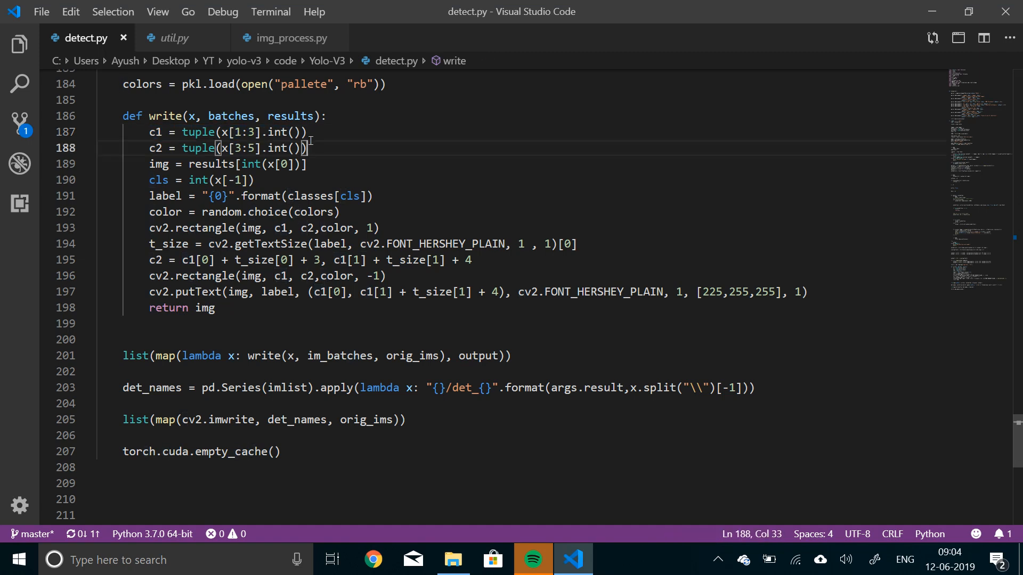
{"action": "mouse_move", "coordinate": [271, 159]}
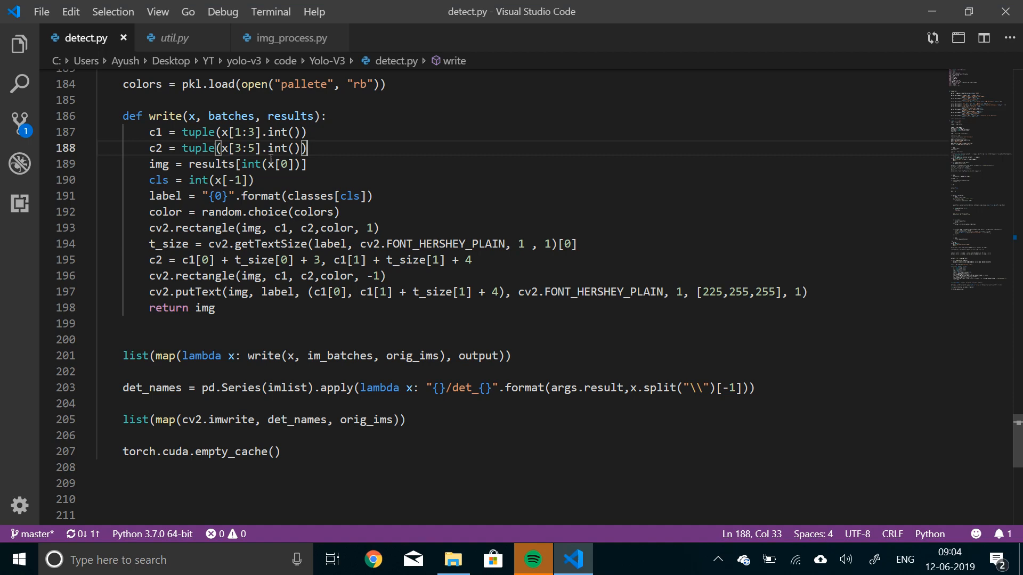
{"action": "mouse_move", "coordinate": [162, 196]}
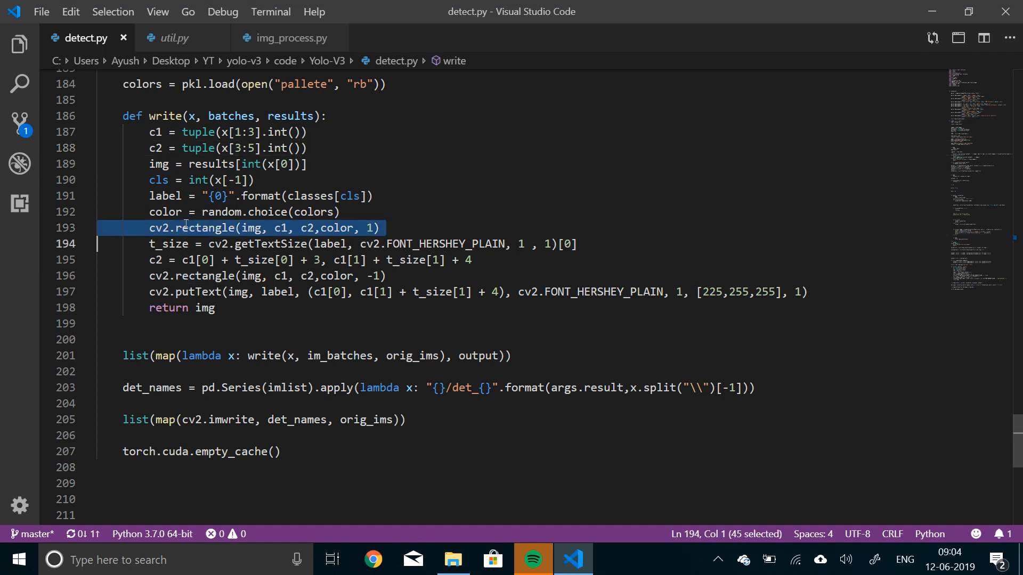
{"action": "mouse_move", "coordinate": [231, 270]}
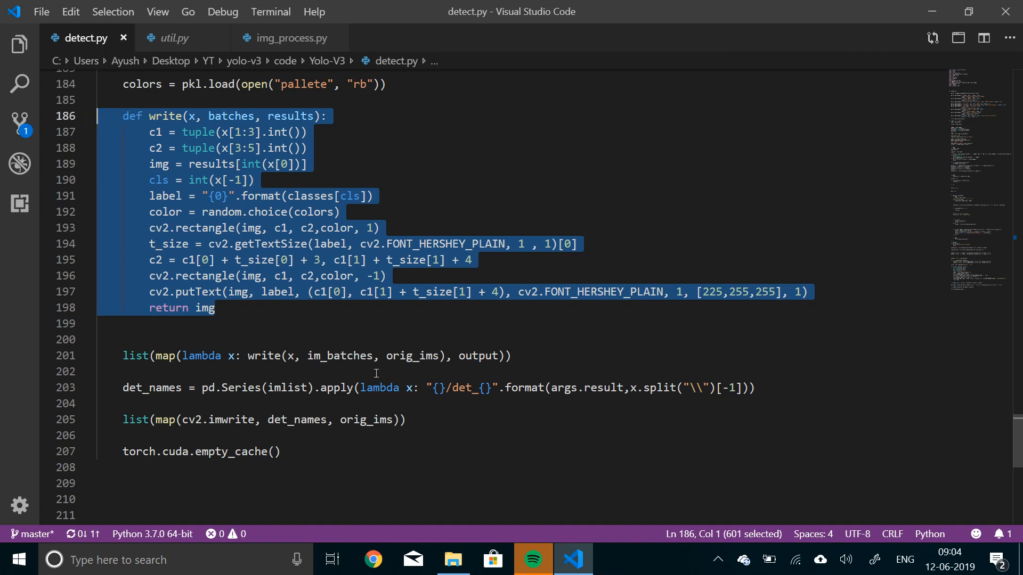
{"action": "left_click", "coordinate": [196, 370]}
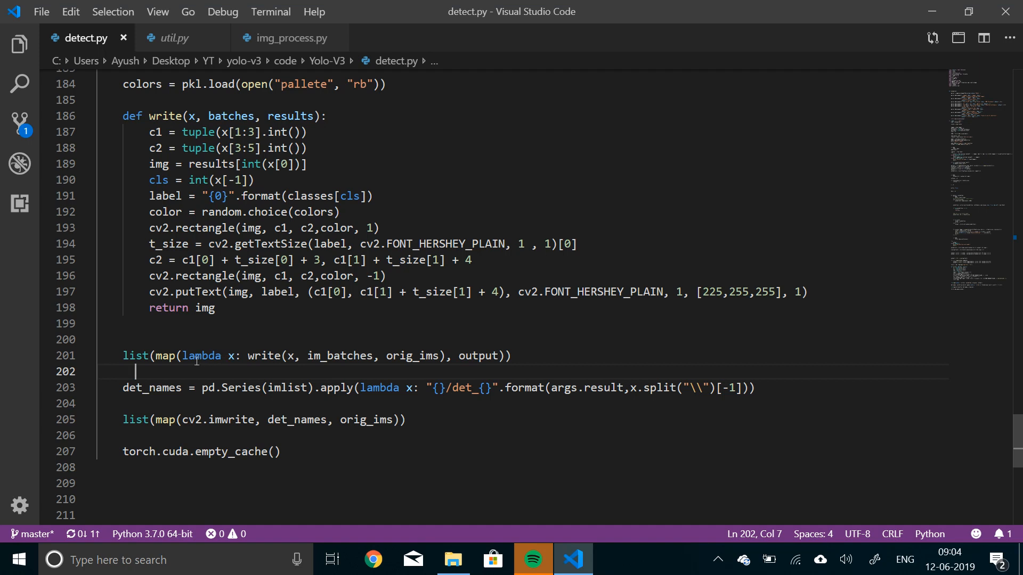
{"action": "double_click", "coordinate": [265, 356]}
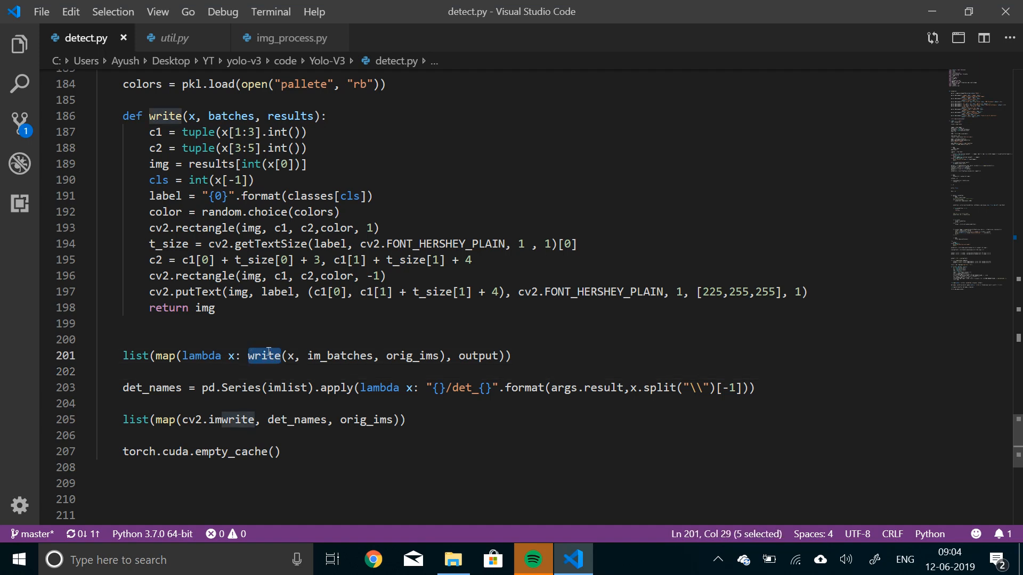
{"action": "left_click", "coordinate": [285, 355]}
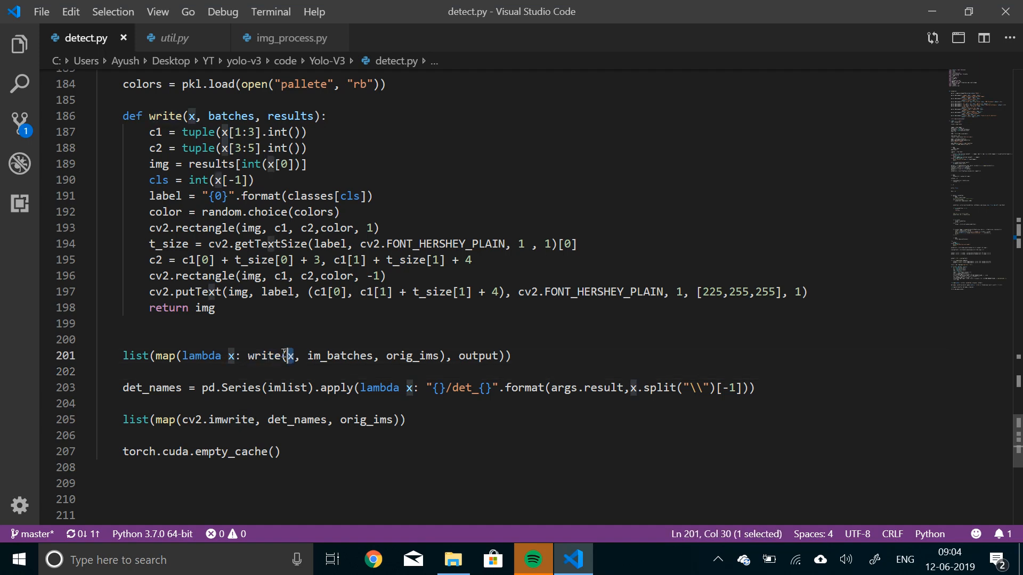
{"action": "double_click", "coordinate": [339, 356]}
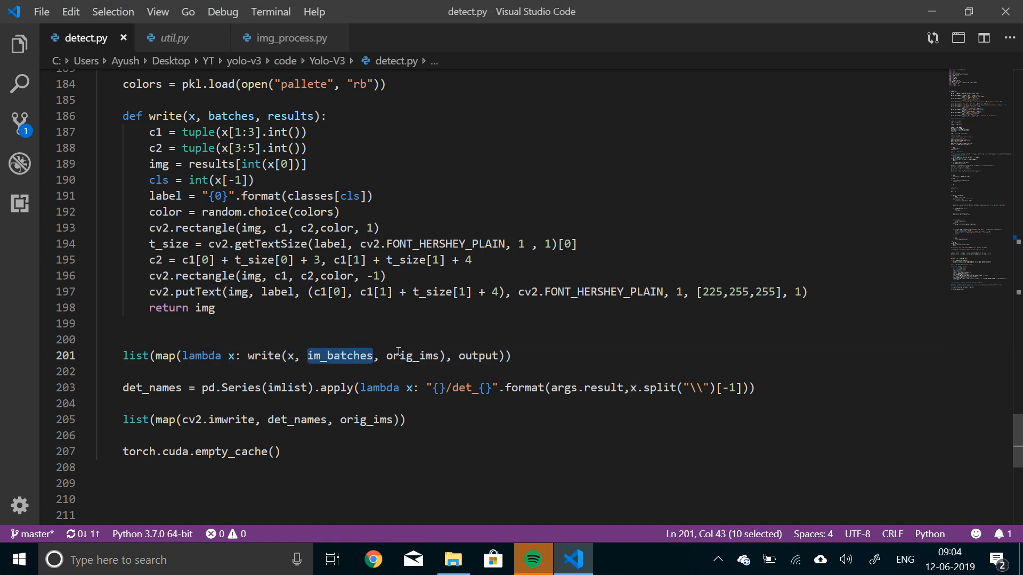
{"action": "double_click", "coordinate": [479, 356]}
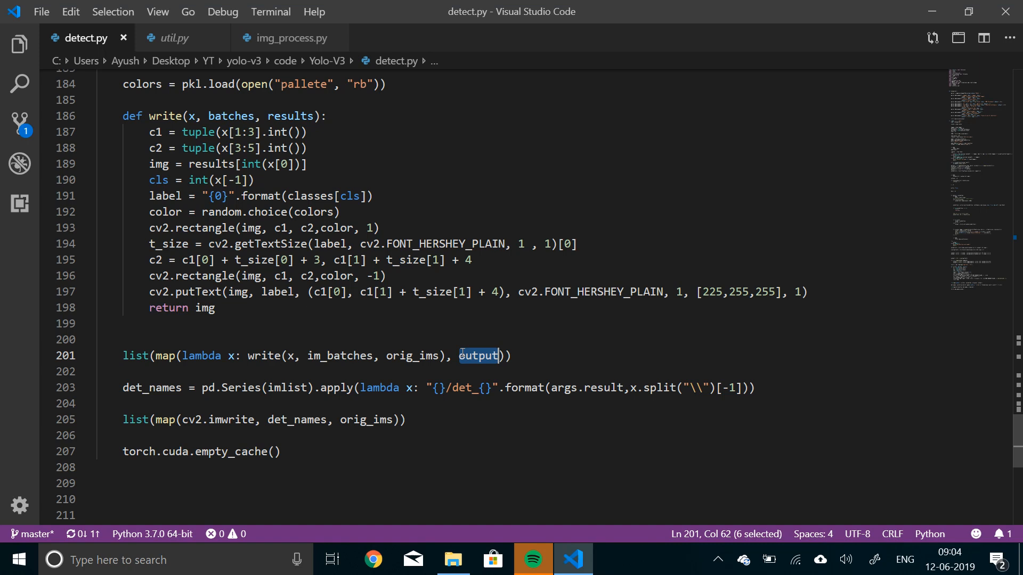
{"action": "mouse_move", "coordinate": [224, 365]}
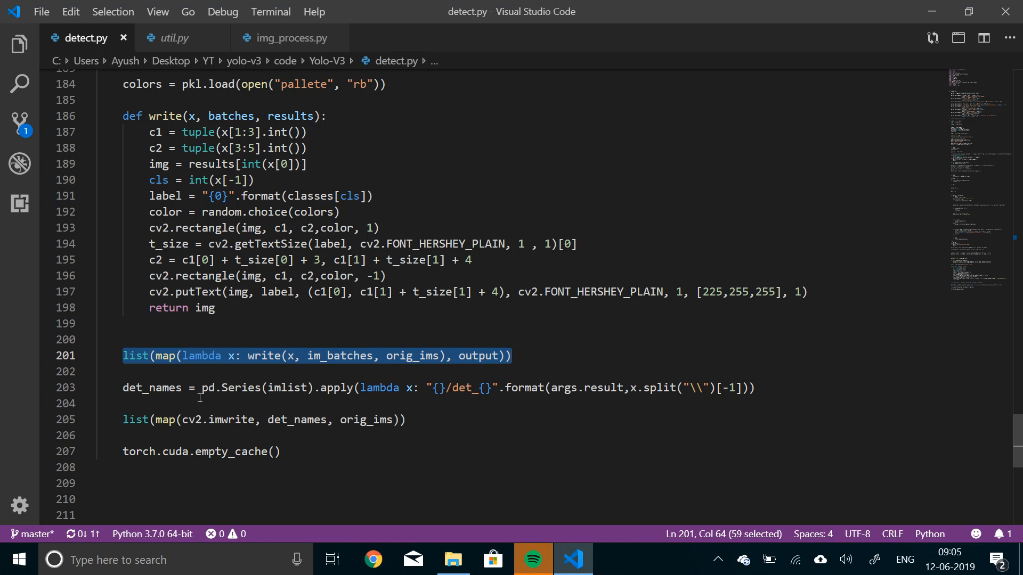
{"action": "scroll", "scroll_direction": "up", "scroll_amount": 3}
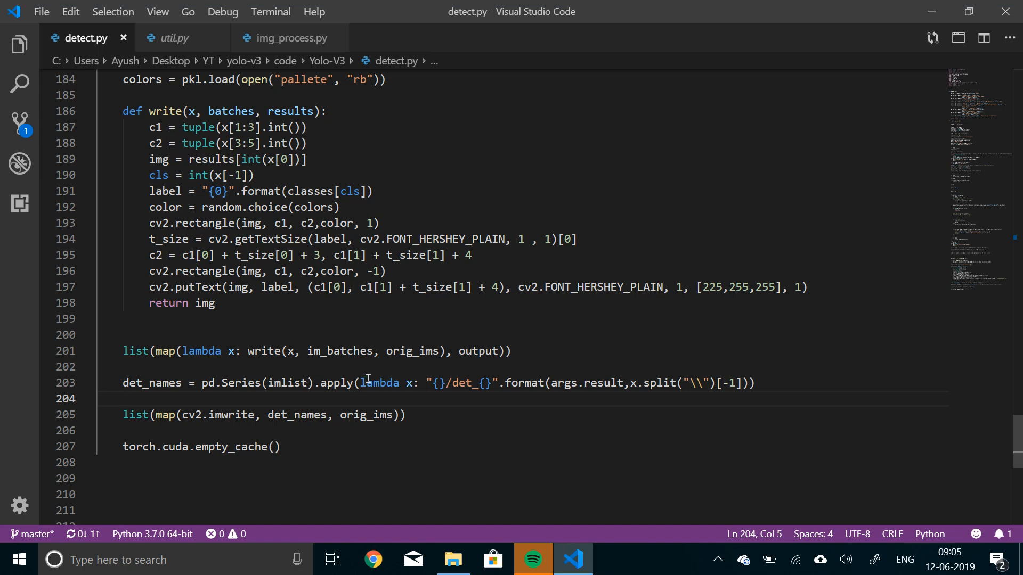
{"action": "mouse_move", "coordinate": [553, 379]}
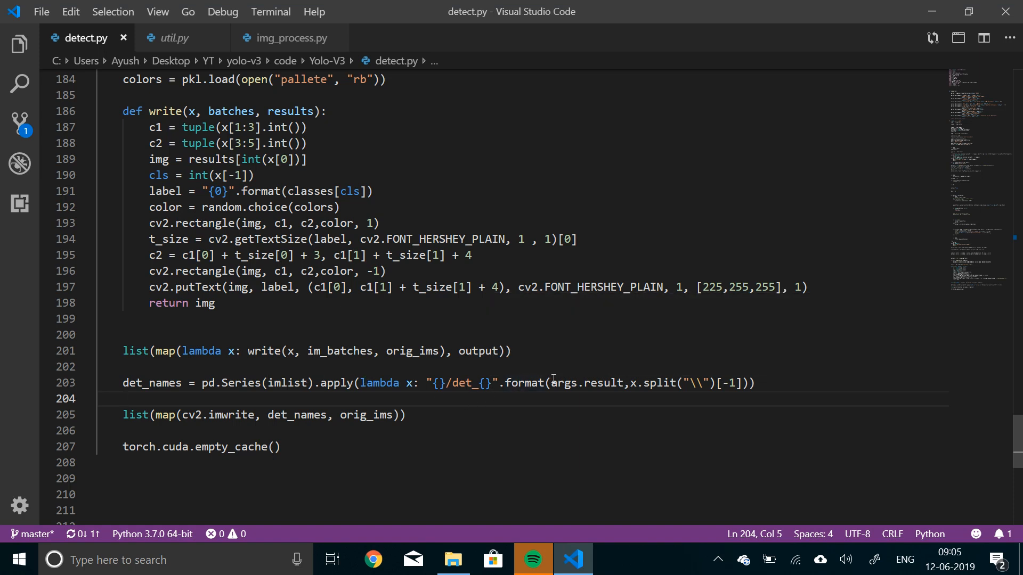
{"action": "double_click", "coordinate": [585, 382]}
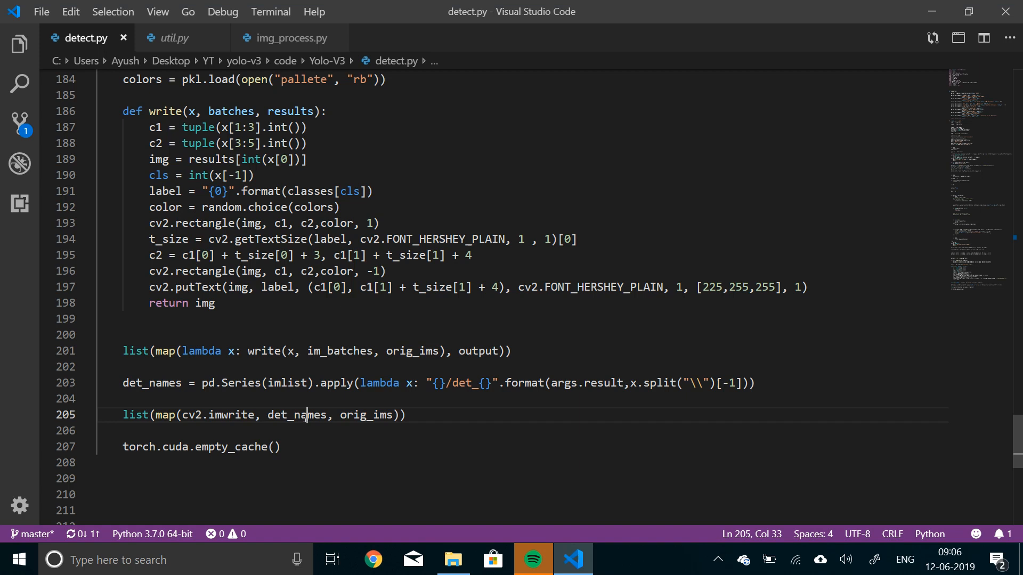
{"action": "double_click", "coordinate": [297, 414]}
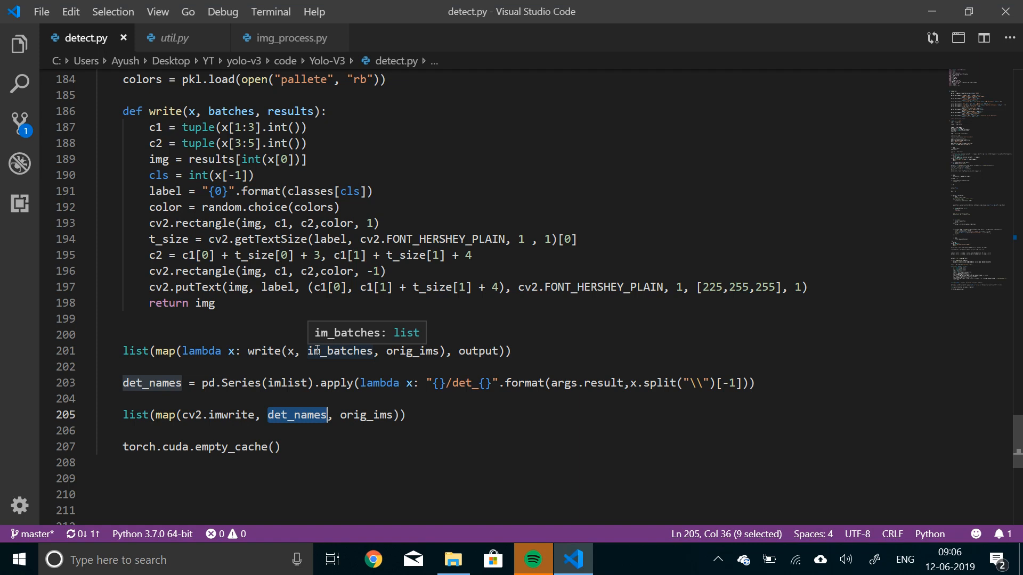
{"action": "mouse_move", "coordinate": [559, 394]}
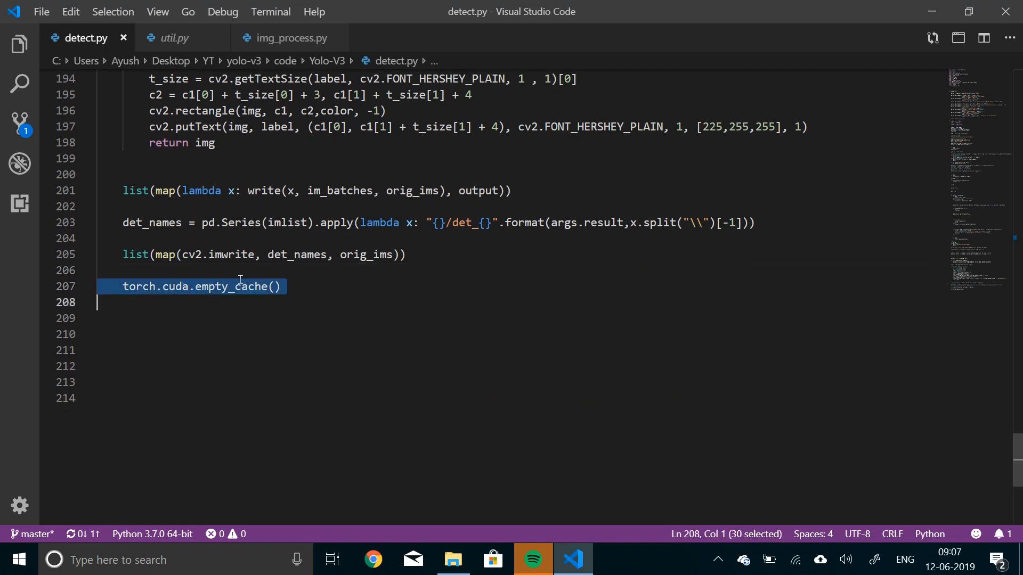
{"action": "left_click", "coordinate": [347, 270]}
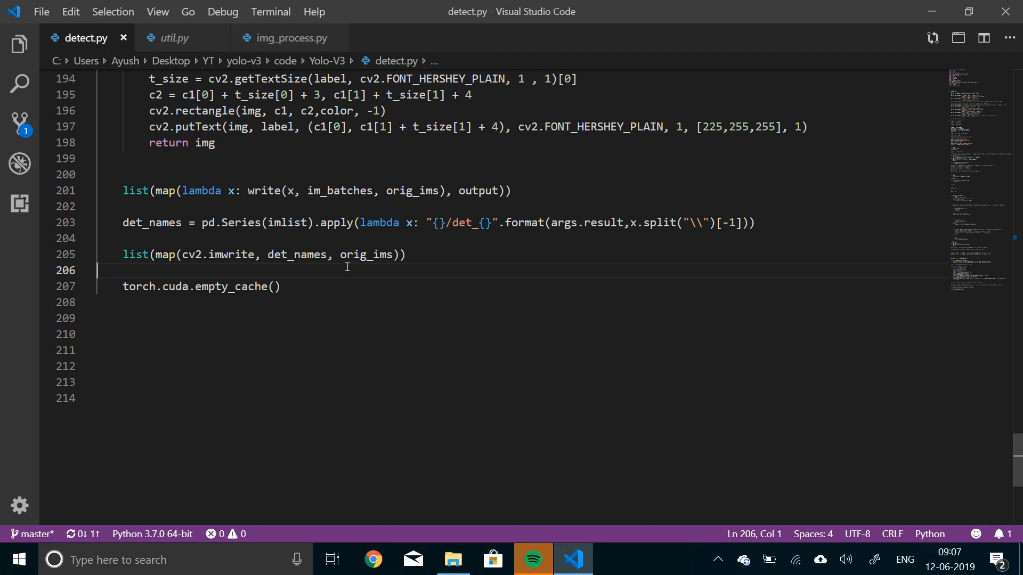
{"action": "scroll", "scroll_direction": "up", "scroll_amount": 3}
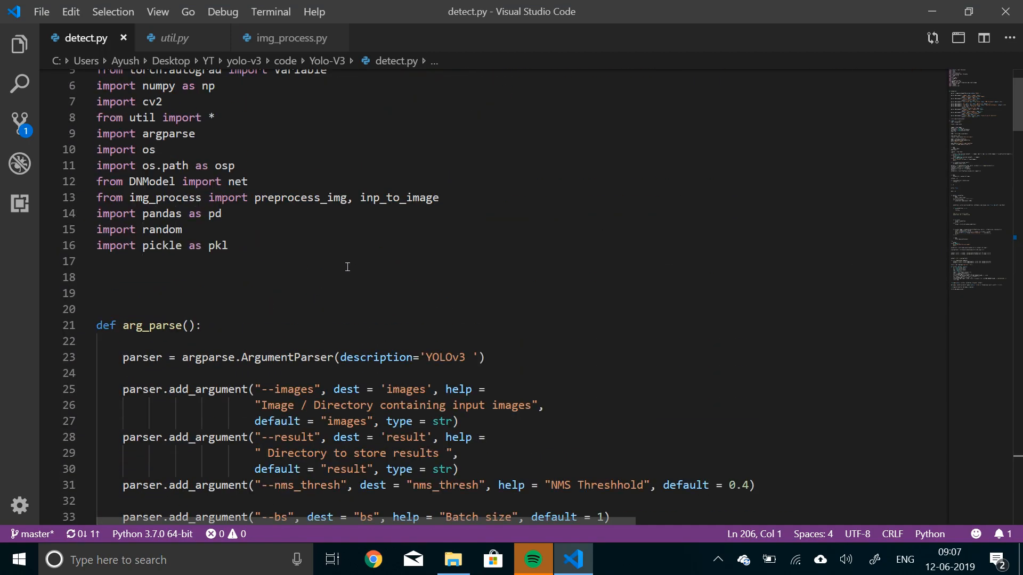
{"action": "scroll", "scroll_direction": "down", "scroll_amount": 3}
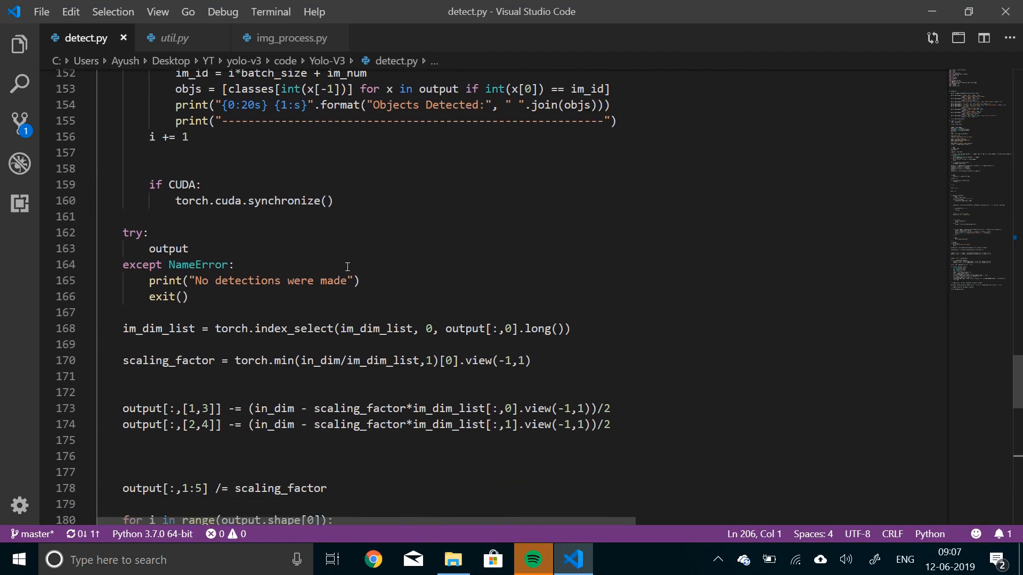
{"action": "scroll", "scroll_direction": "down", "scroll_amount": 3}
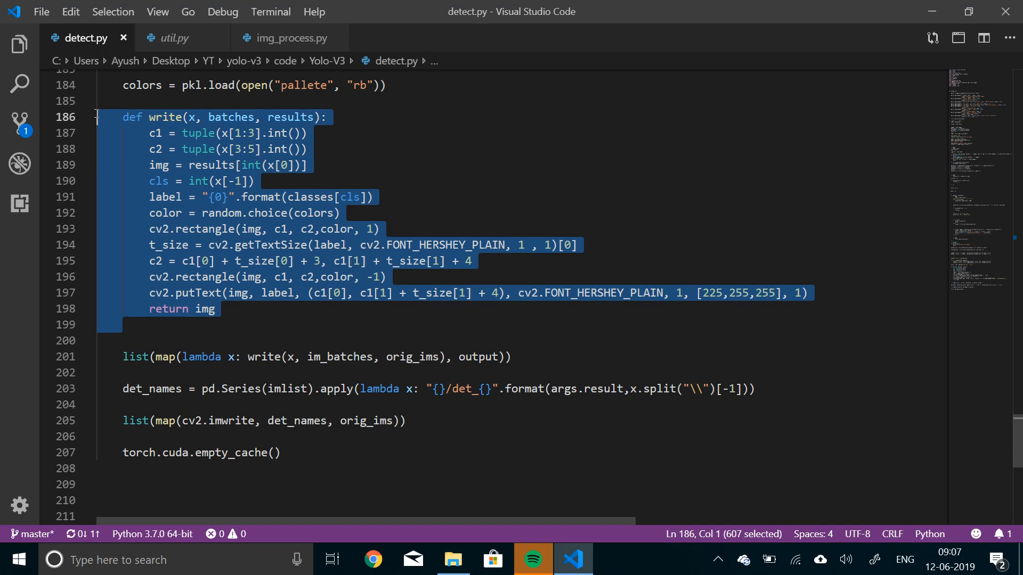
{"action": "double_click", "coordinate": [203, 277]}
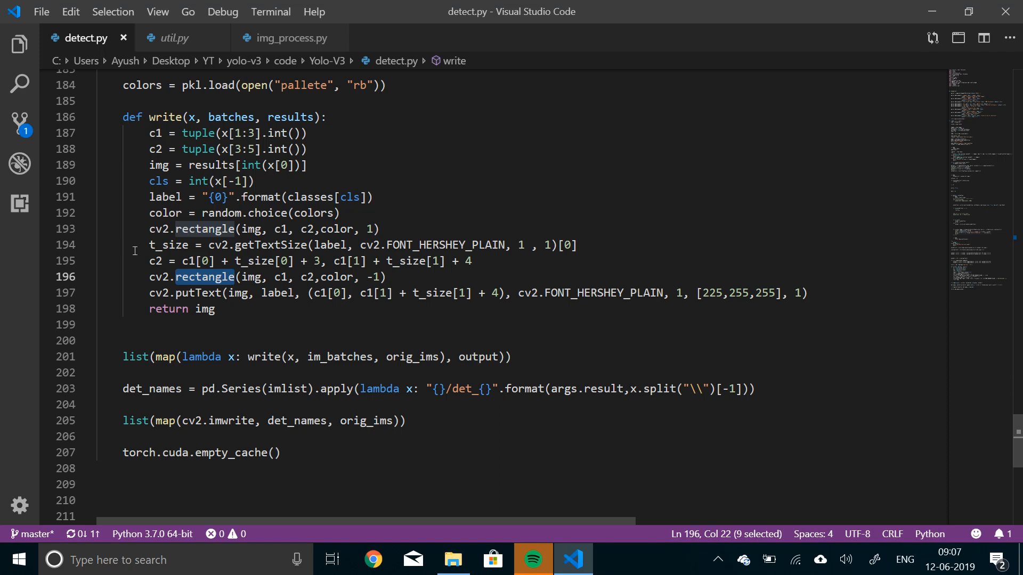
{"action": "mouse_move", "coordinate": [217, 299]}
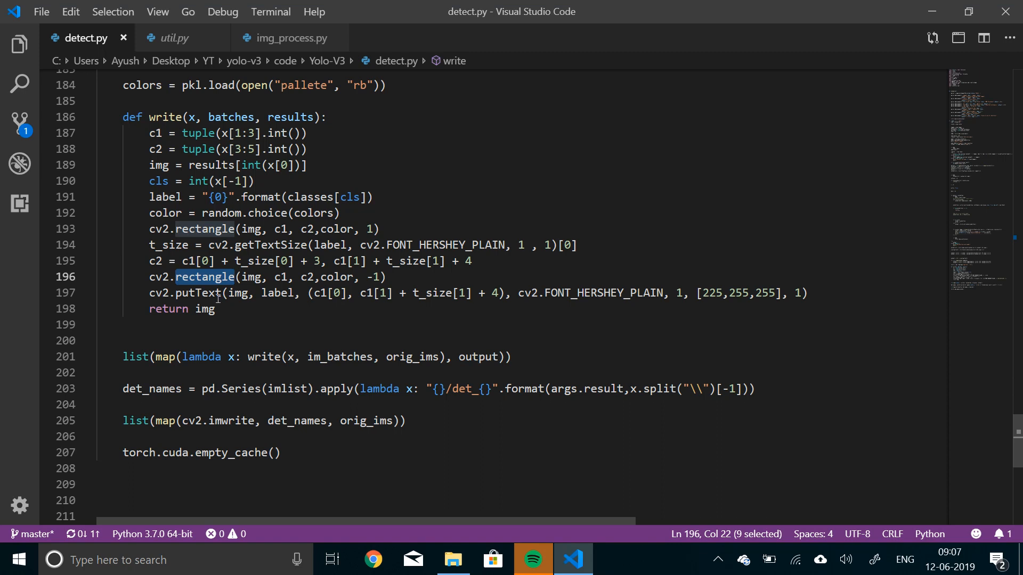
{"action": "mouse_move", "coordinate": [202, 277]}
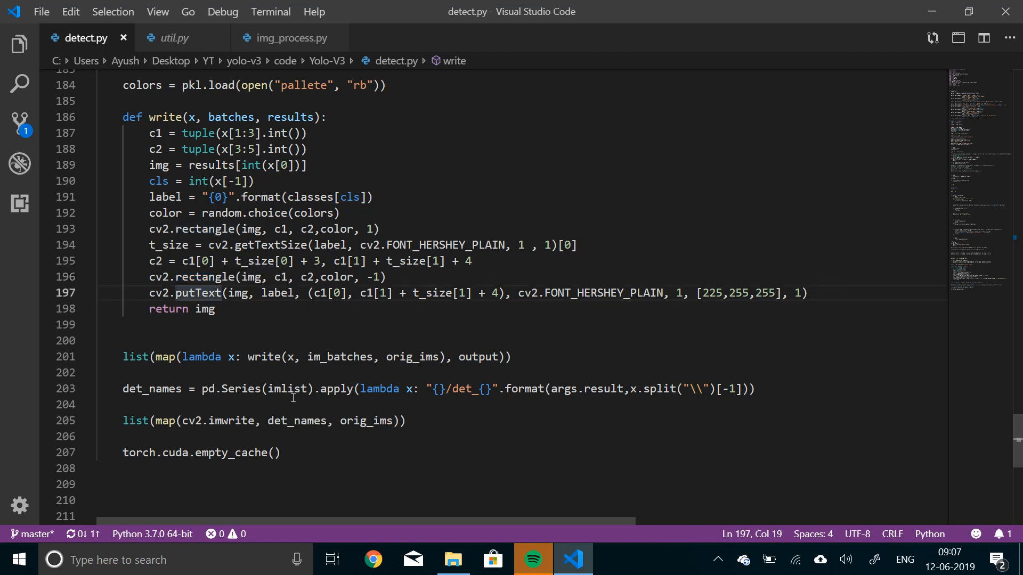
{"action": "scroll", "scroll_direction": "up", "scroll_amount": 3}
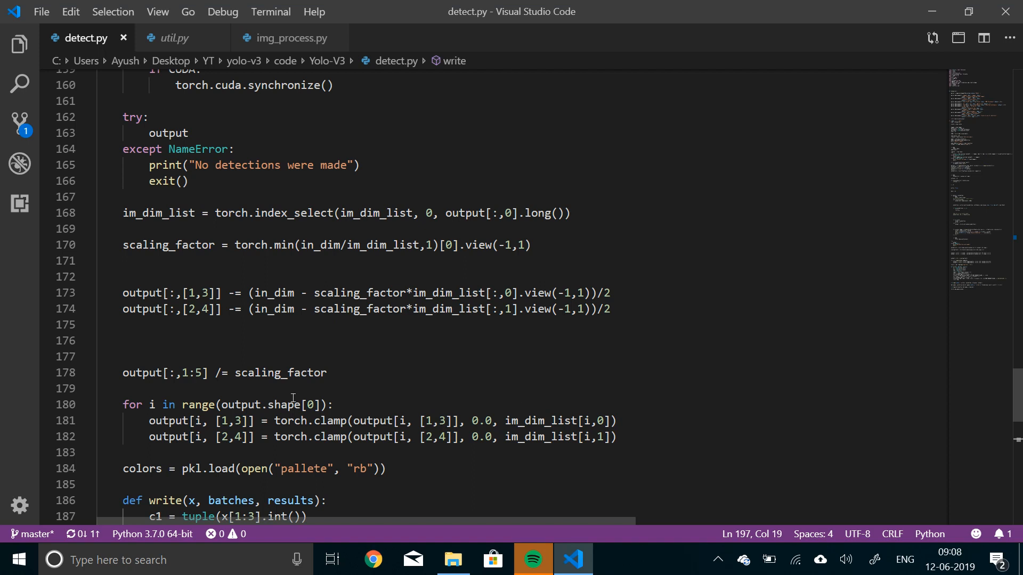
Open the terminal with python detect.py typed, then switch over to look at the input images.
{"action": "key", "text": "ctrl+`"}
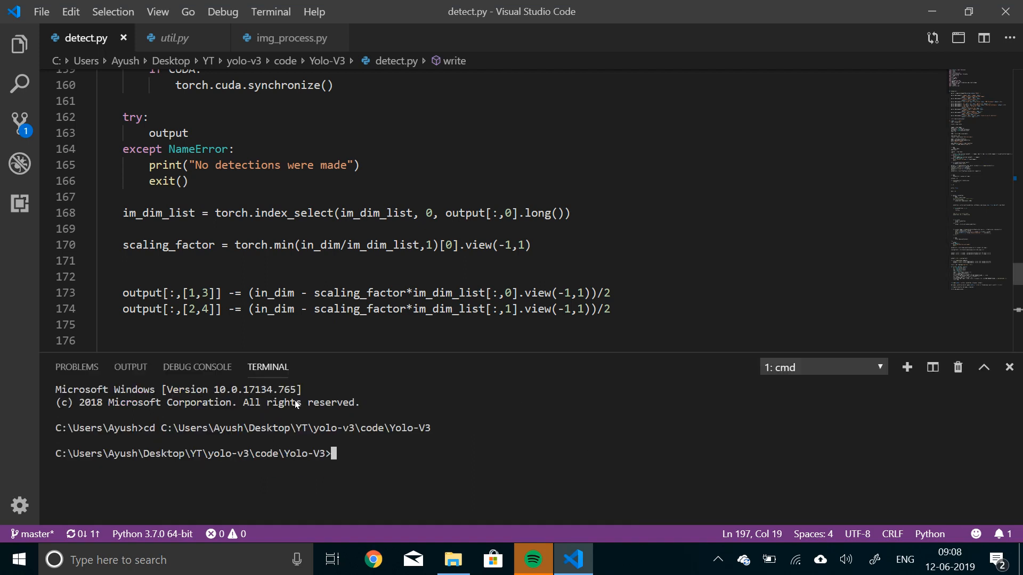
{"action": "type", "text": "python detec"}
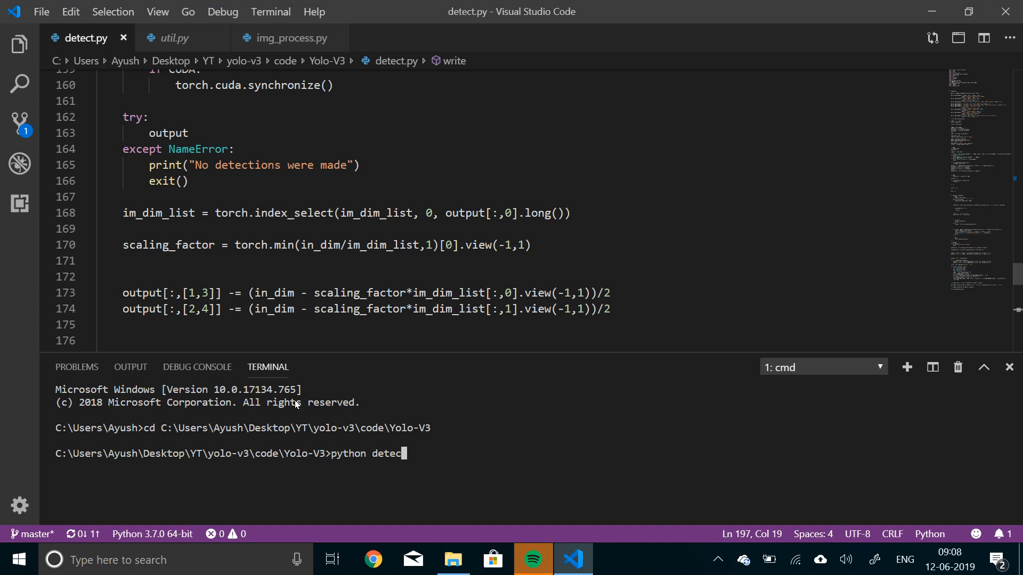
{"action": "type", "text": "t.py"}
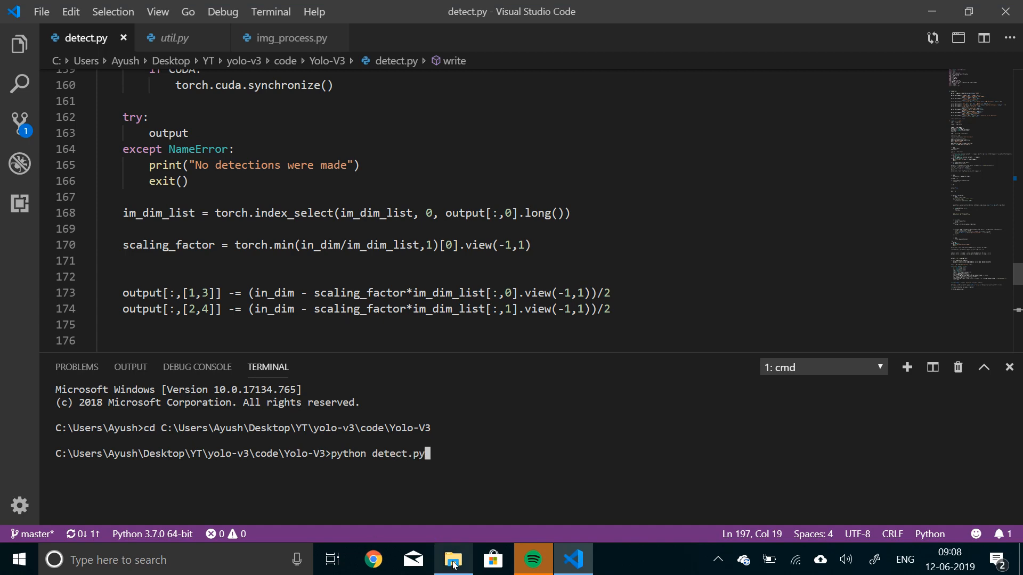
{"action": "left_click", "coordinate": [452, 560]}
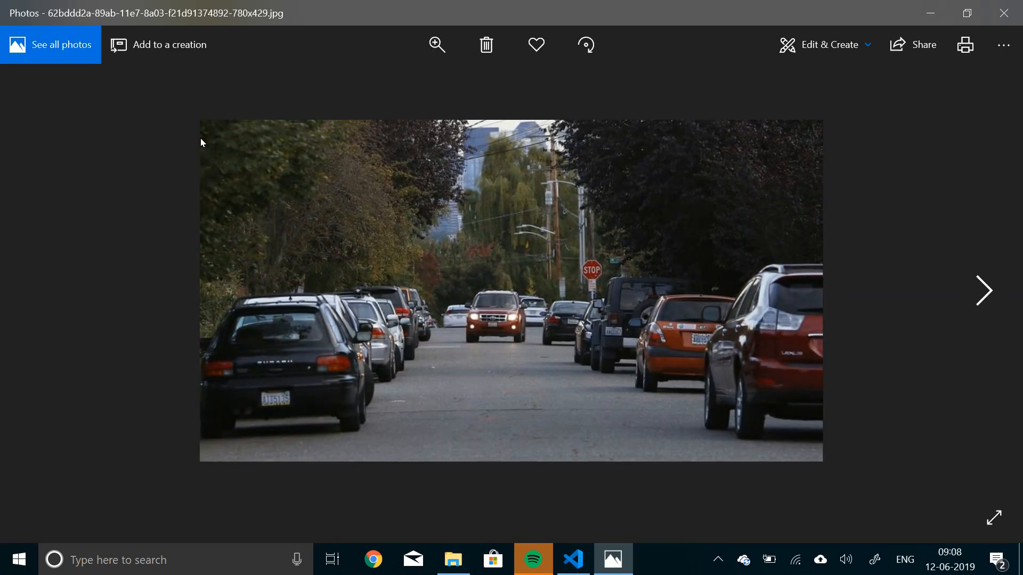
Flip through three more input sample images, then close the photo viewer.
{"action": "left_click", "coordinate": [983, 290]}
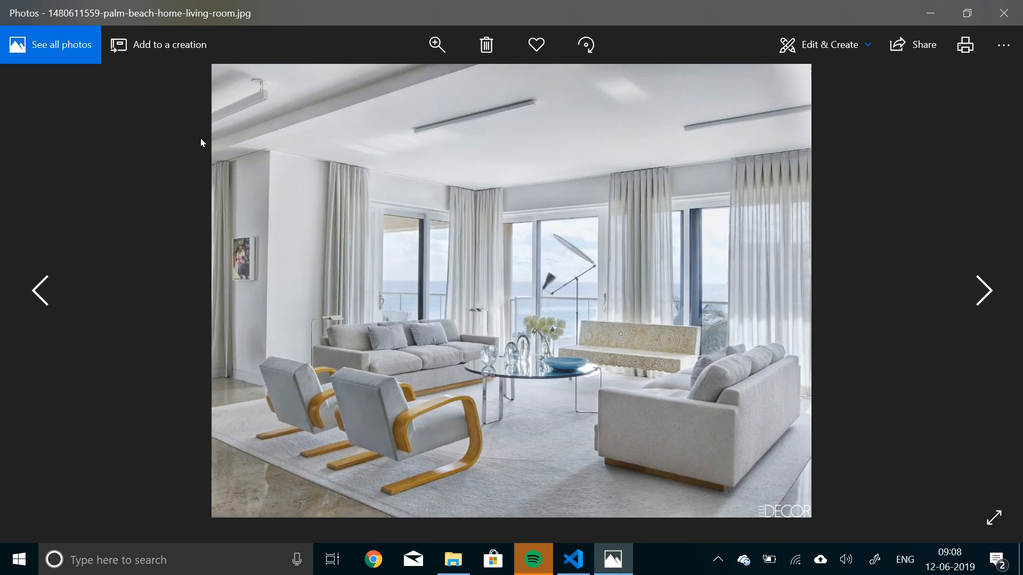
{"action": "left_click", "coordinate": [983, 291]}
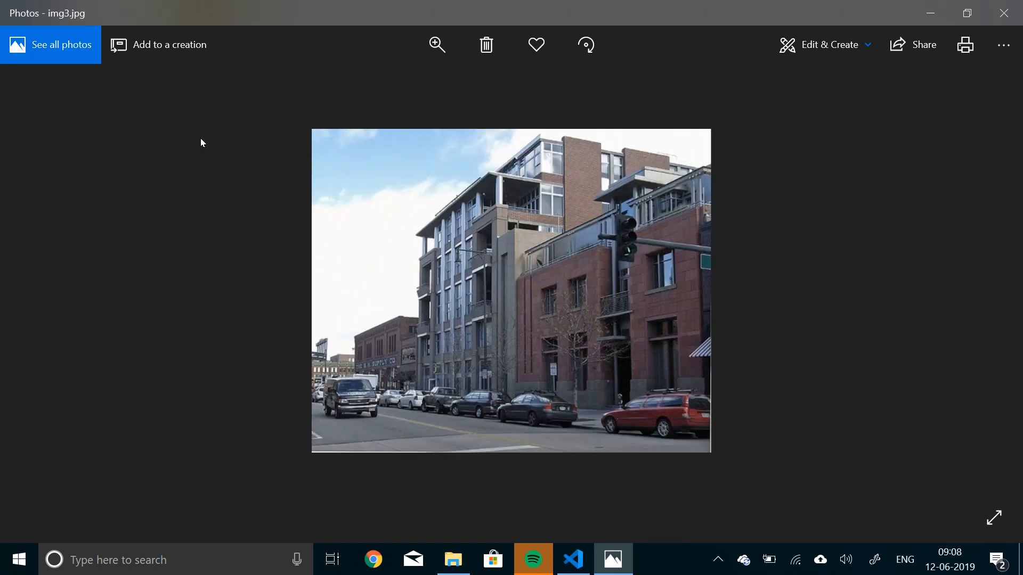
{"action": "key", "text": "Right"}
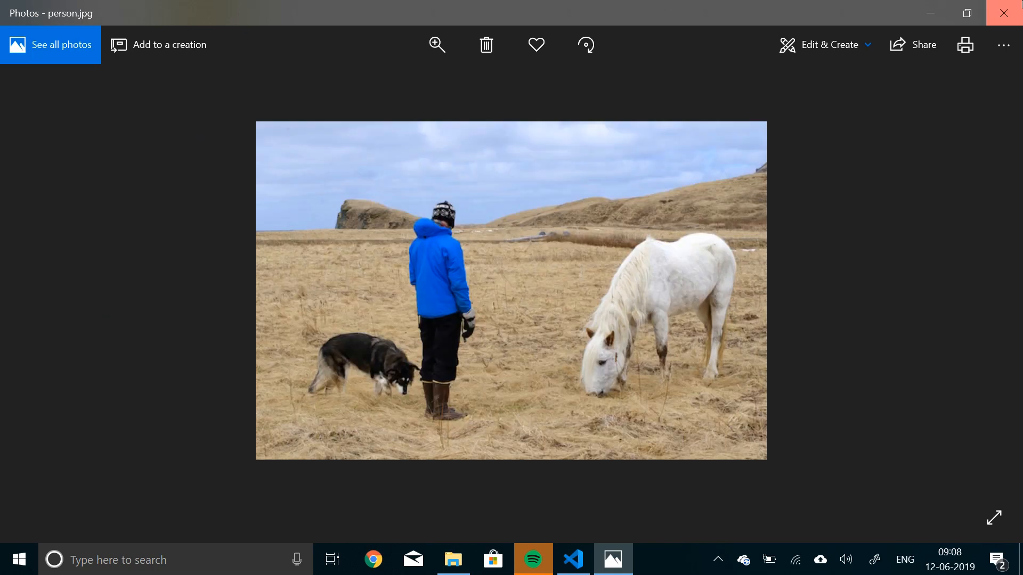
{"action": "left_click", "coordinate": [572, 559]}
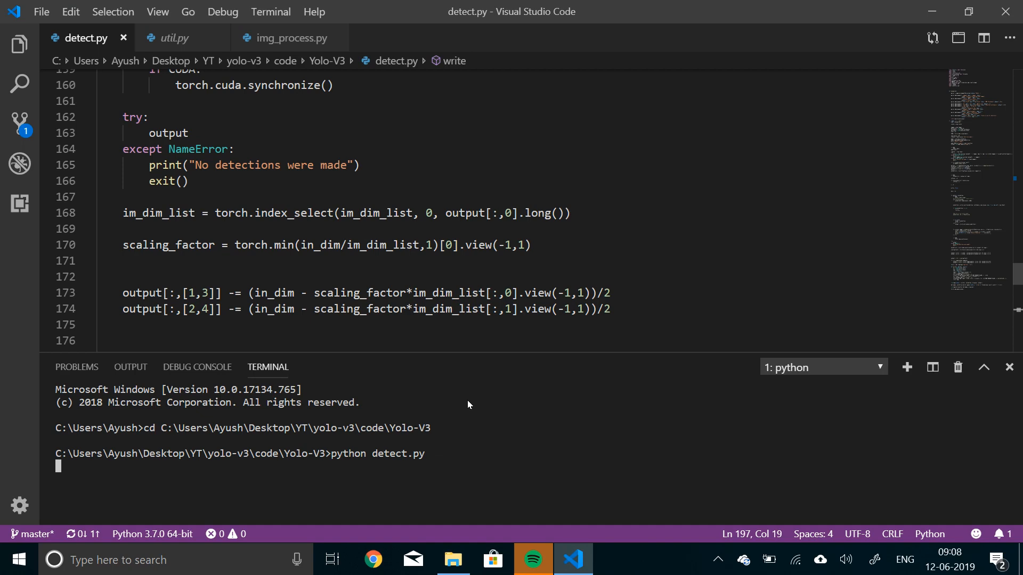
Let detect.py finish listing detected objects, then switch to the File Explorer window.
{"action": "left_click", "coordinate": [984, 366]}
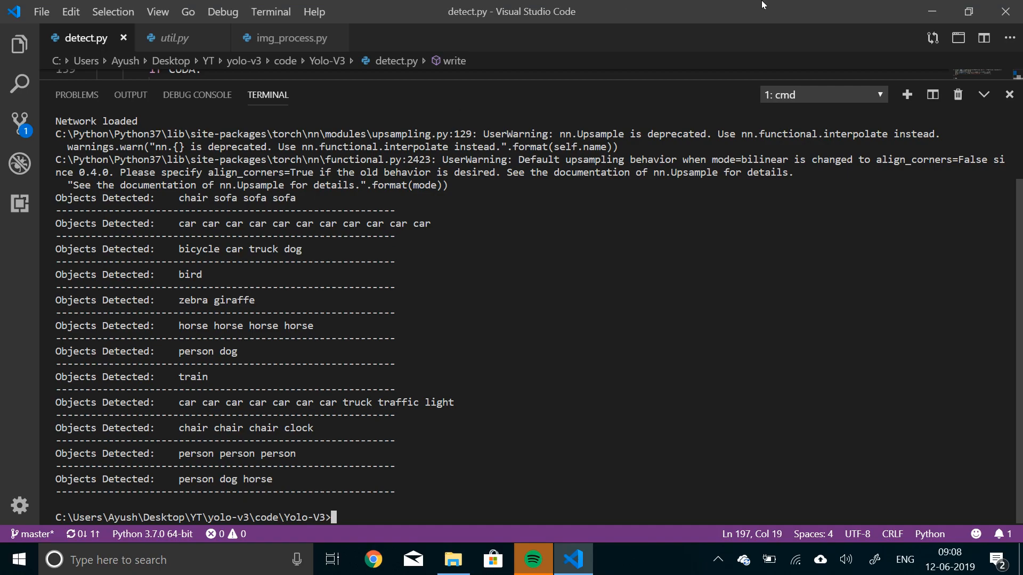
{"action": "left_click", "coordinate": [452, 559]}
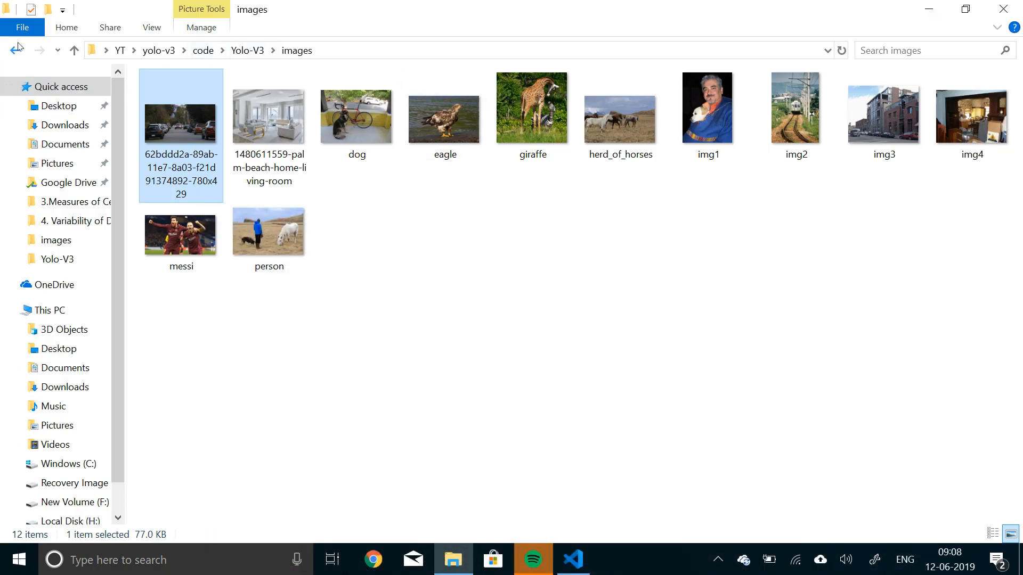
Go back up from the input images to the Yolo-V3 folder.
{"action": "left_click", "coordinate": [15, 50]}
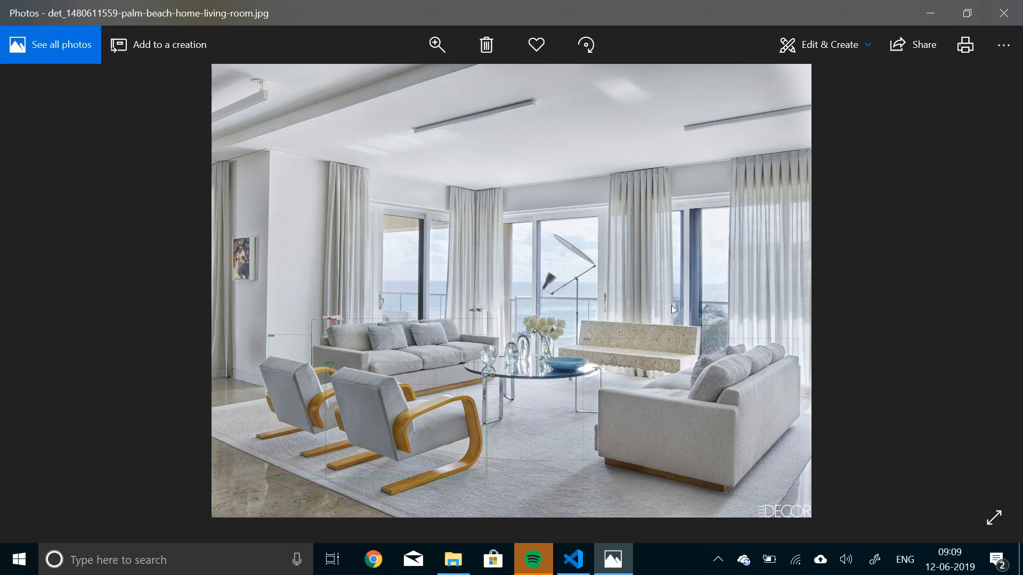
{"action": "mouse_move", "coordinate": [618, 315]}
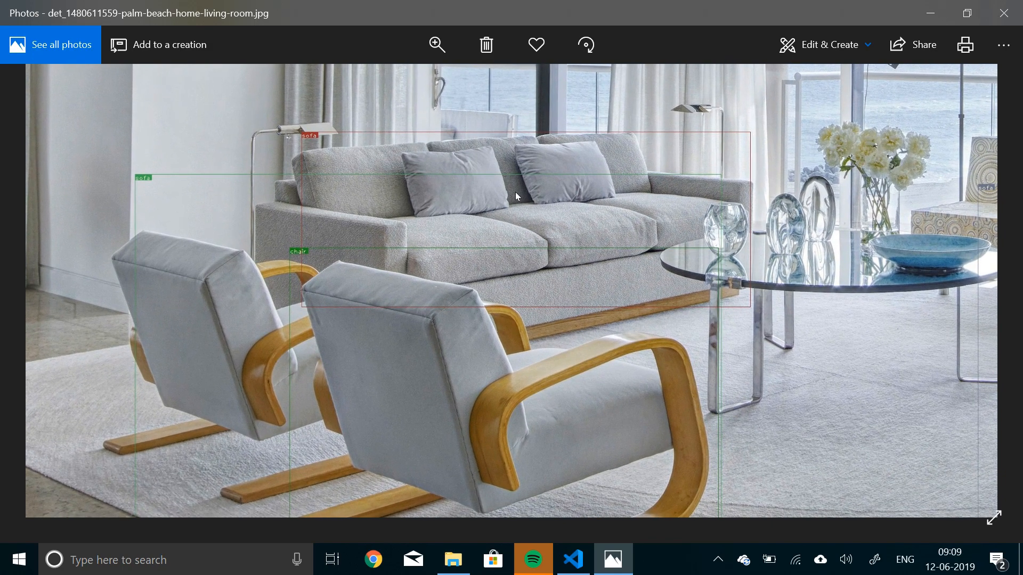
{"action": "mouse_move", "coordinate": [867, 228]}
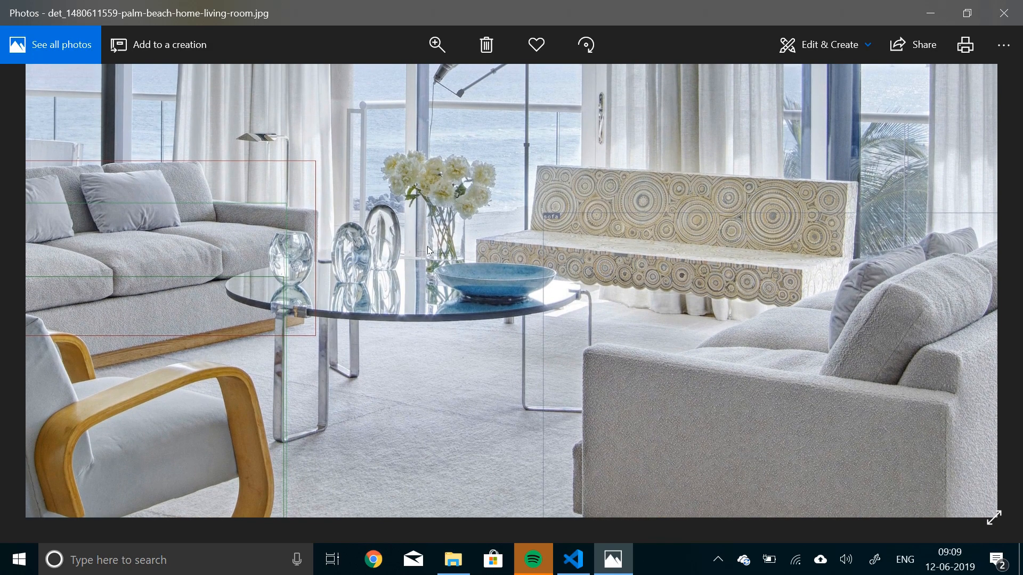
Move from the living-room result to det_person.jpg with person, dog and horse boxes.
{"action": "left_click", "coordinate": [436, 45]}
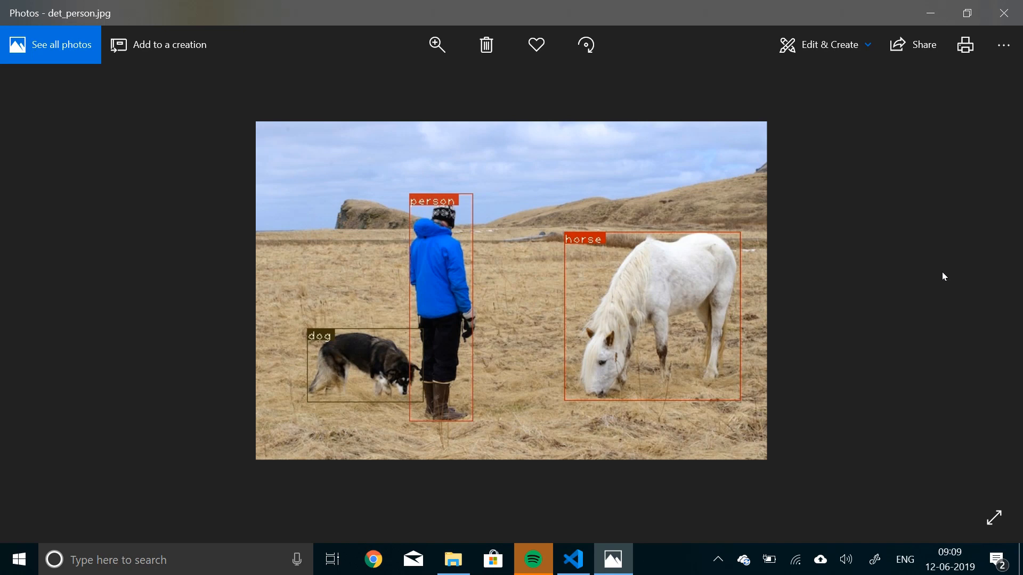
{"action": "mouse_move", "coordinate": [679, 302]}
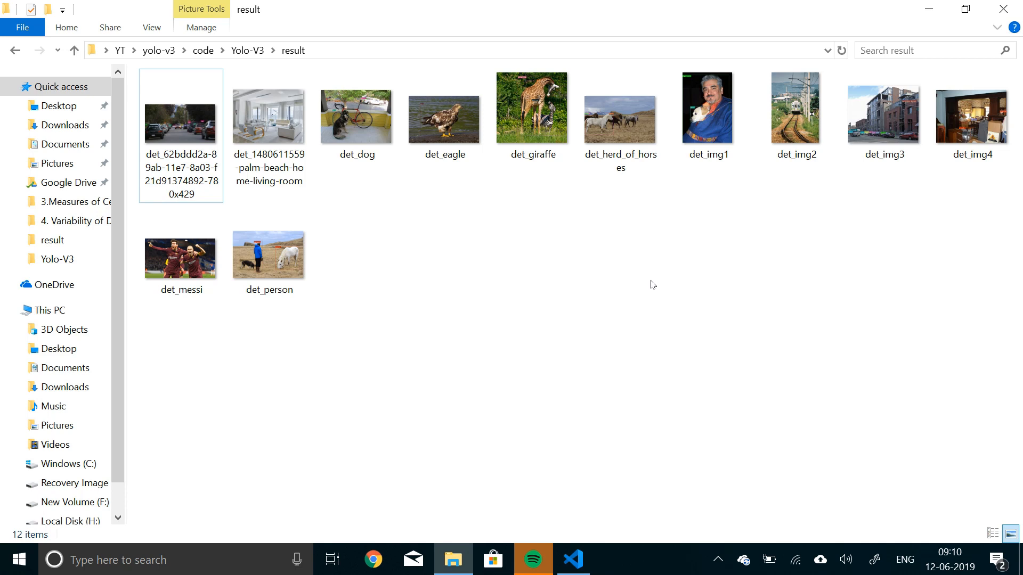
{"action": "mouse_move", "coordinate": [461, 323]}
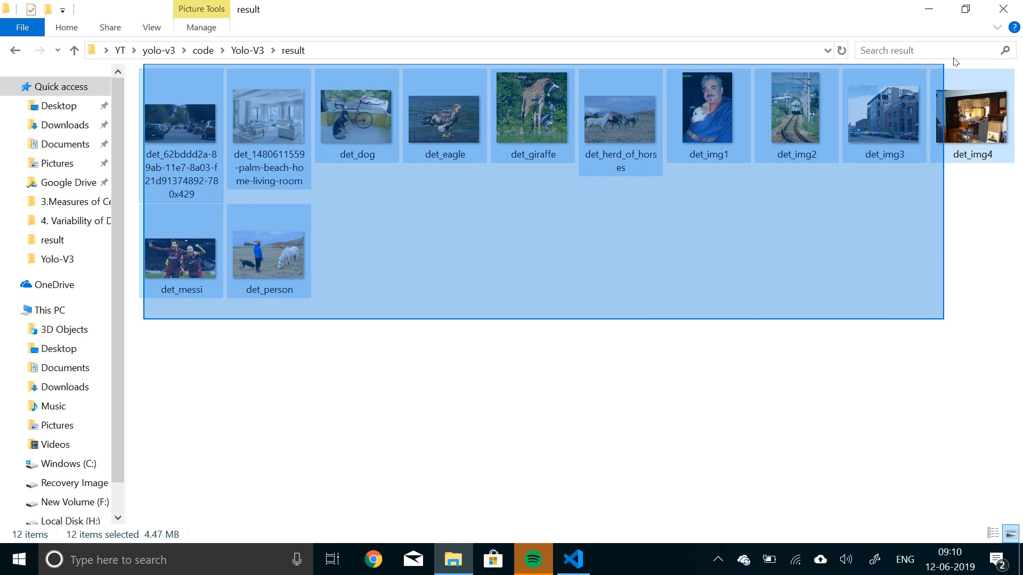
Clear the selection of det_ result images and go back to the Yolo-V3 folder.
{"action": "left_click", "coordinate": [671, 316]}
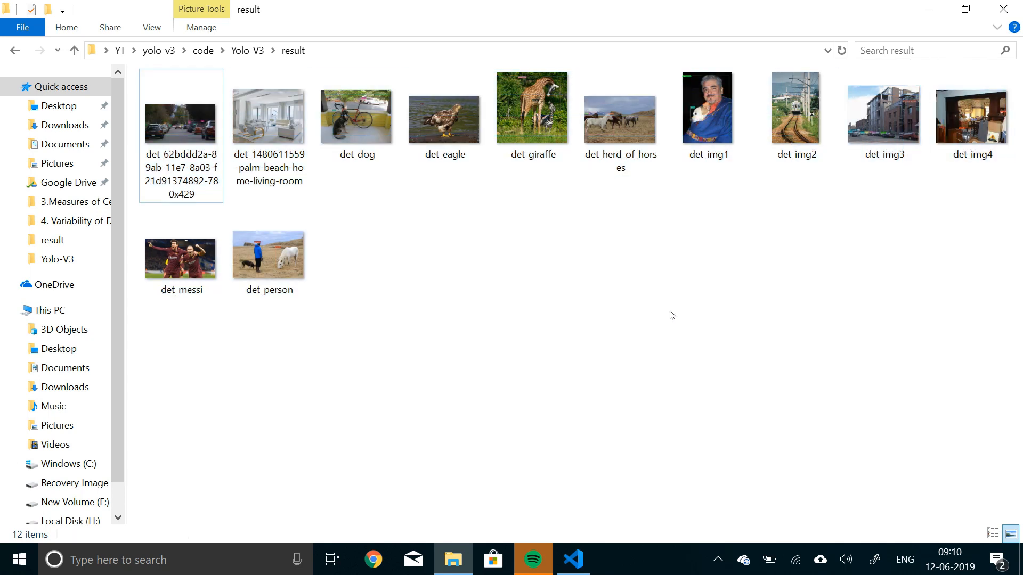
{"action": "left_click", "coordinate": [13, 50]}
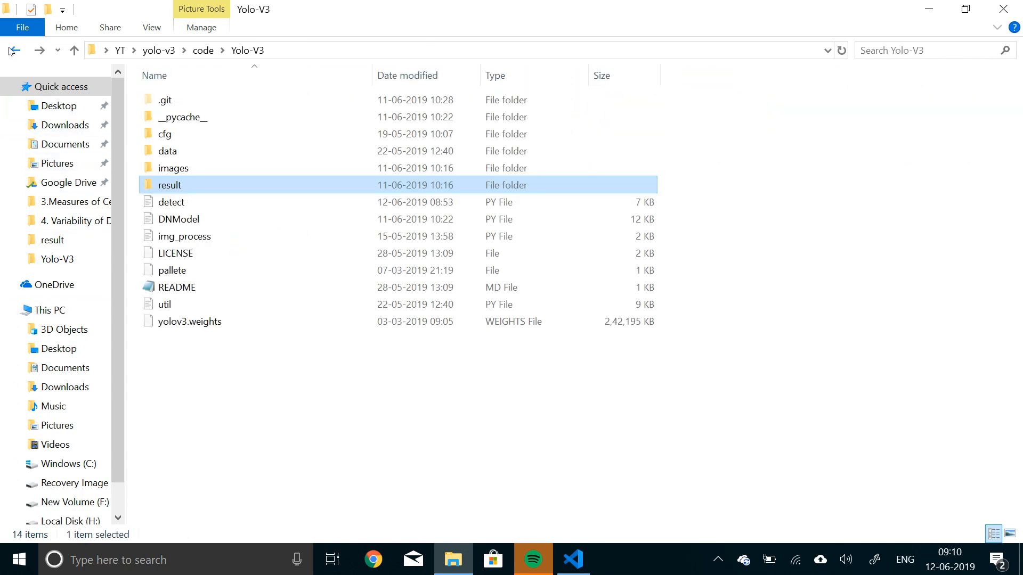